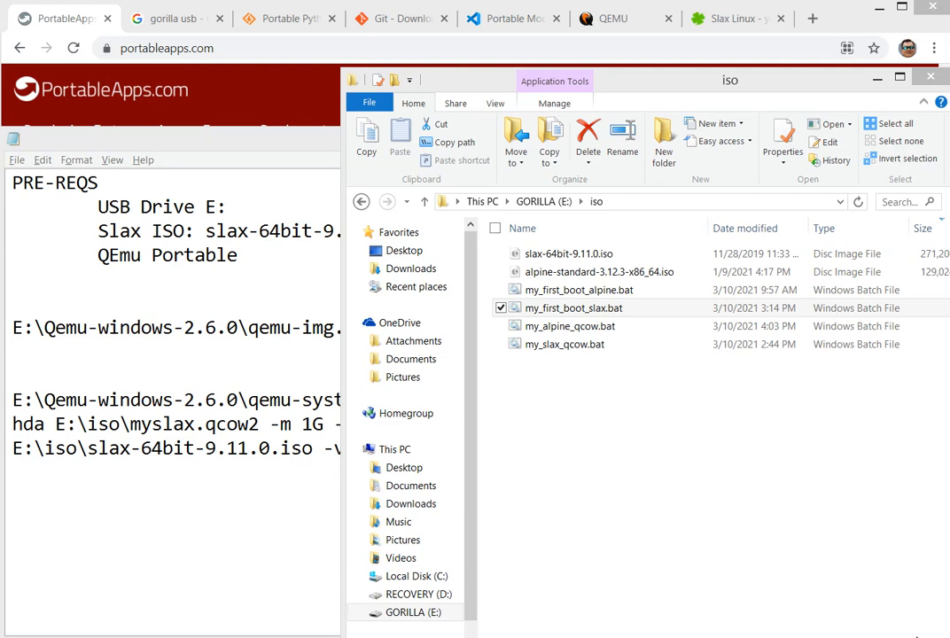
# Switch from the PortableApps.com homepage to the 'gorilla usb' Google search results.
pyautogui.click(574, 308)
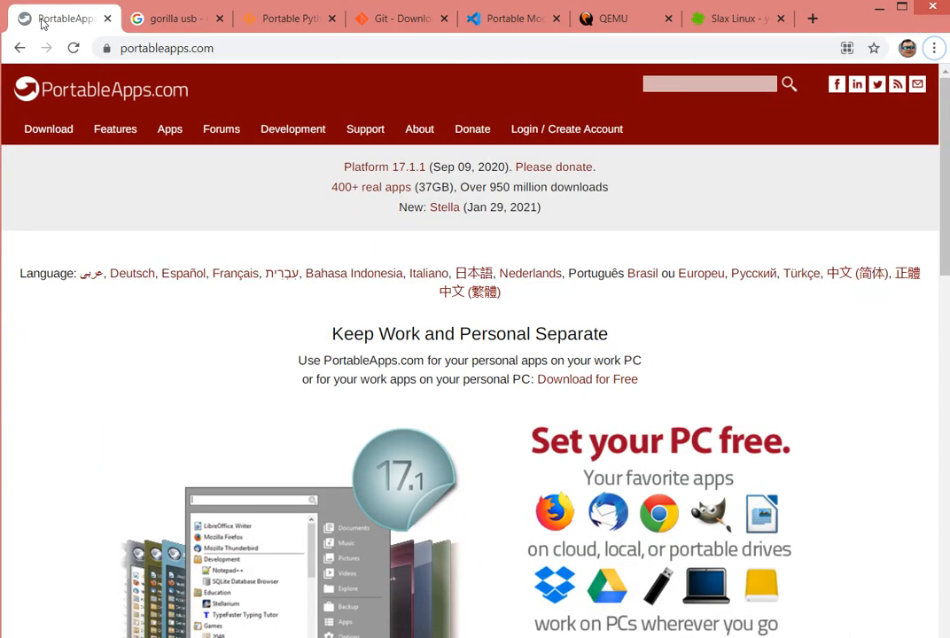
pyautogui.click(173, 18)
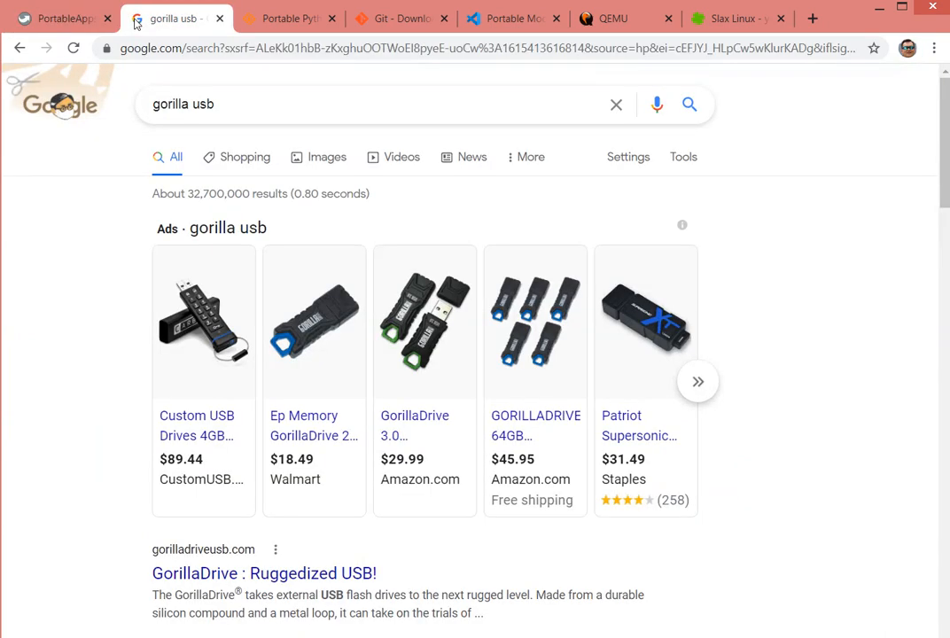
pyautogui.moveTo(88, 301)
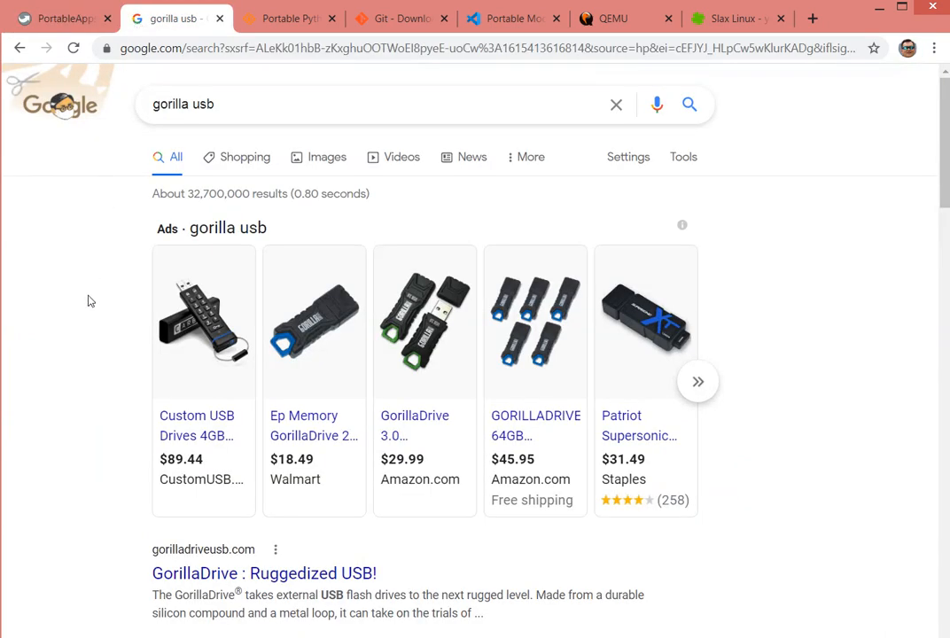
pyautogui.moveTo(120, 246)
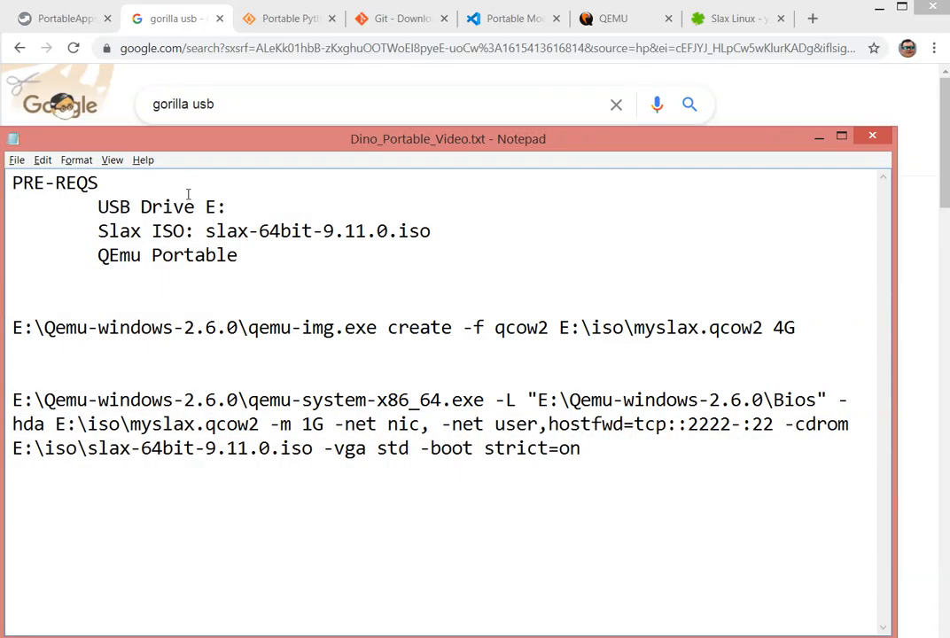
pyautogui.moveTo(143, 238)
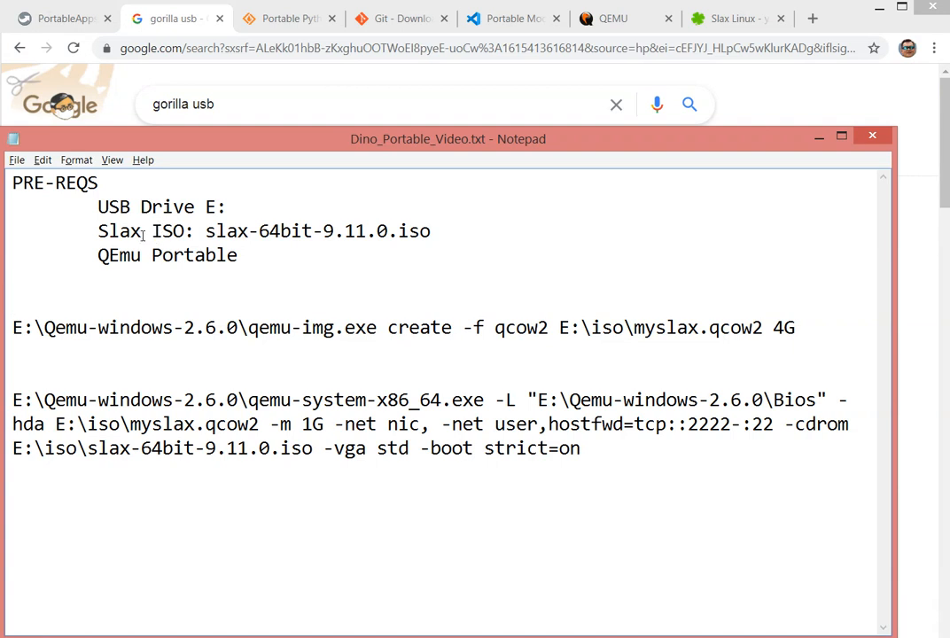
pyautogui.moveTo(174, 227)
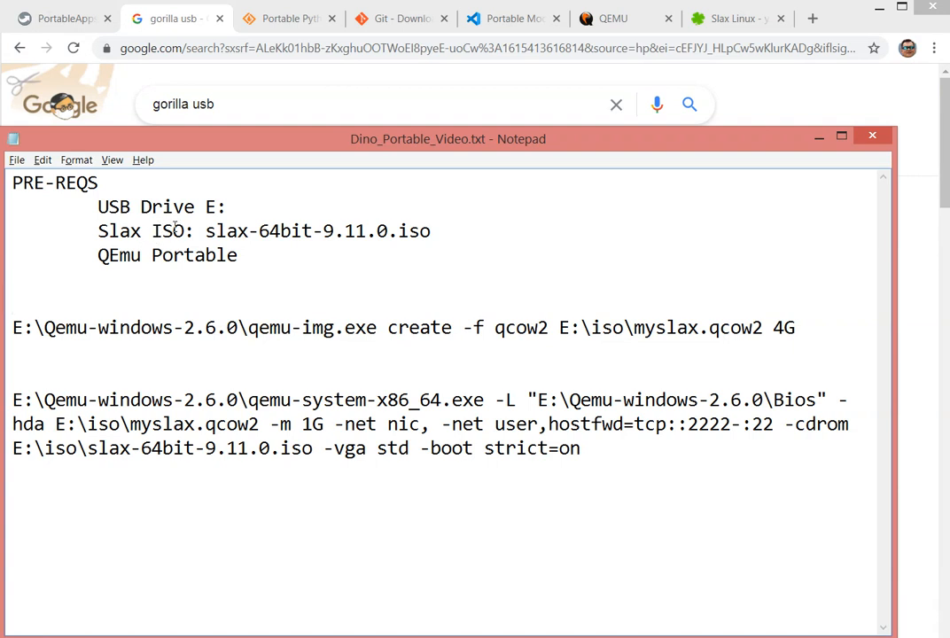
pyautogui.moveTo(184, 257)
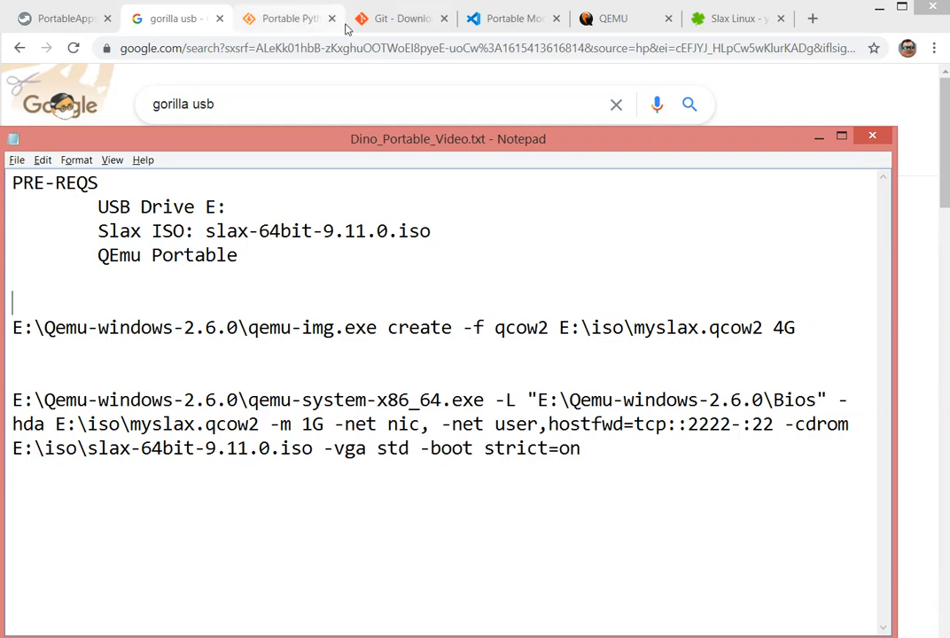
# Review the QEMU homepage, Portable Python page, Git for Windows downloads and VS Code Portable Mode docs.
pyautogui.click(611, 18)
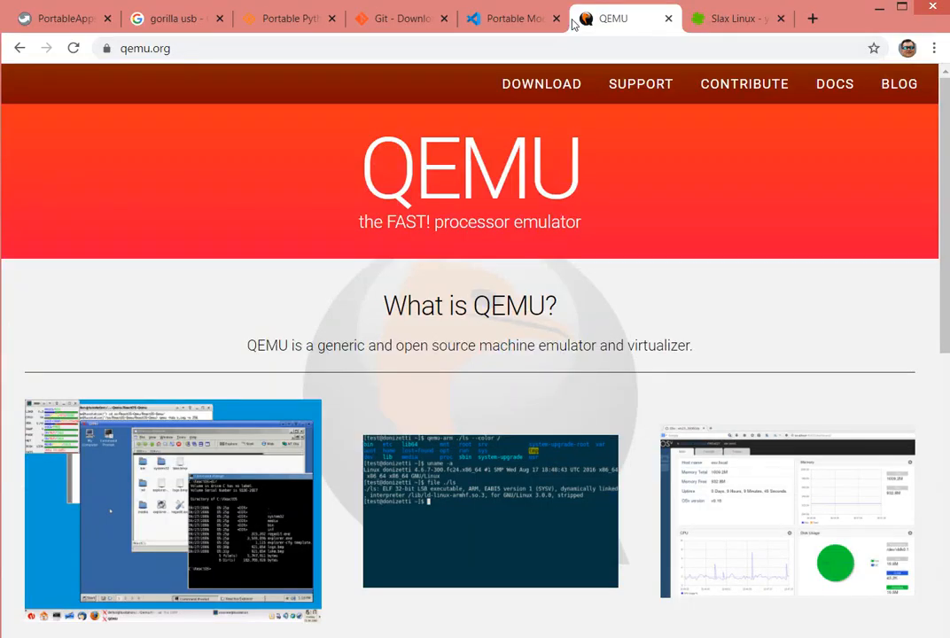
pyautogui.moveTo(911, 167)
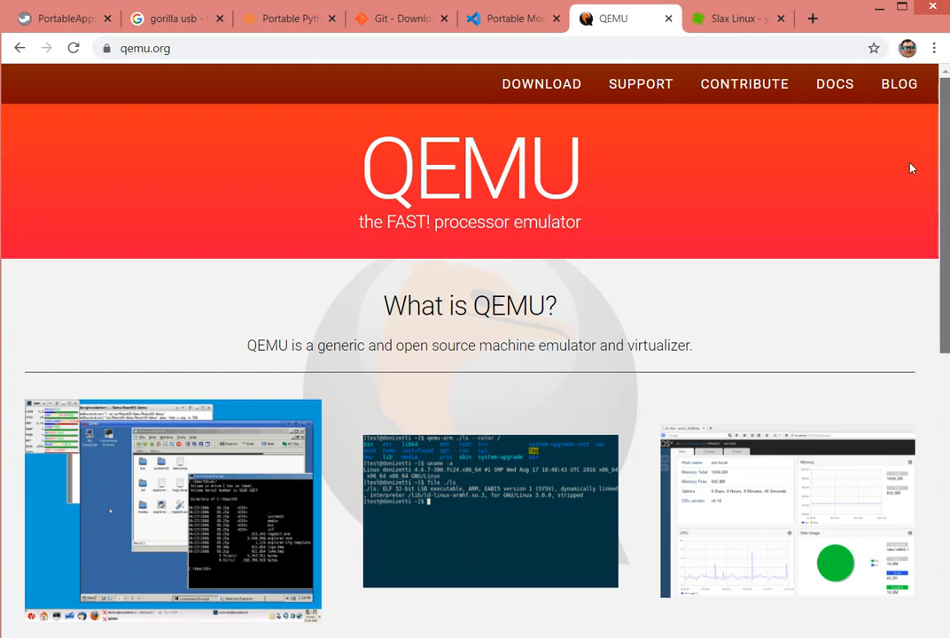
pyautogui.scroll(-3)
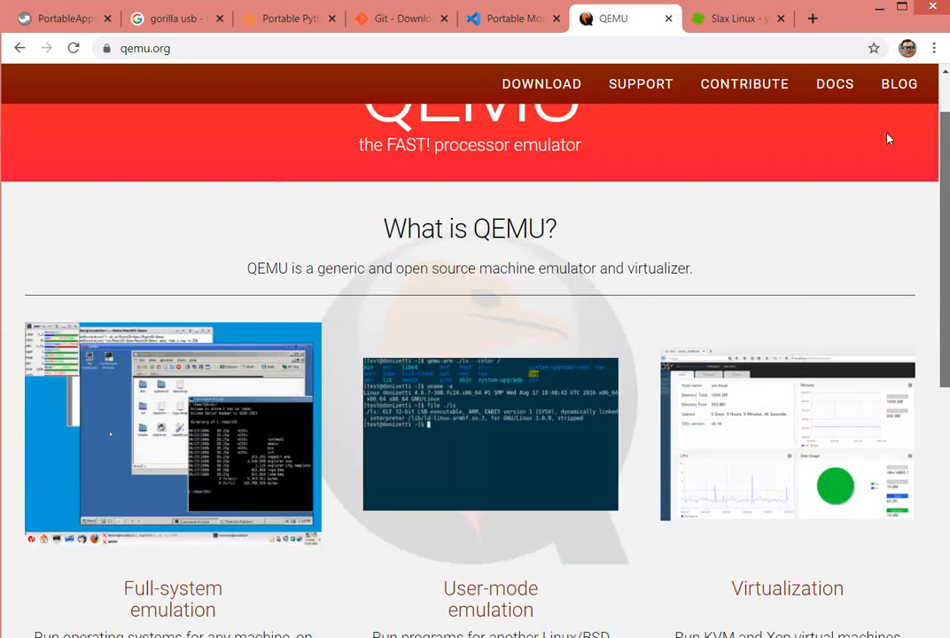
pyautogui.scroll(3)
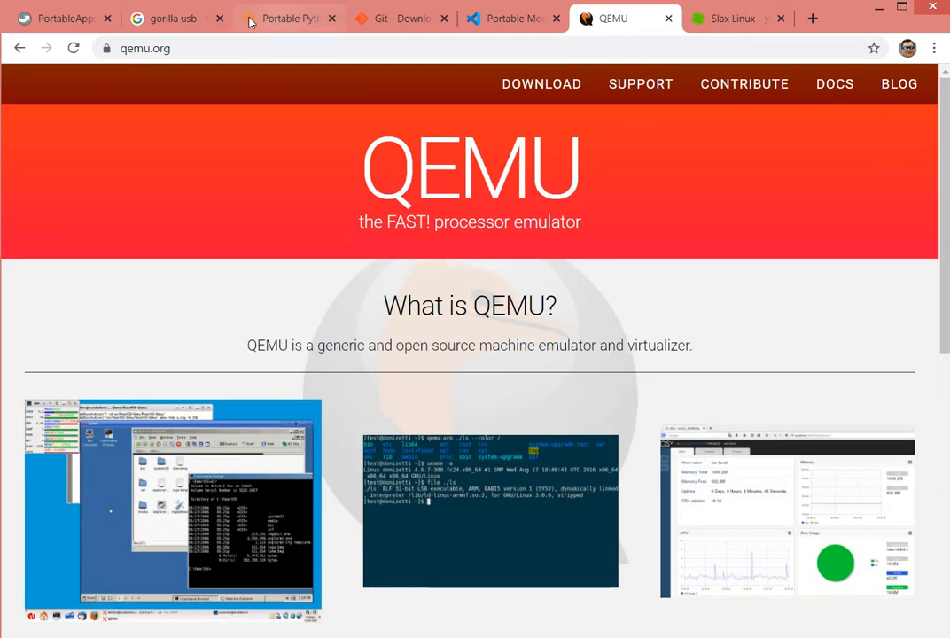
pyautogui.click(287, 18)
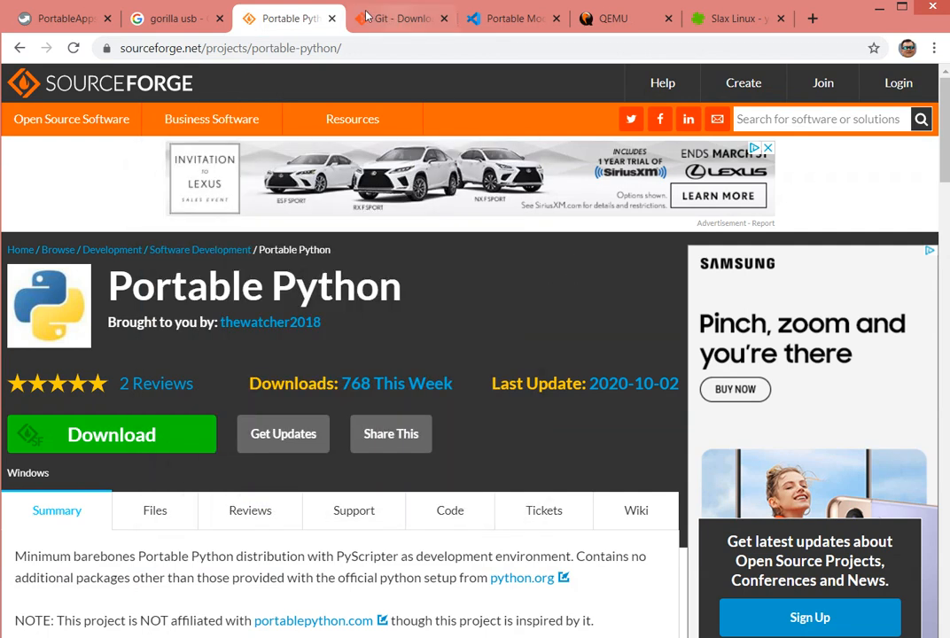
pyautogui.click(401, 18)
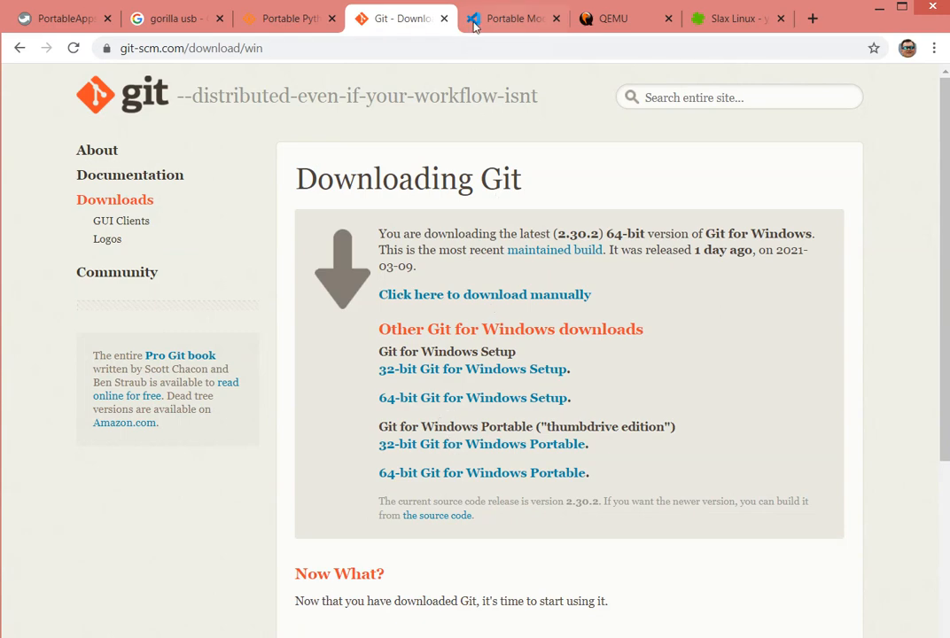
pyautogui.click(513, 18)
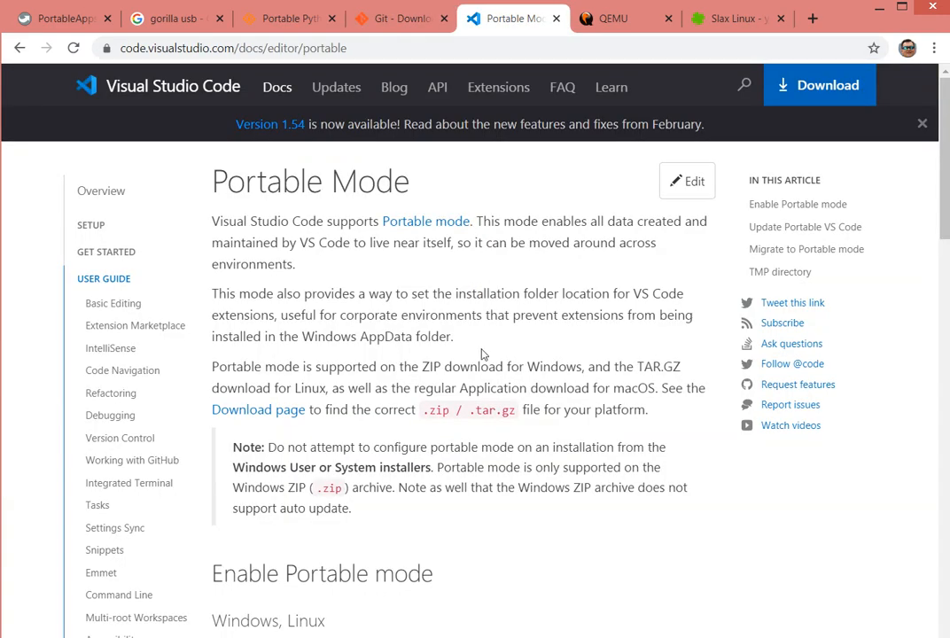
pyautogui.moveTo(482, 284)
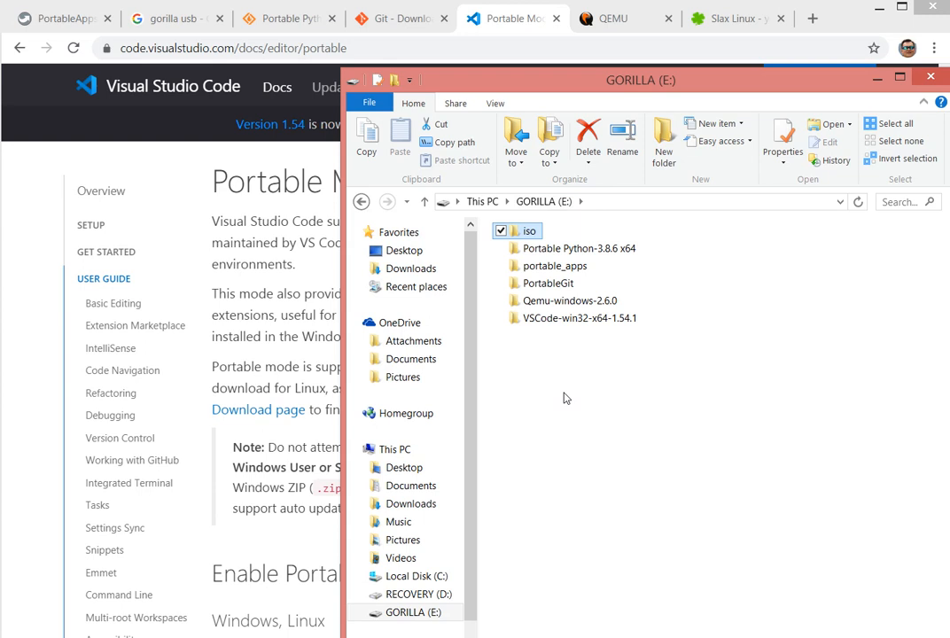
pyautogui.moveTo(539, 362)
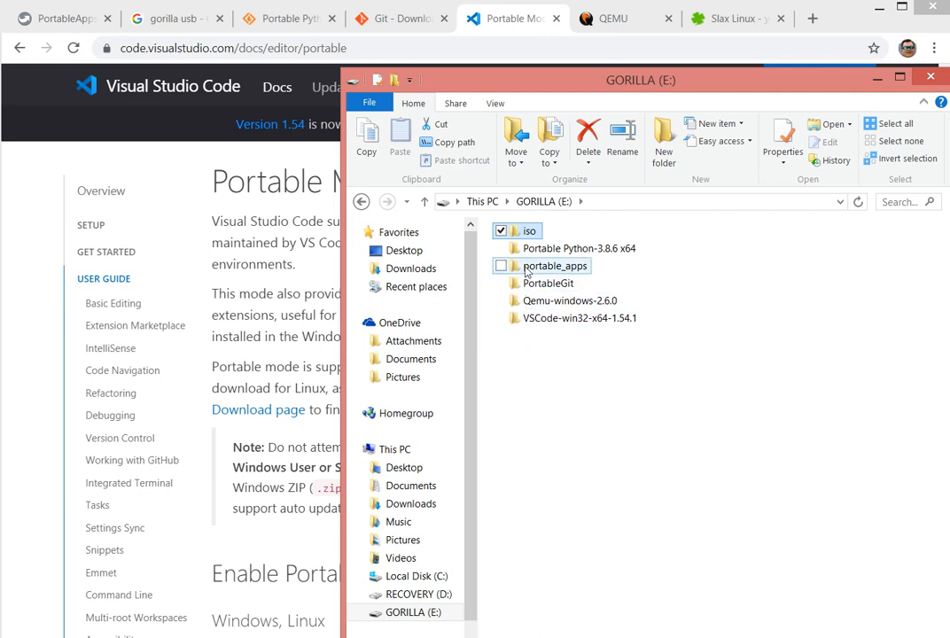
# Launch the Portable Python console and run python --version and pip --version.
pyautogui.doubleClick(580, 248)
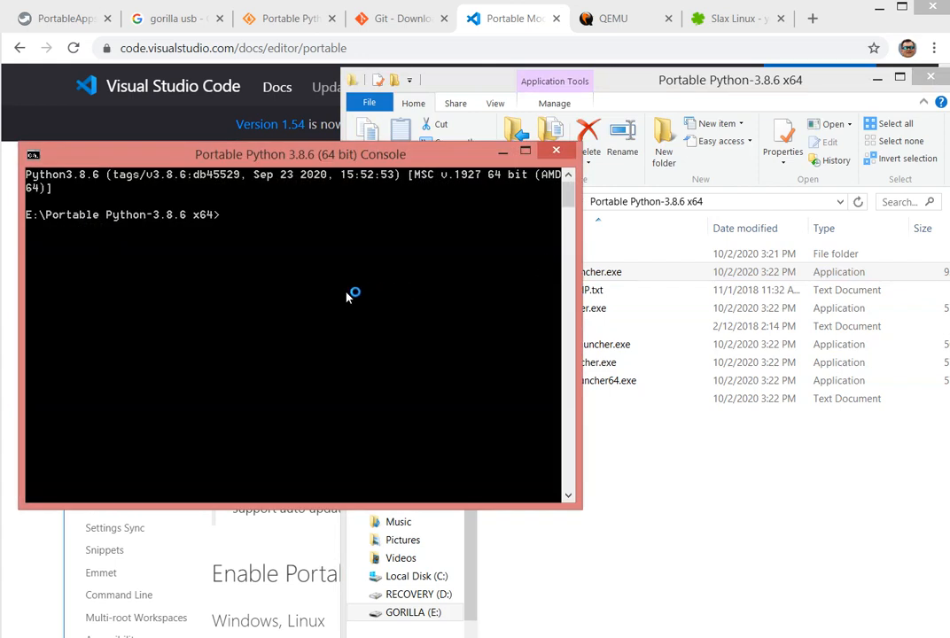
pyautogui.write('python')
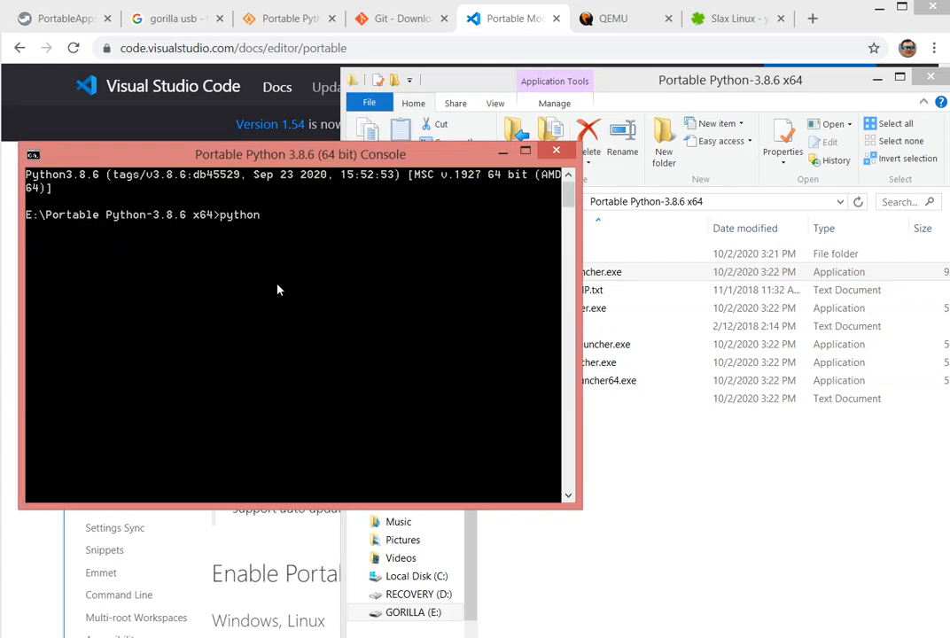
pyautogui.press('Return')
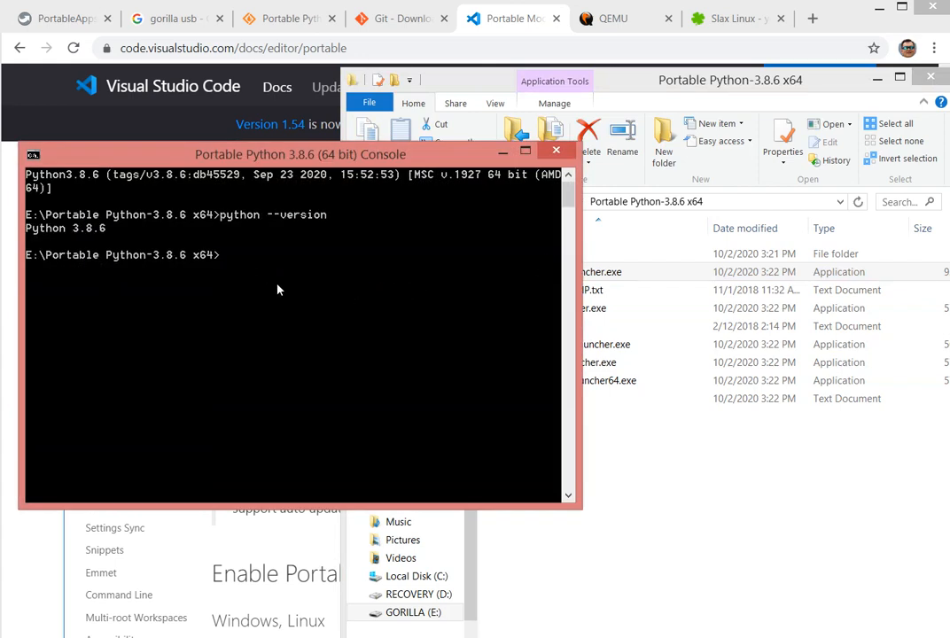
pyautogui.write('ip')
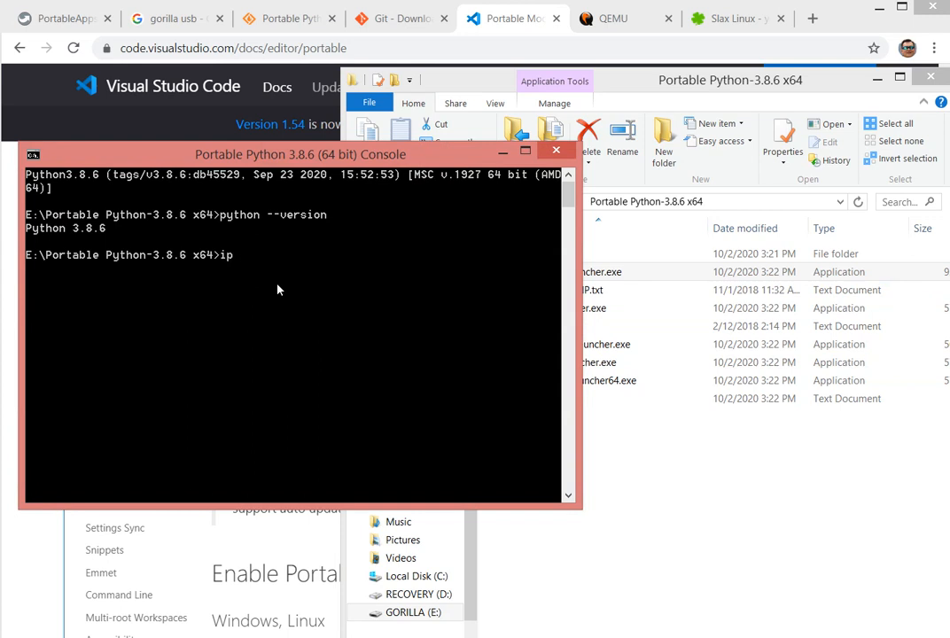
pyautogui.write('pip --vers')
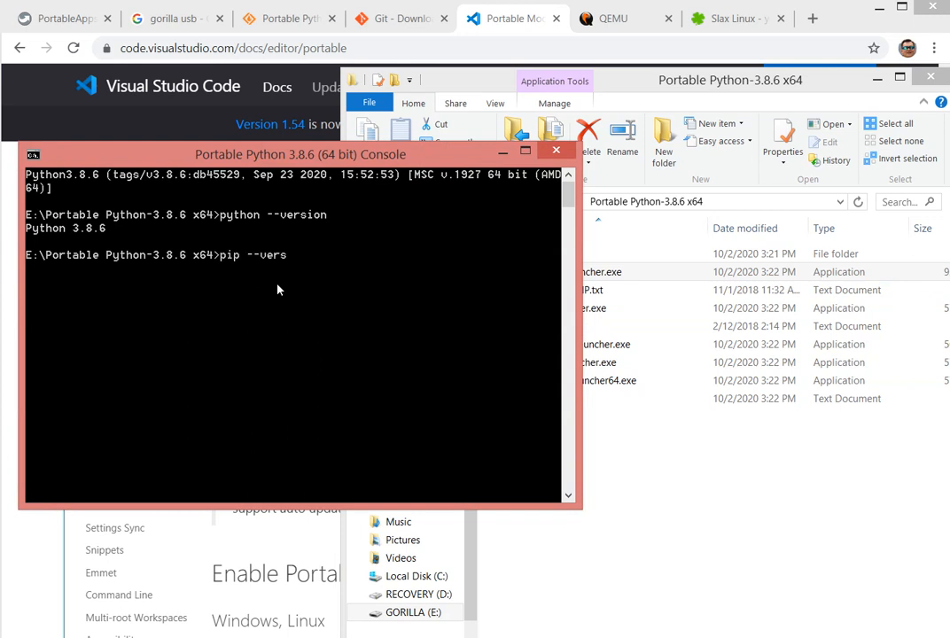
pyautogui.press('Return')
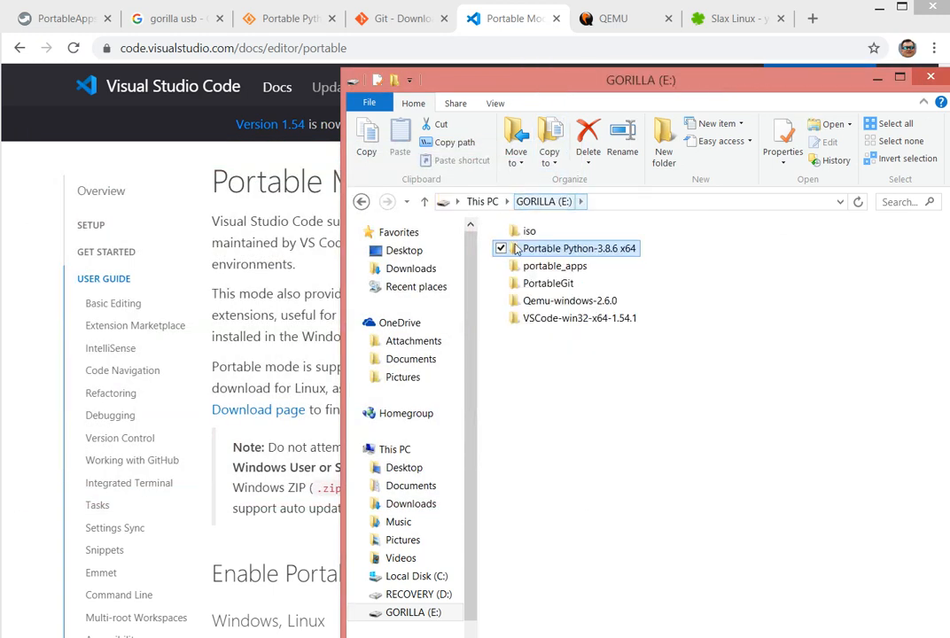
# Start git-bash.exe with cd /e and git-cmd.exe from PortableGit to check git --version.
pyautogui.doubleClick(549, 284)
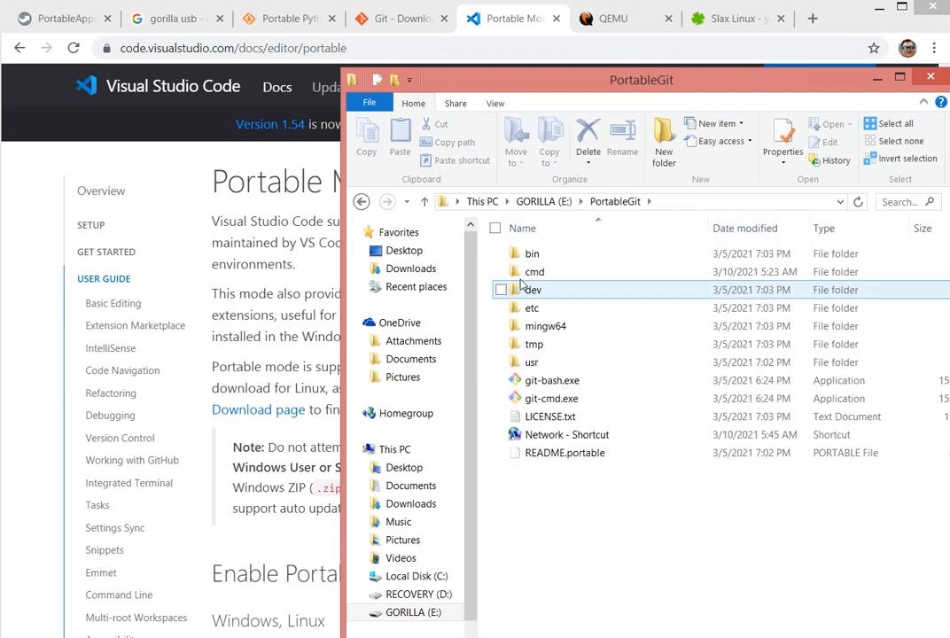
pyautogui.doubleClick(551, 379)
pyautogui.write('c')
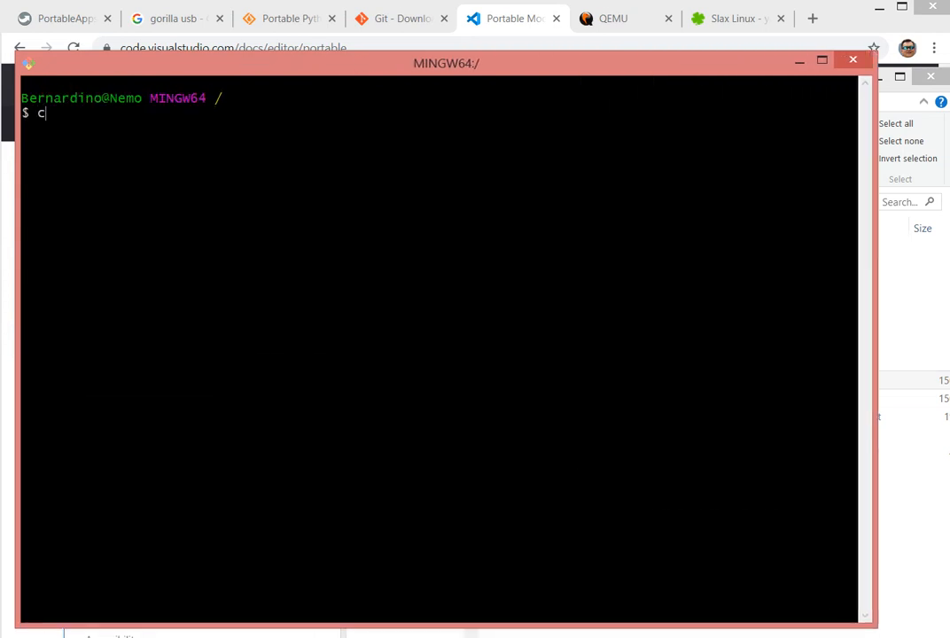
pyautogui.write('d /e')
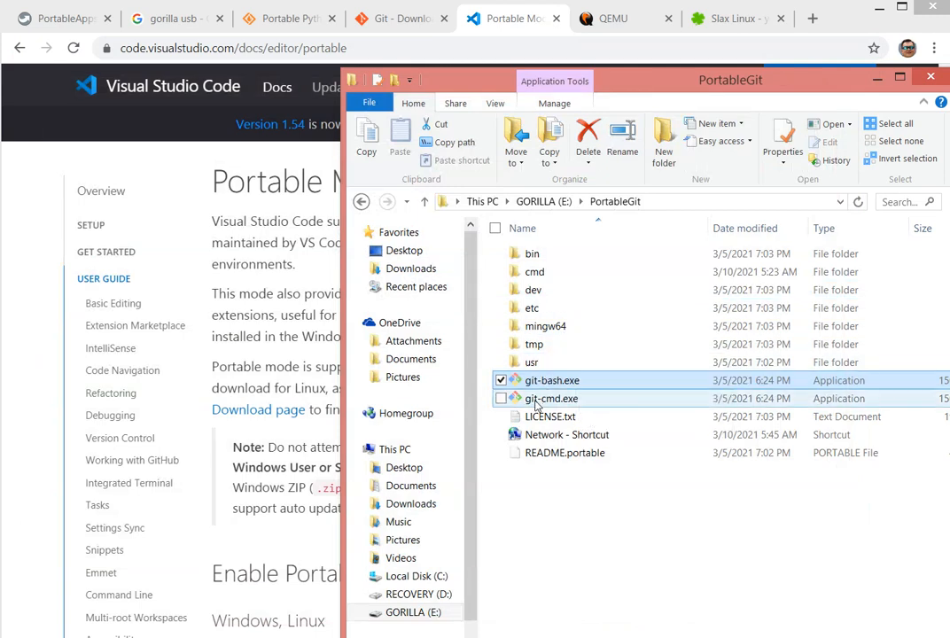
pyautogui.doubleClick(550, 397)
pyautogui.write('git --version')
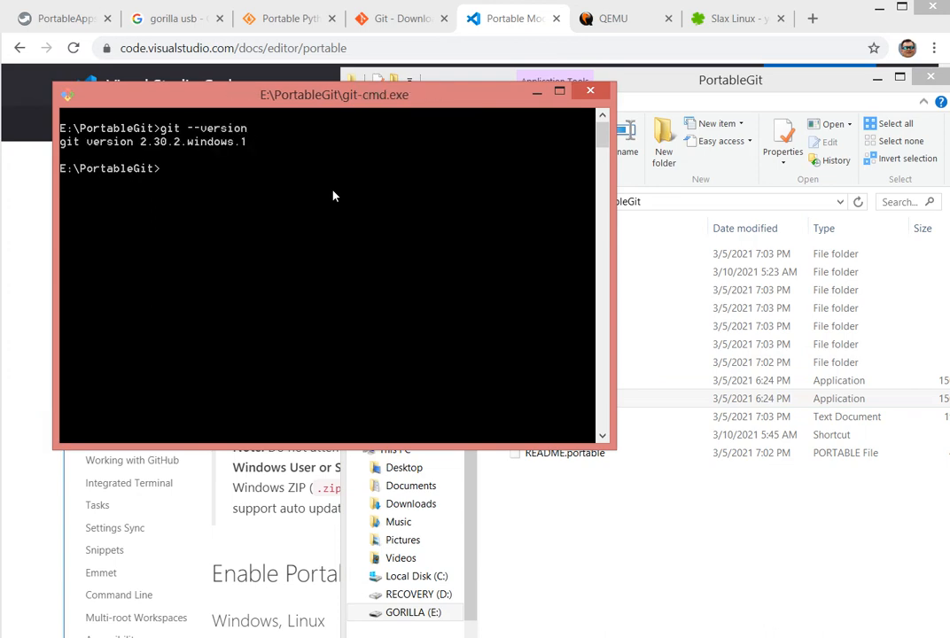
pyautogui.click(590, 90)
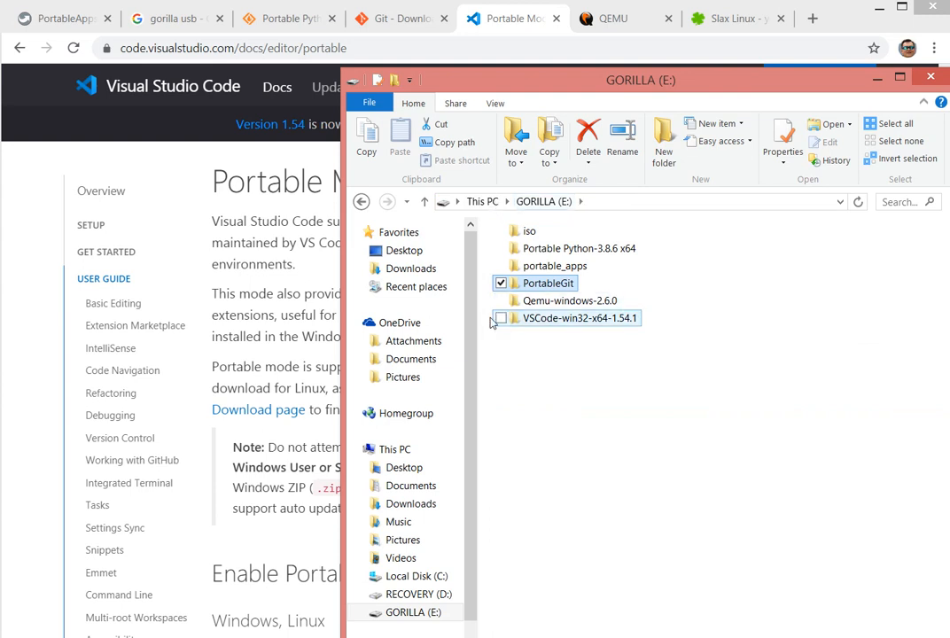
# Launch portable VS Code and close my_slax.bat without saving, then my_first_boot_alpine.bat.
pyautogui.click(578, 319)
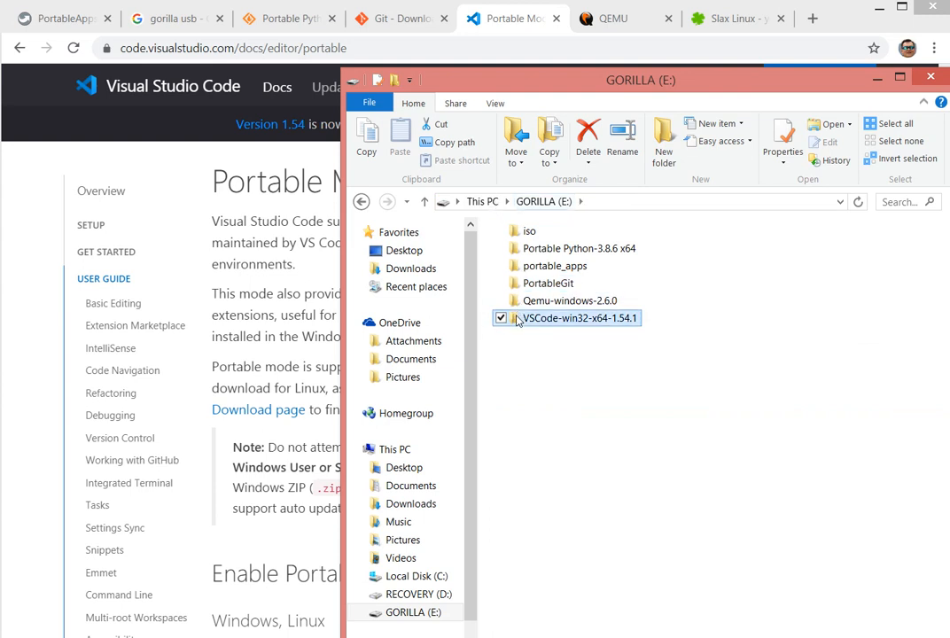
pyautogui.doubleClick(577, 317)
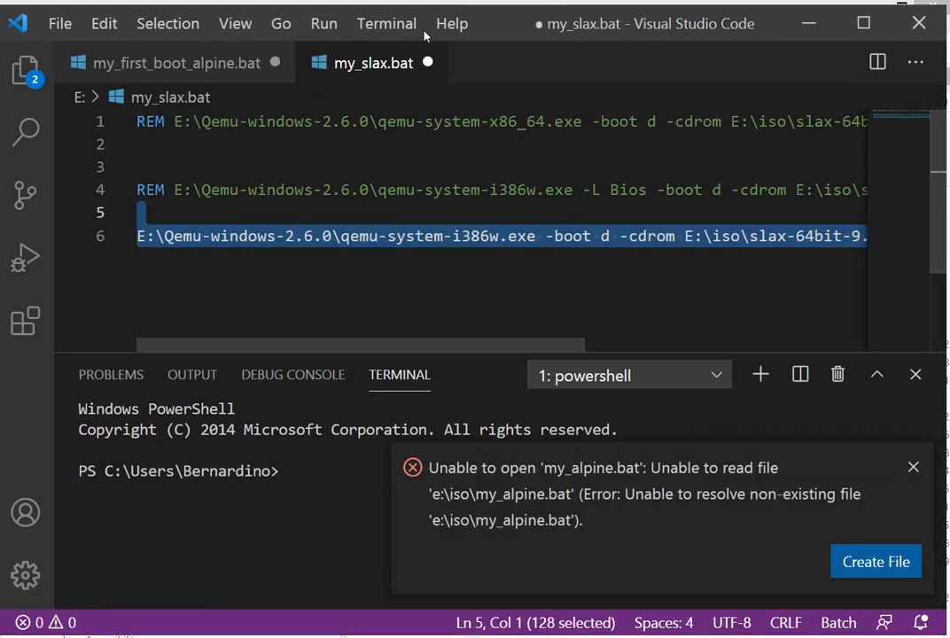
pyautogui.click(429, 63)
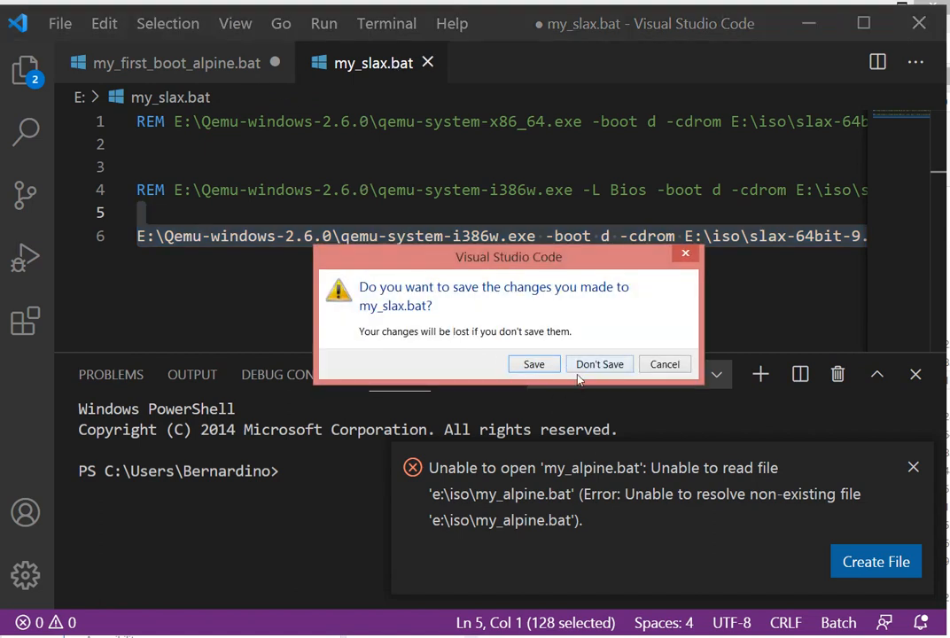
pyautogui.click(599, 365)
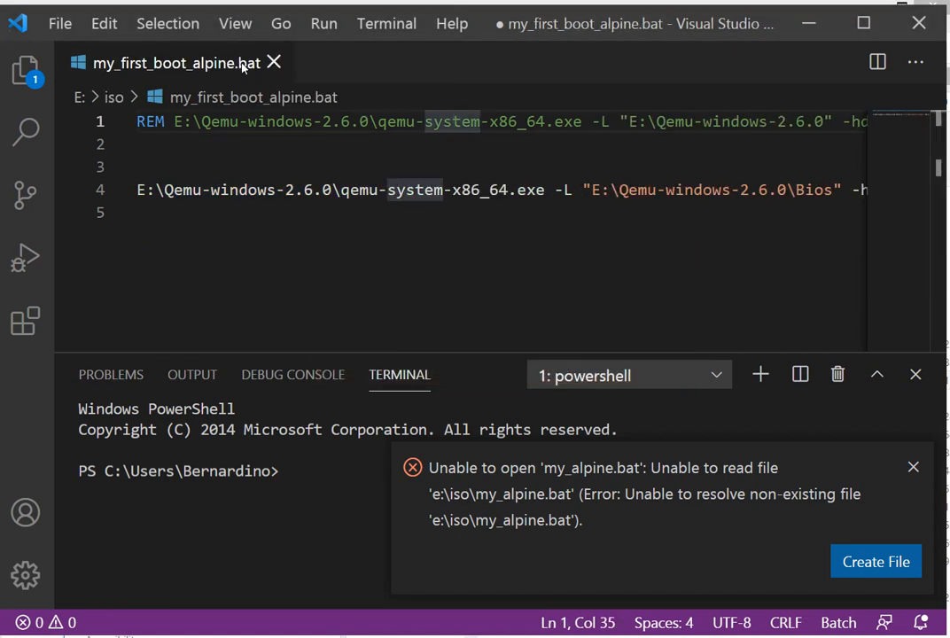
pyautogui.click(273, 62)
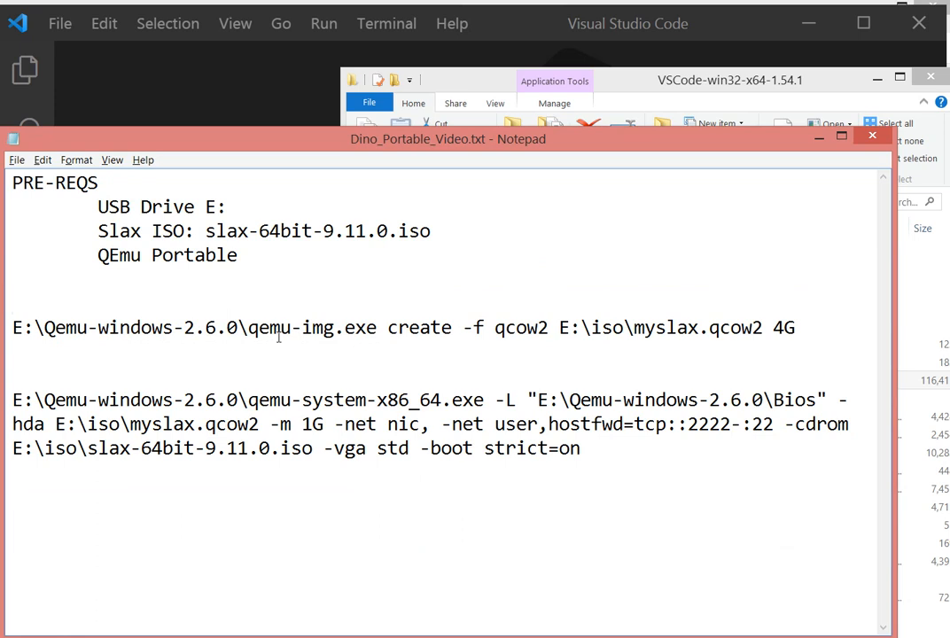
pyautogui.moveTo(595, 80)
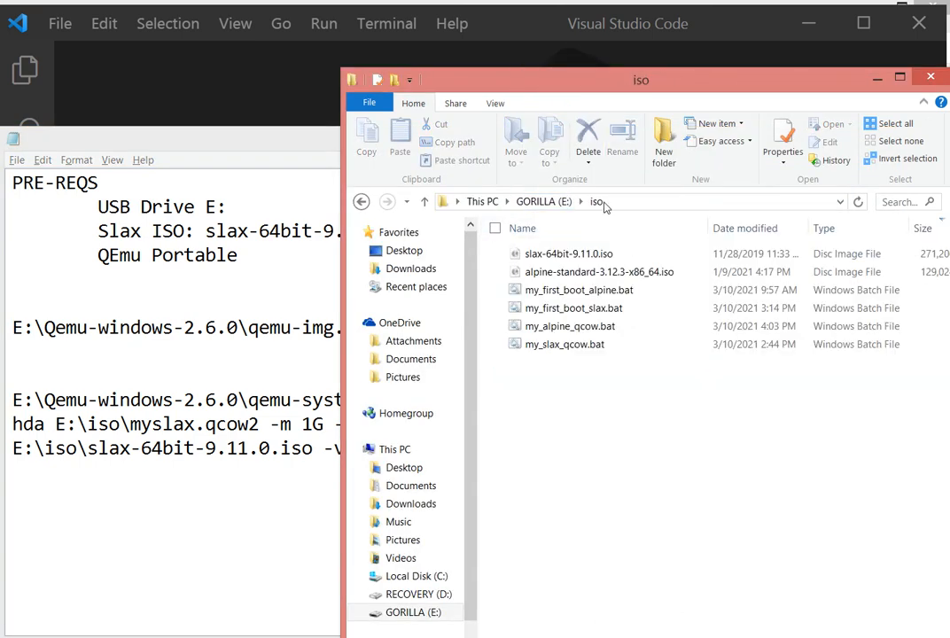
# List the E: drive root and the iso folder containing the Slax and Alpine ISOs.
pyautogui.click(620, 202)
pyautogui.write('dir')
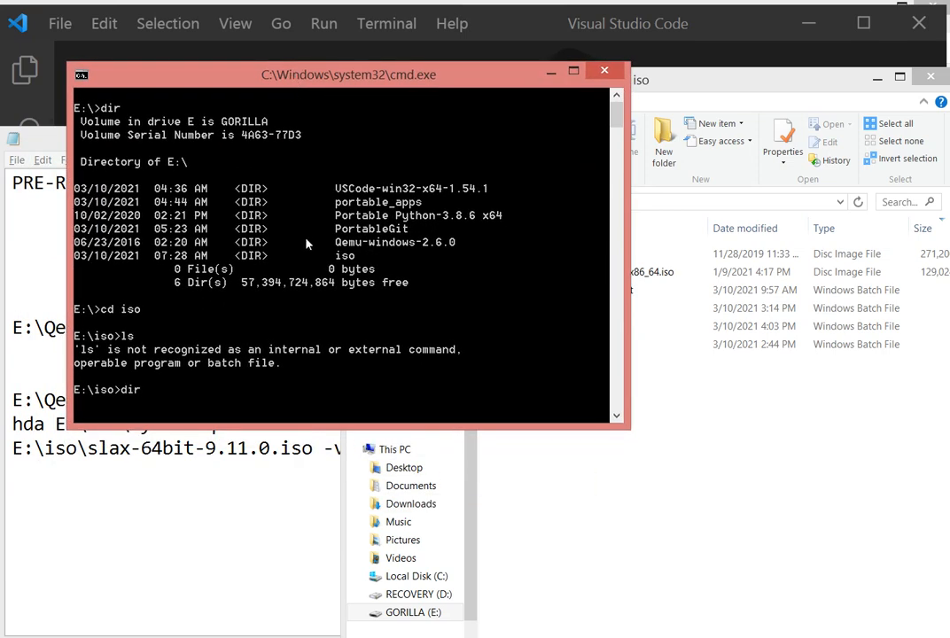
pyautogui.press('Return')
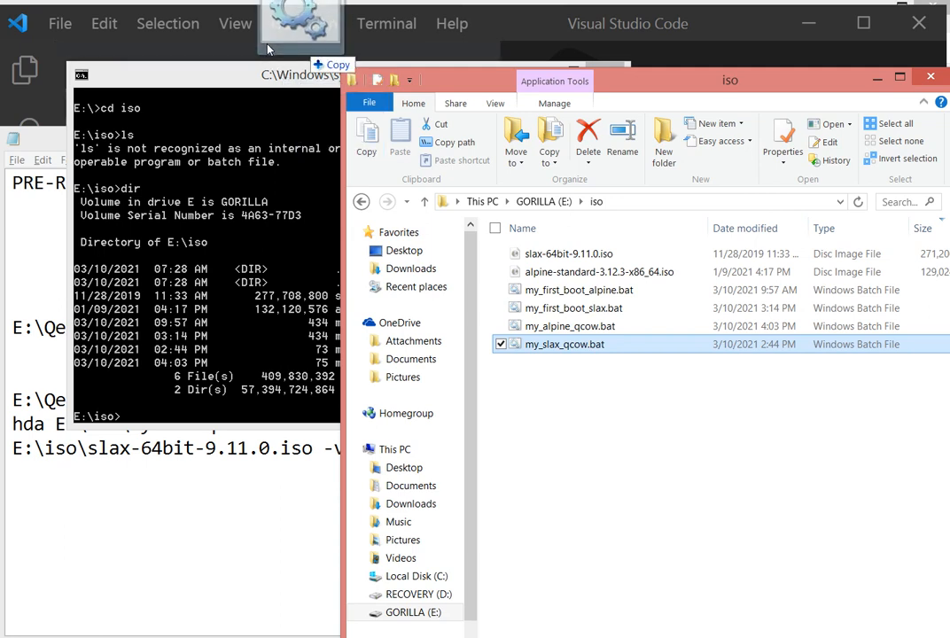
# Append 'create -f qcow2 E:\iso\myslax.qcow2 4G' to my_slax_qcow.bat and load my_first_boot_slax.bat alongside it.
pyautogui.doubleClick(564, 344)
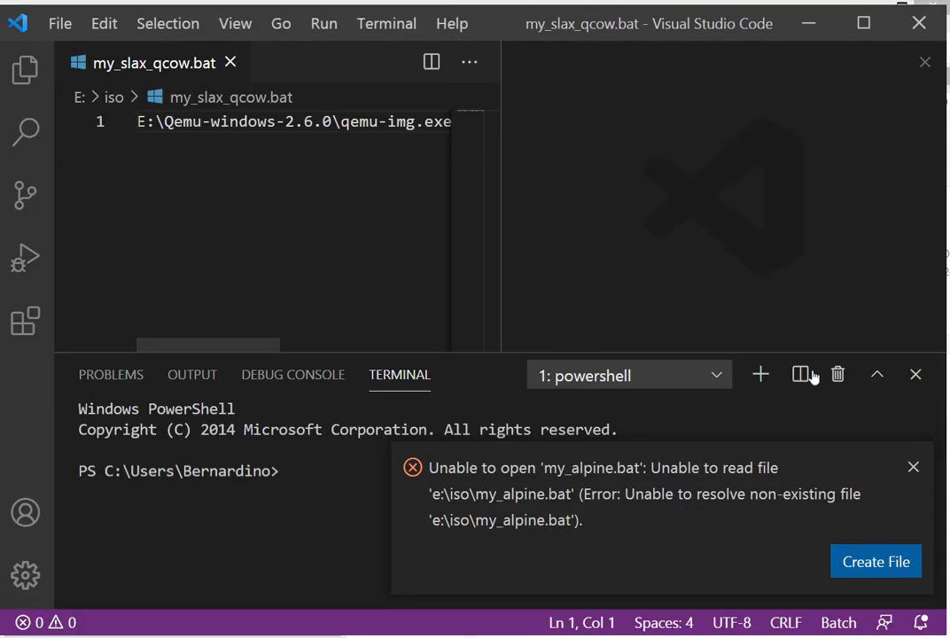
pyautogui.click(914, 374)
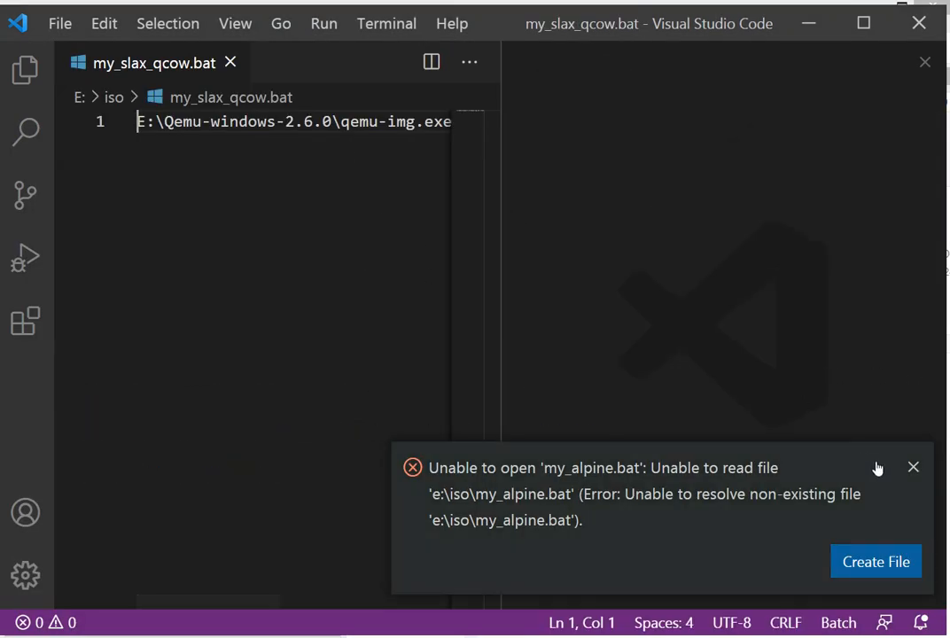
pyautogui.click(913, 468)
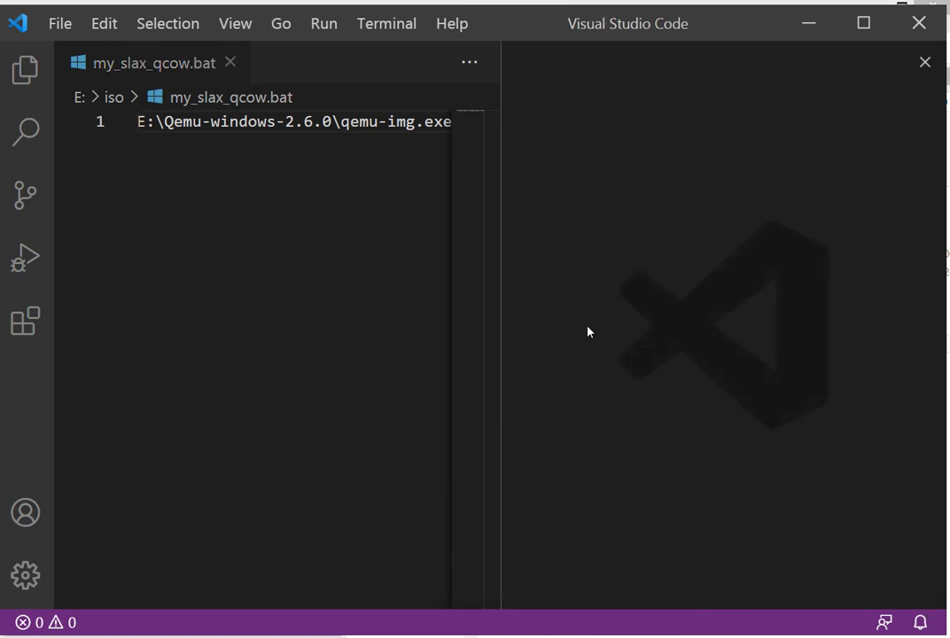
pyautogui.write('create -f qcow2 E:\\iso\\myslax.qcow2 4G')
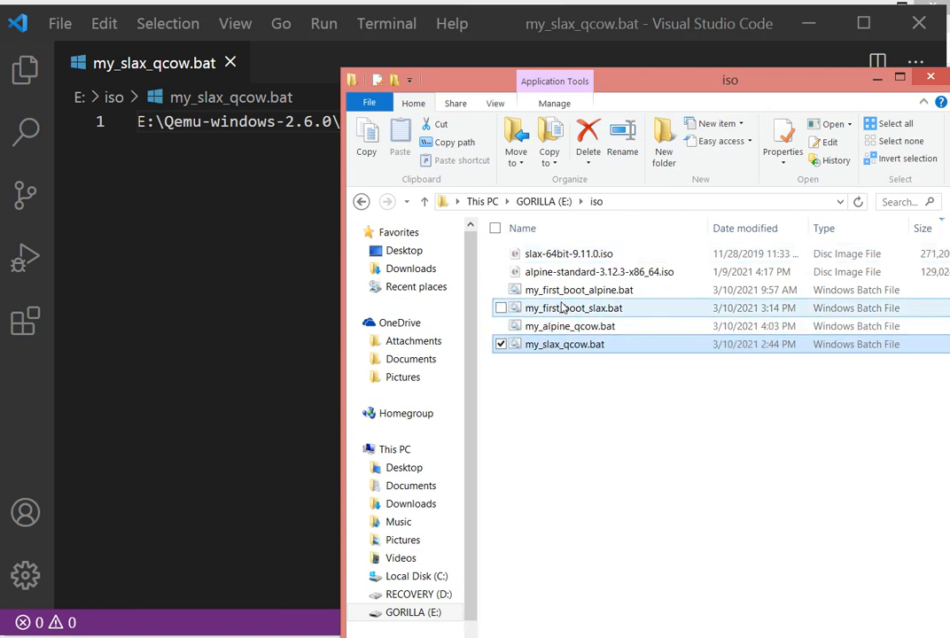
pyautogui.doubleClick(574, 308)
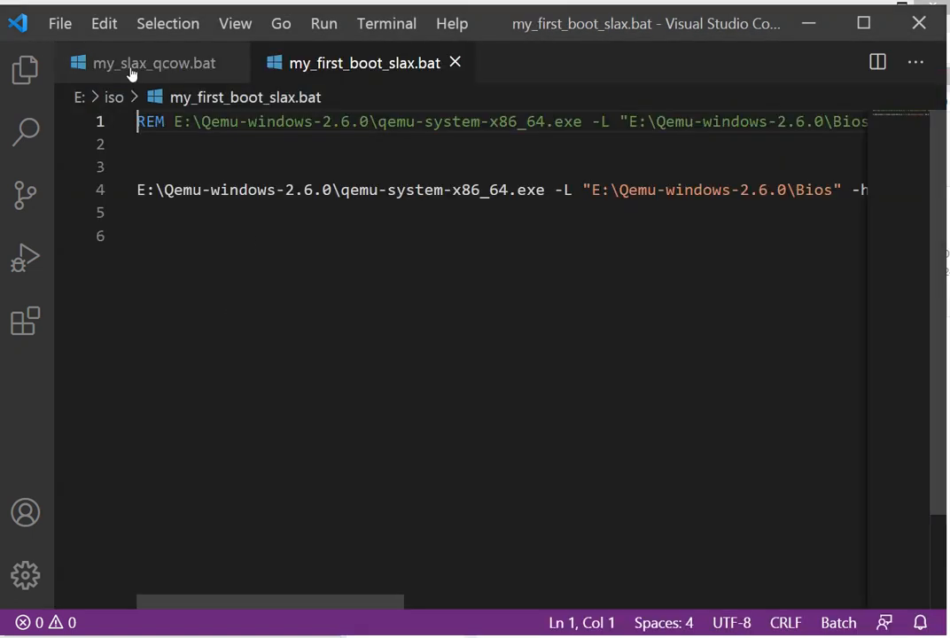
pyautogui.click(154, 64)
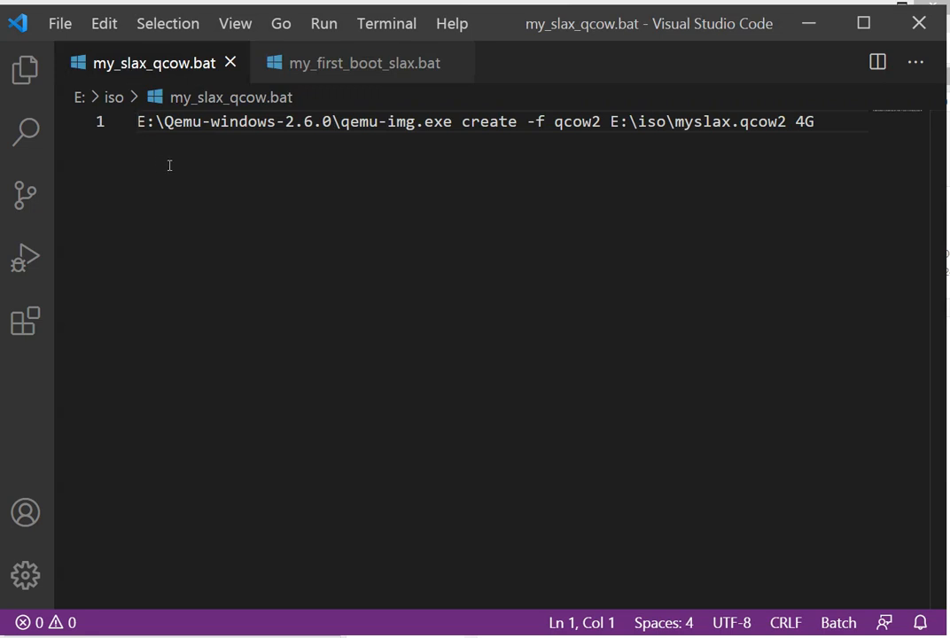
pyautogui.moveTo(174, 152)
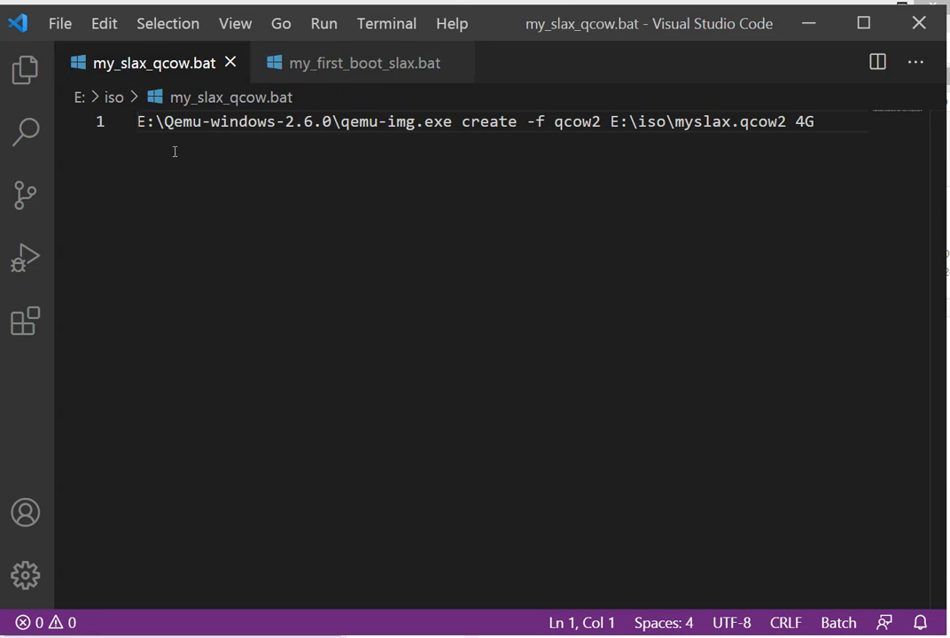
pyautogui.moveTo(354, 131)
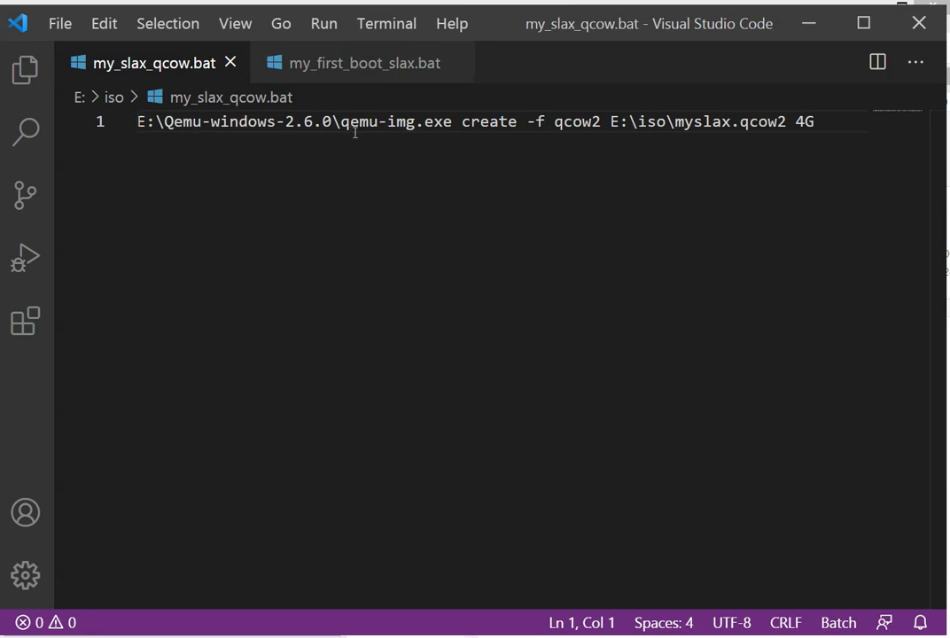
pyautogui.moveTo(449, 140)
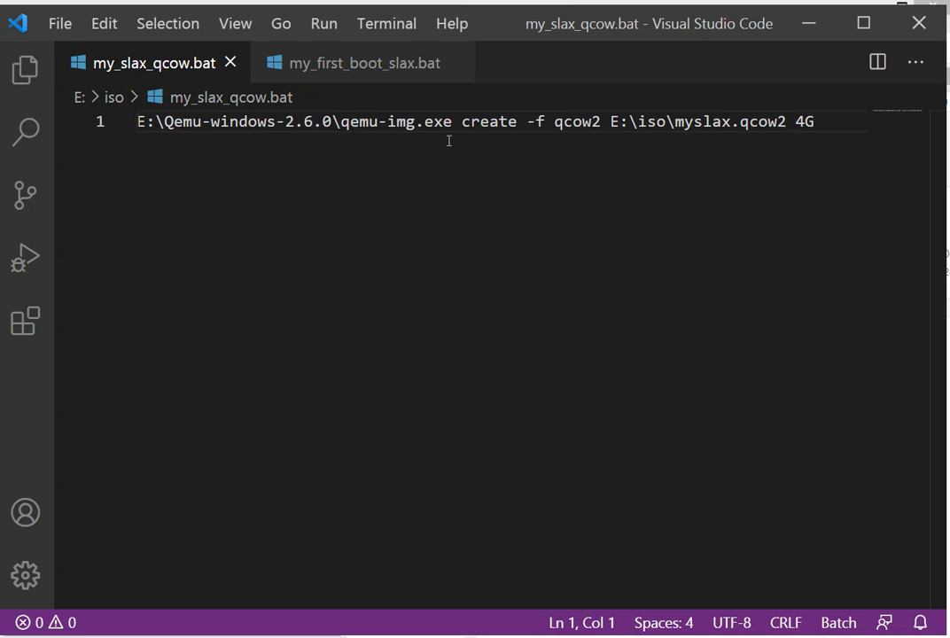
pyautogui.moveTo(544, 145)
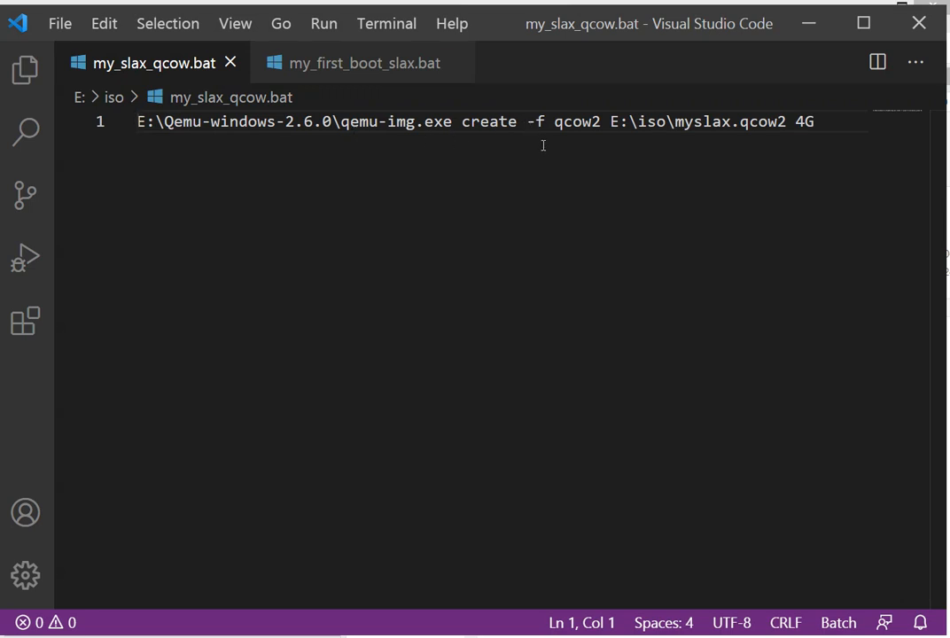
pyautogui.moveTo(544, 158)
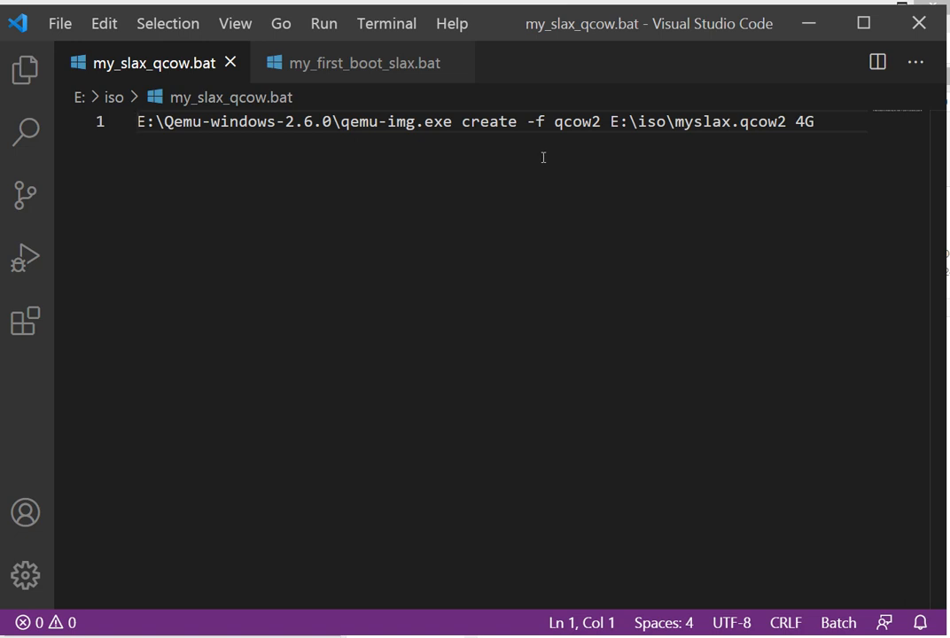
pyautogui.moveTo(609, 131)
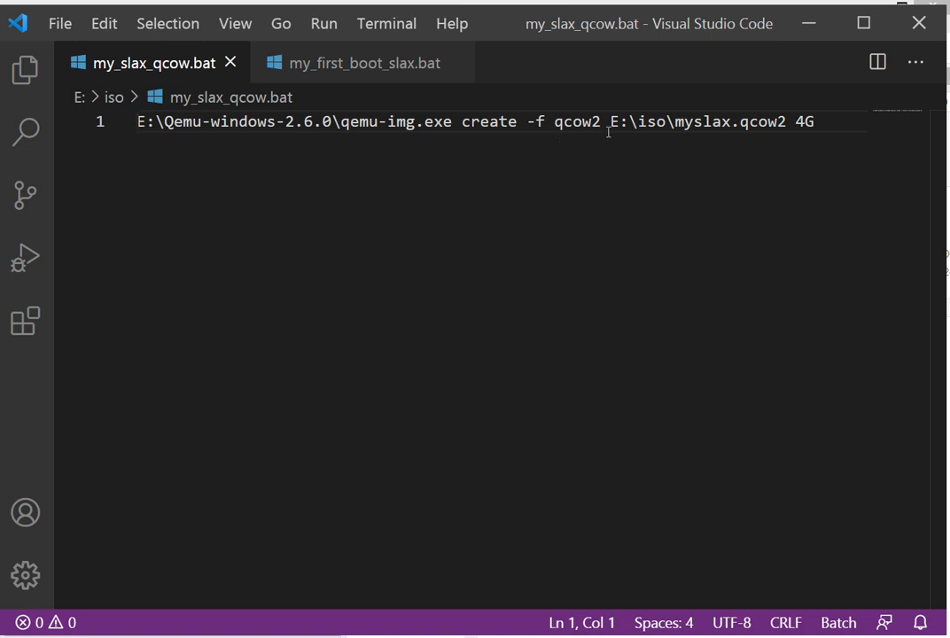
pyautogui.moveTo(708, 135)
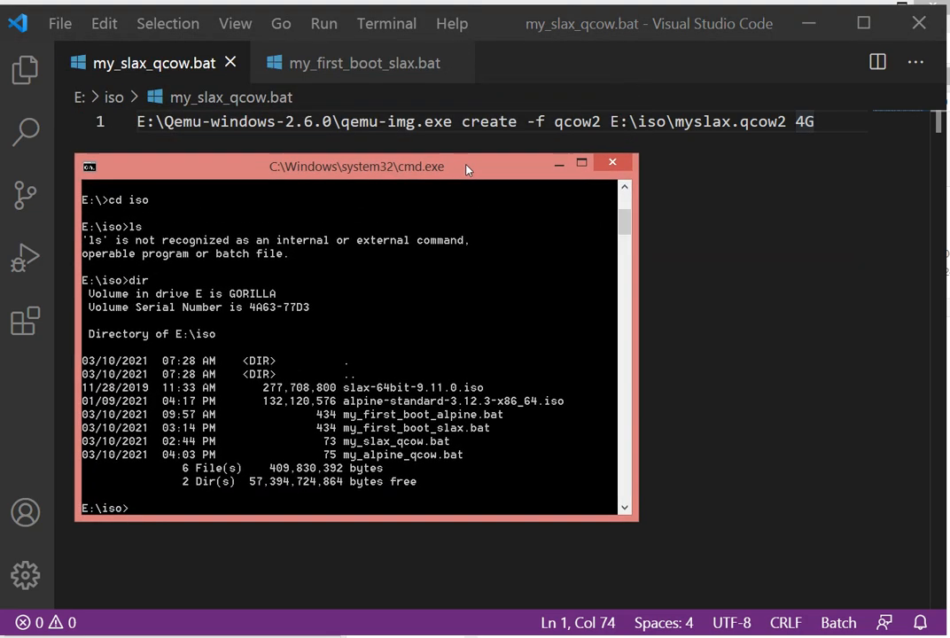
# Run my_slax_qcow.bat at E:\iso to format the 4G myslax.qcow2 image.
pyautogui.write('m')
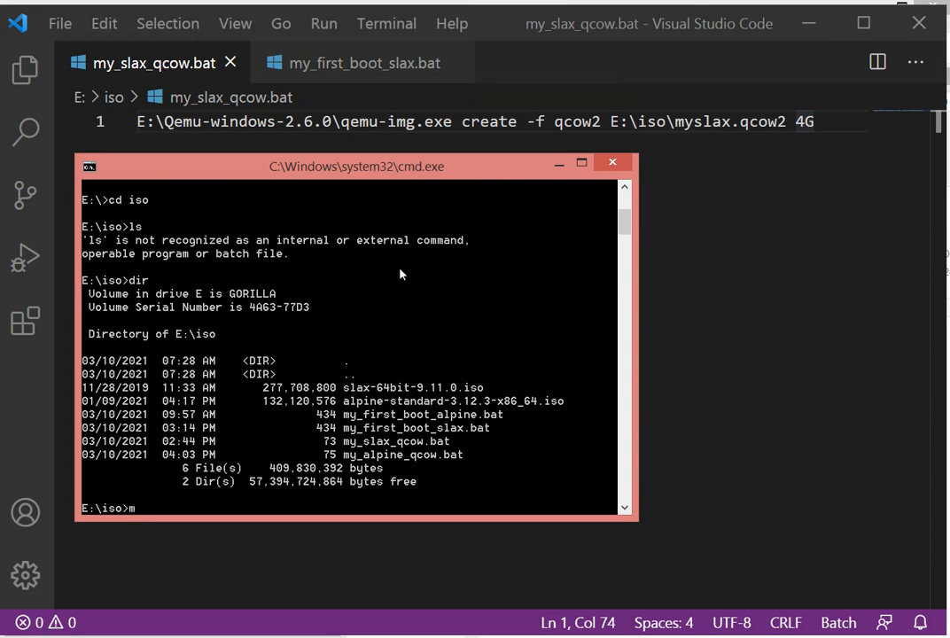
pyautogui.write('y_slax_qcow.bat')
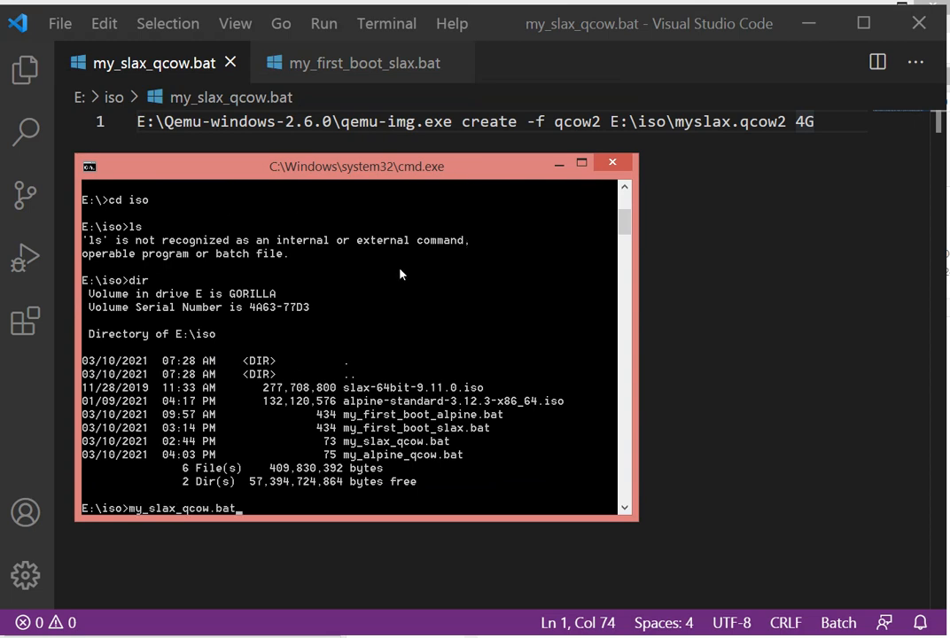
pyautogui.press('Return')
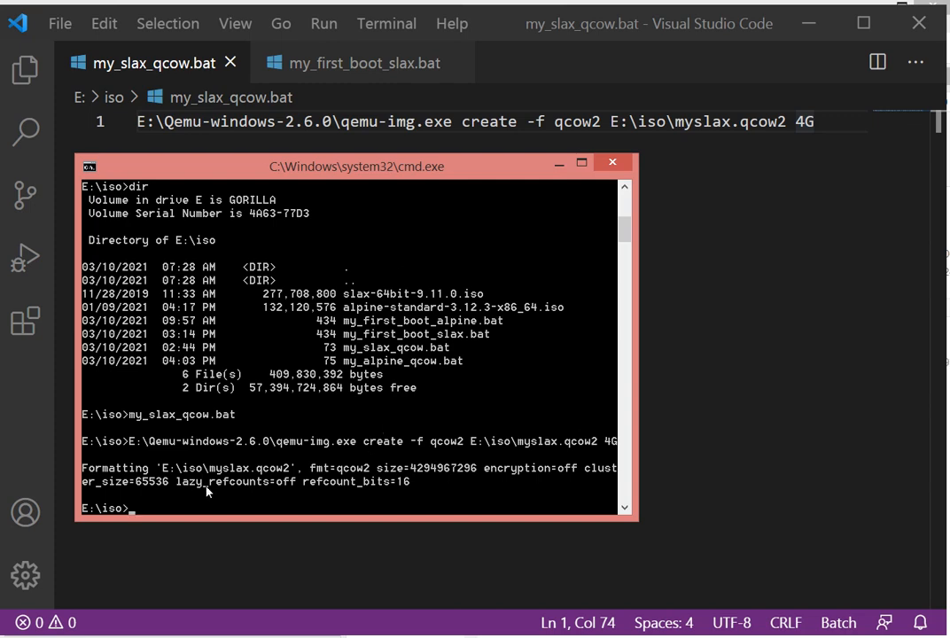
pyautogui.press('alt+tab')
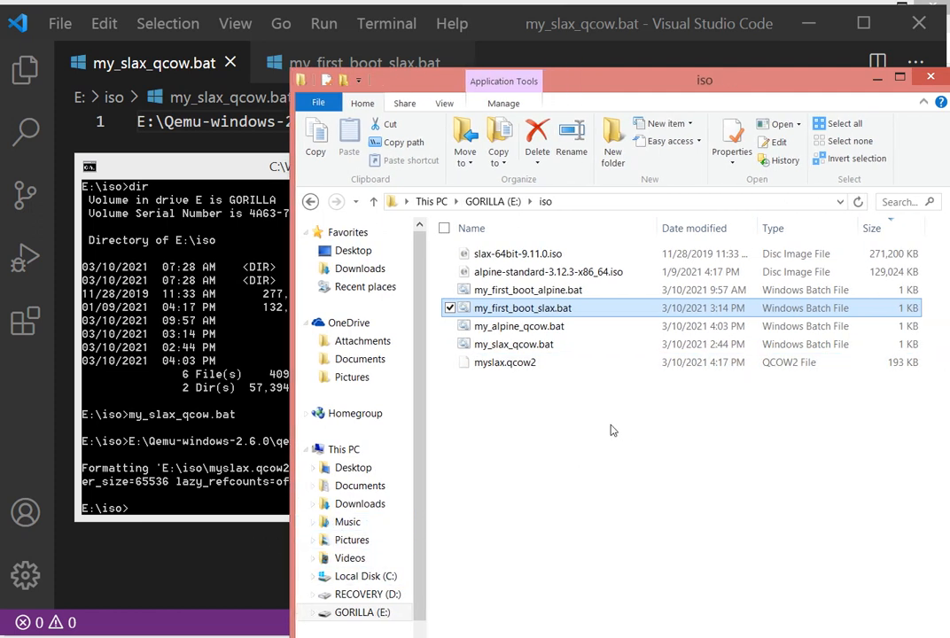
pyautogui.moveTo(666, 401)
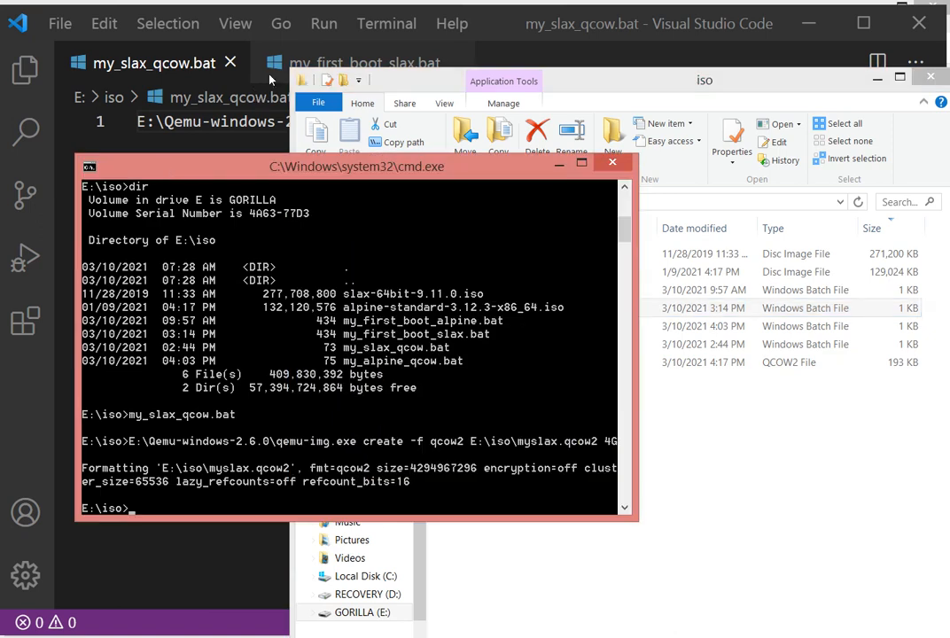
# Enable word wrap on my_first_boot_slax.bat via View > Toggle Word Wrap.
pyautogui.click(363, 62)
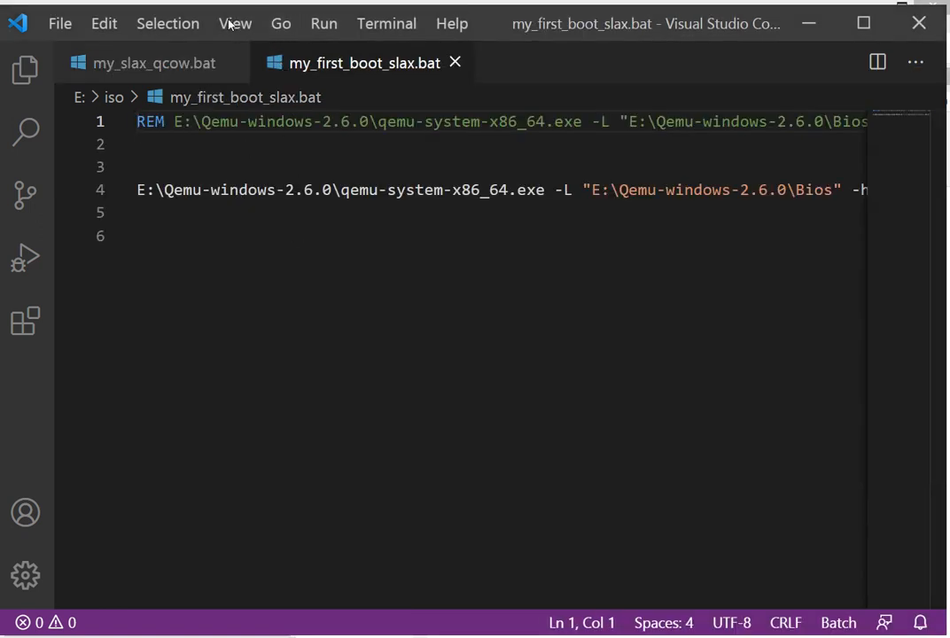
pyautogui.click(234, 23)
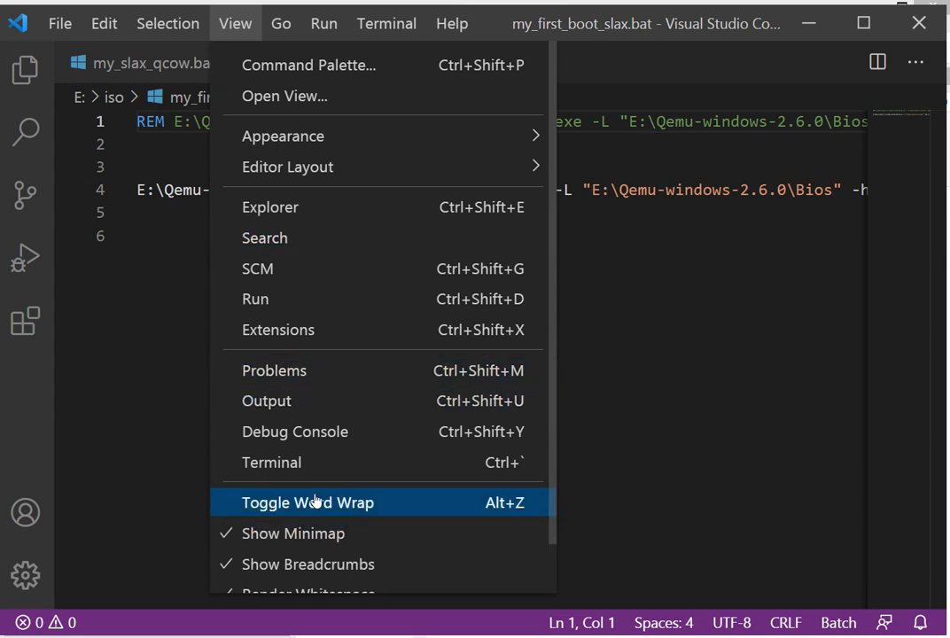
pyautogui.click(308, 503)
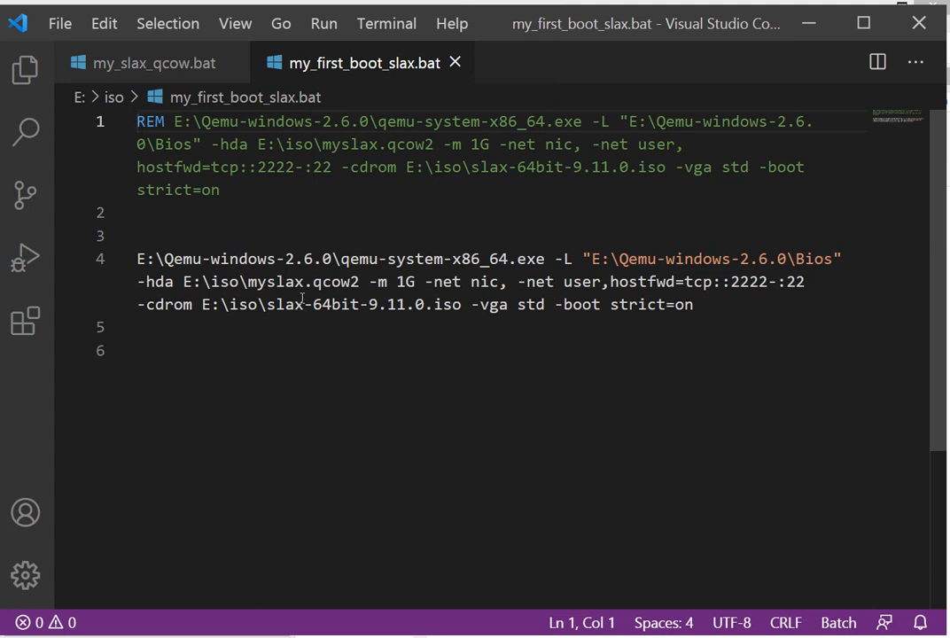
pyautogui.moveTo(485, 273)
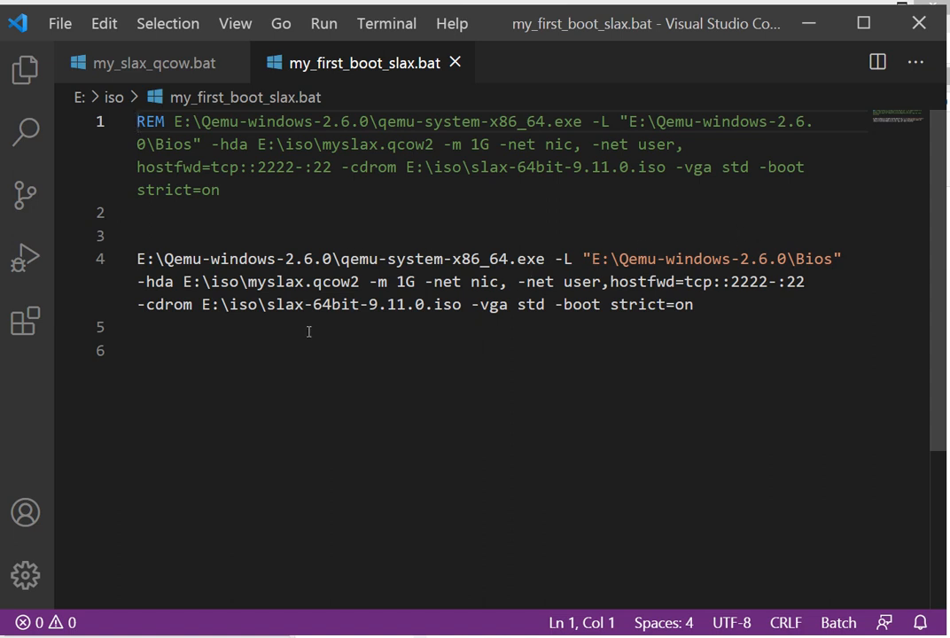
pyautogui.moveTo(213, 273)
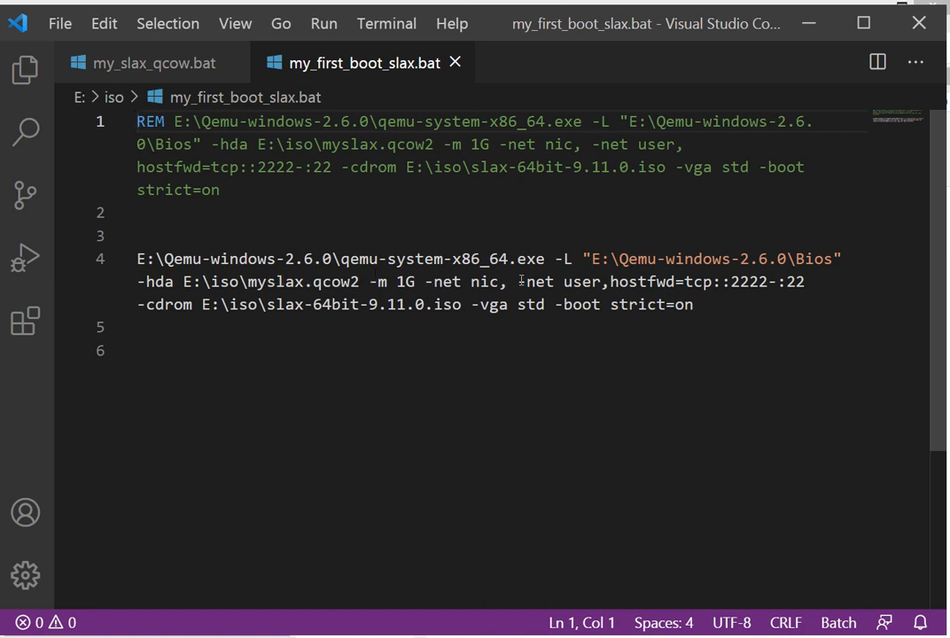
pyautogui.moveTo(698, 279)
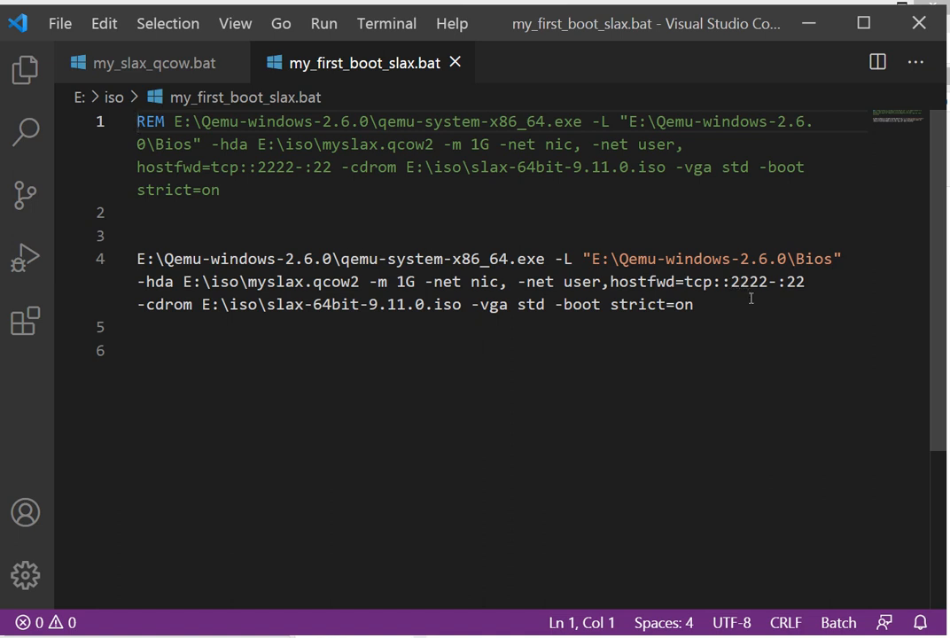
pyautogui.moveTo(239, 311)
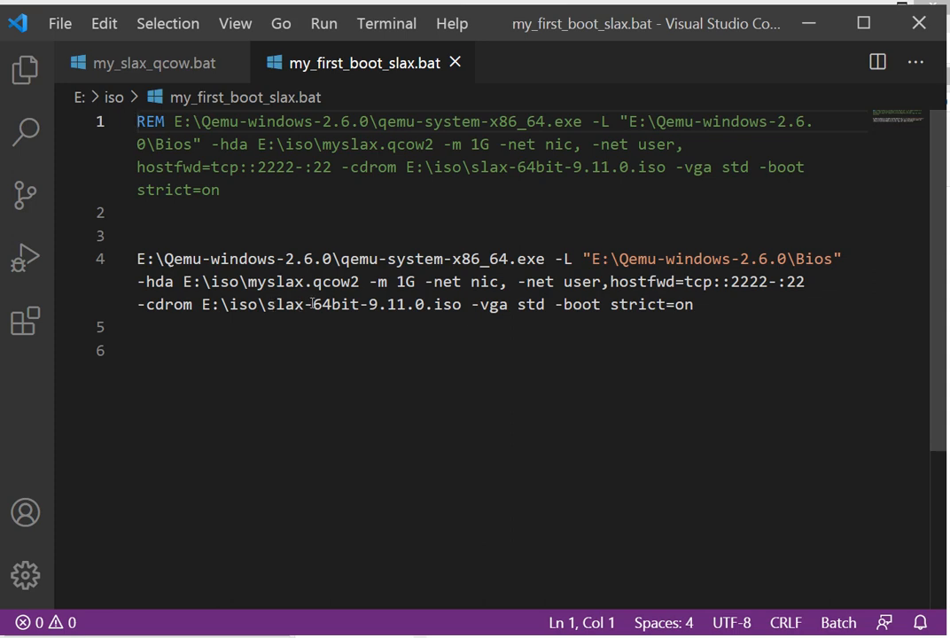
pyautogui.moveTo(485, 322)
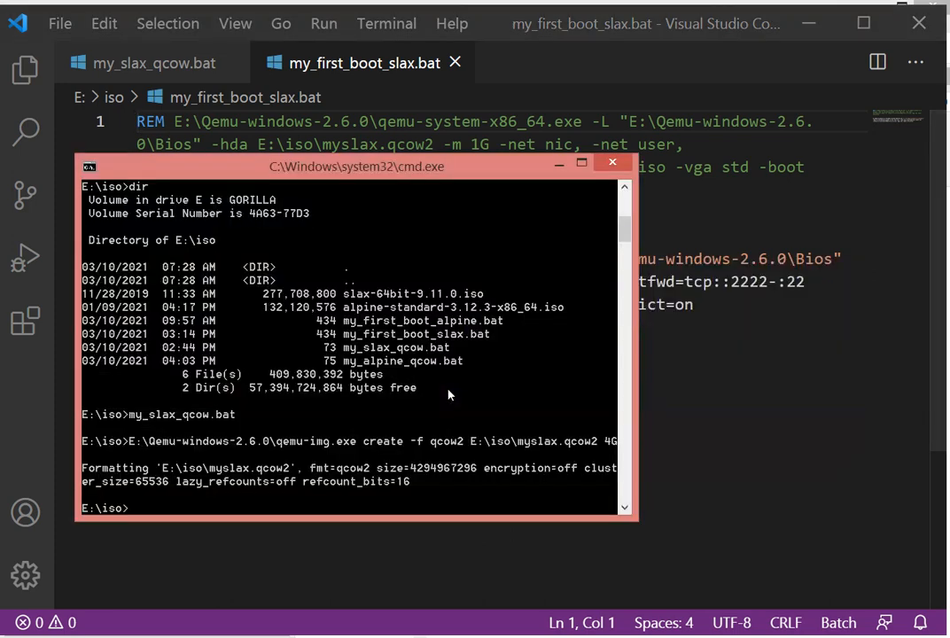
# Enter my_first_boot_slax.bat at the E:\iso prompt to boot the Slax VM.
pyautogui.write('m')
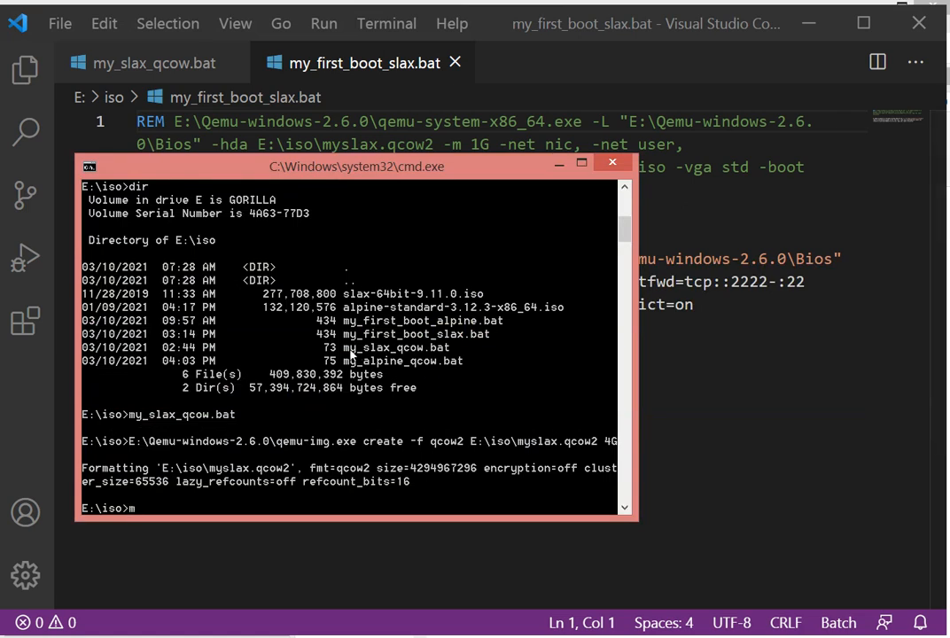
pyautogui.write('y_first_boot_slax.bat')
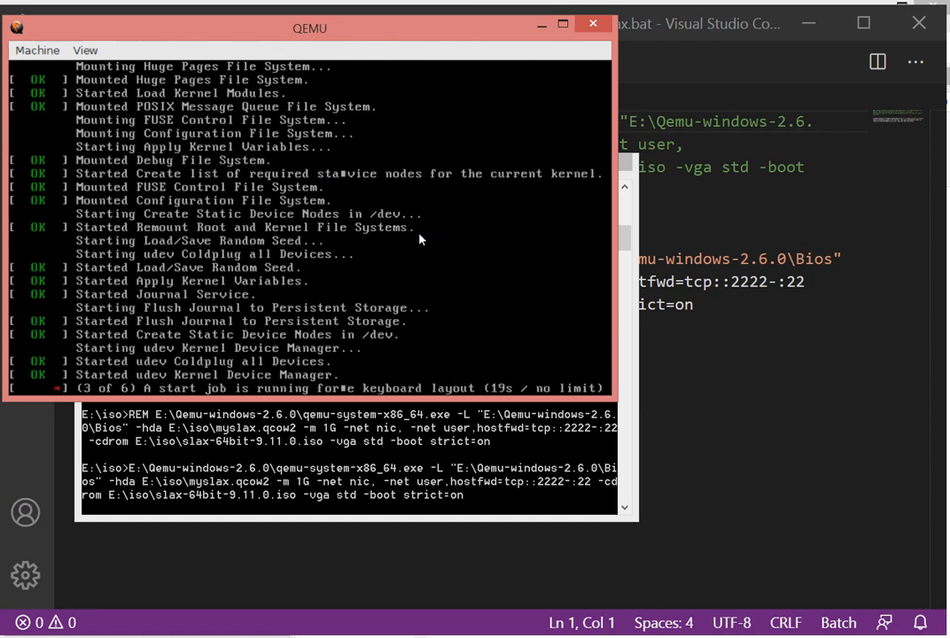
pyautogui.moveTo(460, 252)
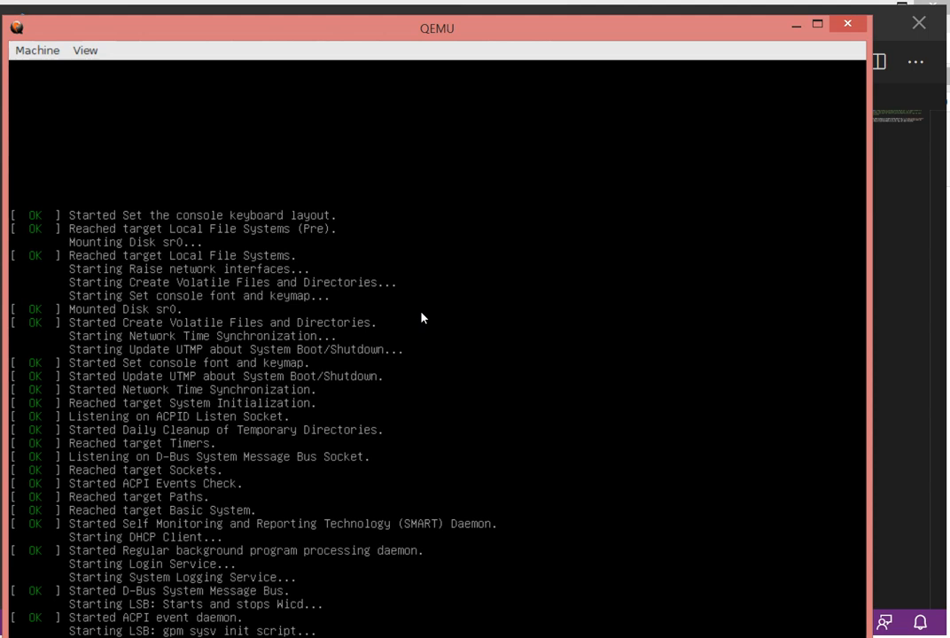
# Check QEMU's roughly 800 MB memory use in Task Manager and return to the VM window.
pyautogui.scroll(-3)
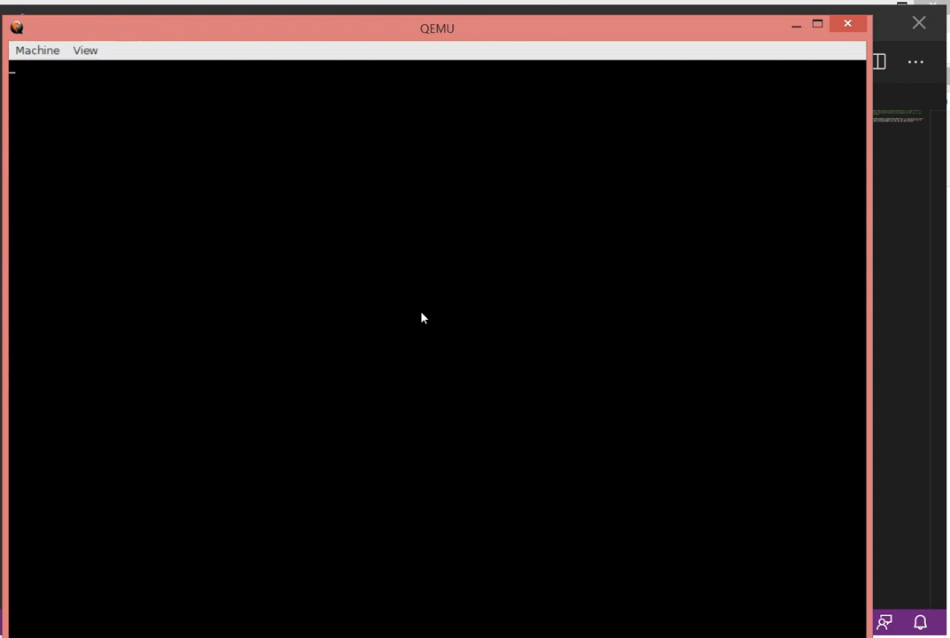
pyautogui.moveTo(337, 239)
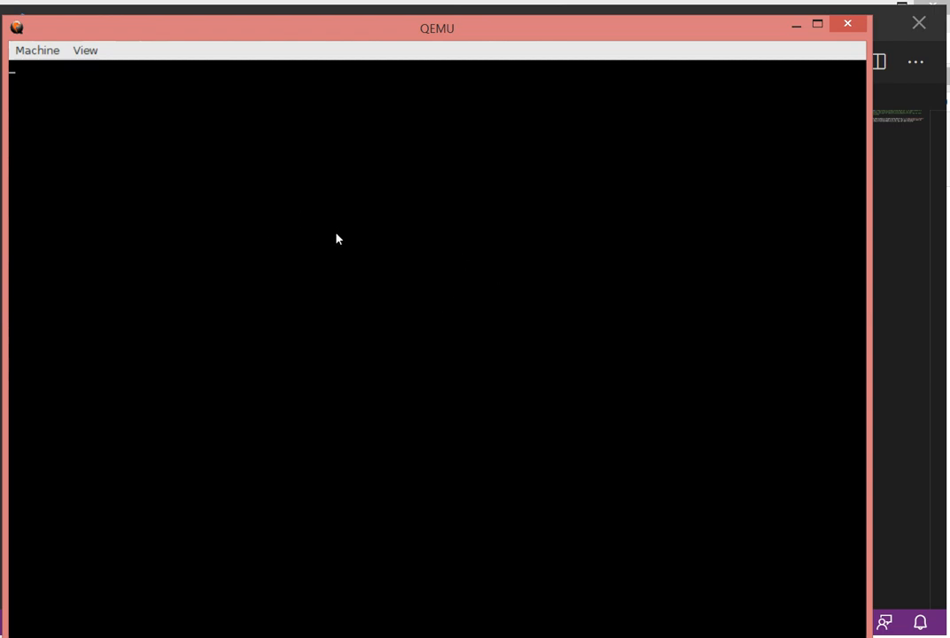
pyautogui.moveTo(401, 230)
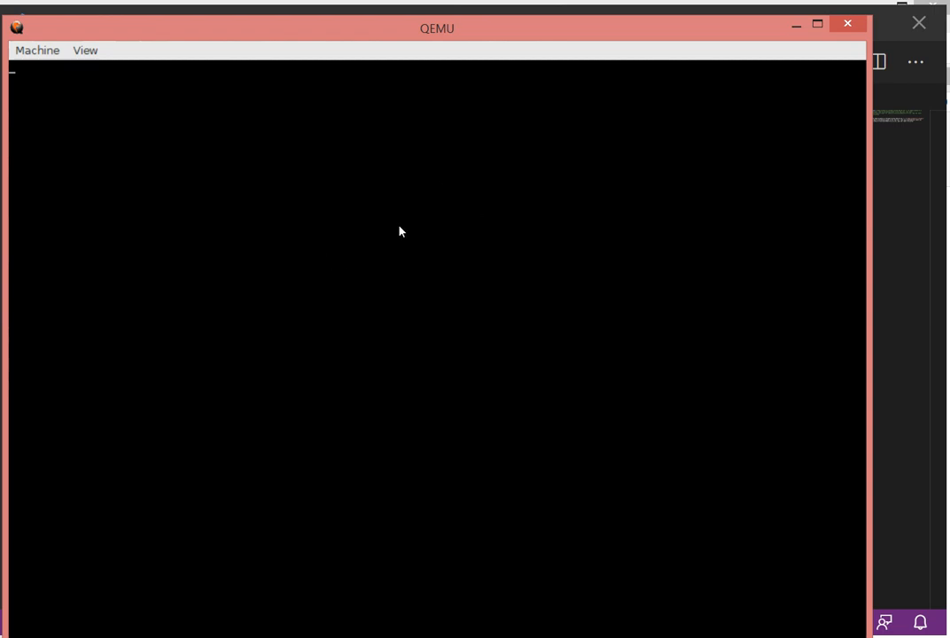
pyautogui.moveTo(335, 199)
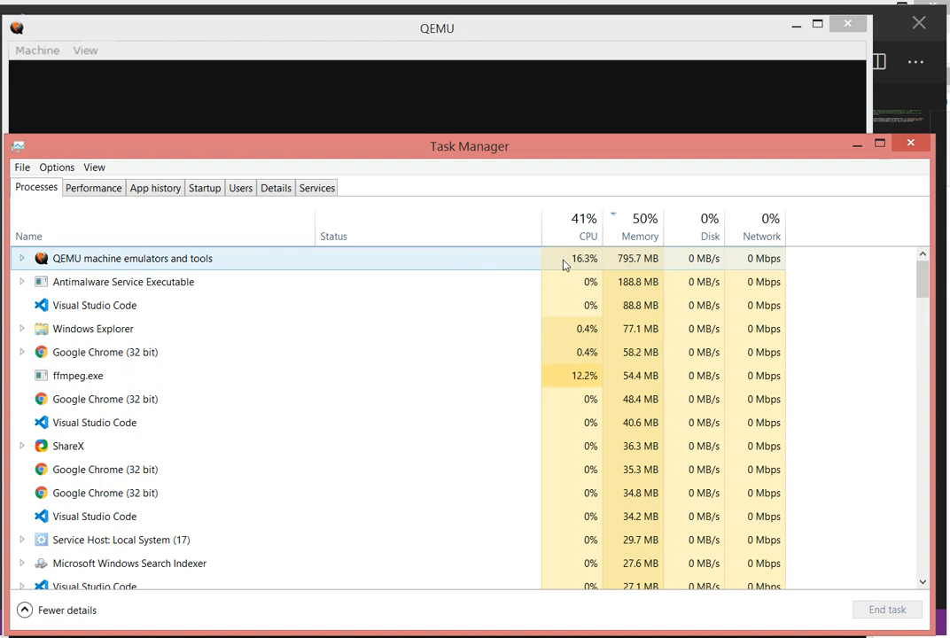
pyautogui.click(93, 328)
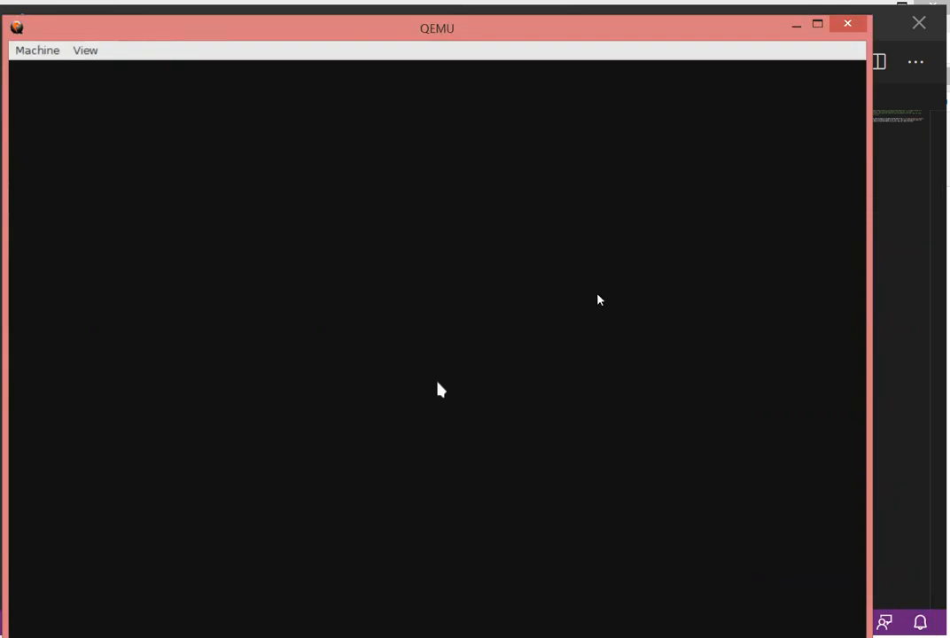
pyautogui.moveTo(445, 131)
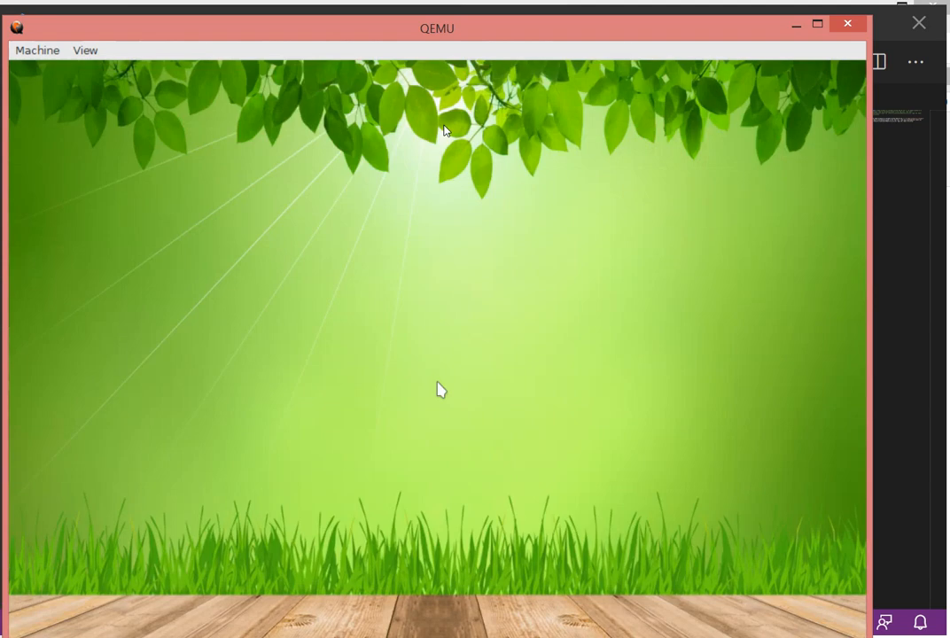
pyautogui.moveTo(333, 174)
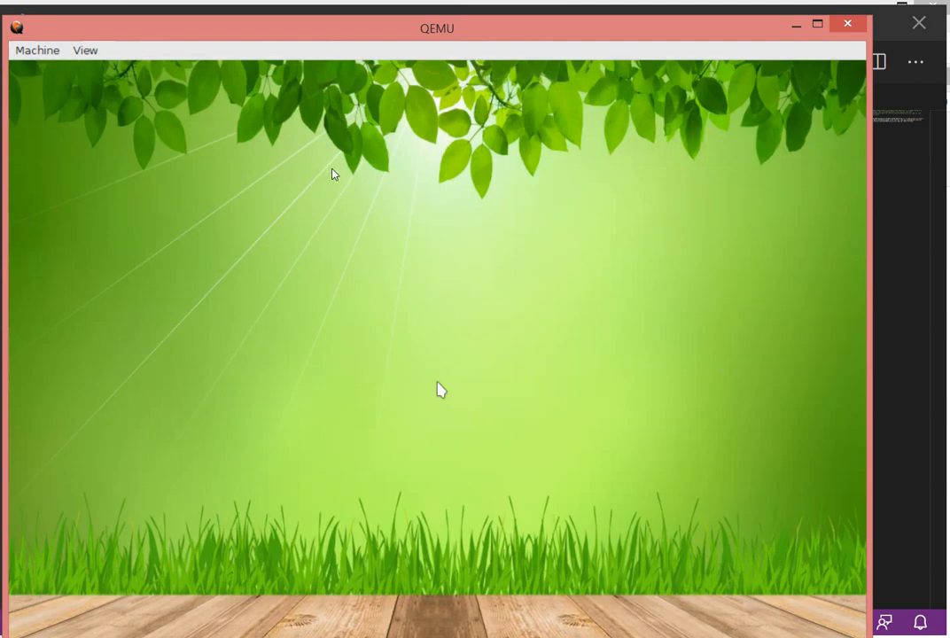
# Grab input into the VM and launch Terminal from the Slax desktop menu.
pyautogui.click(441, 391)
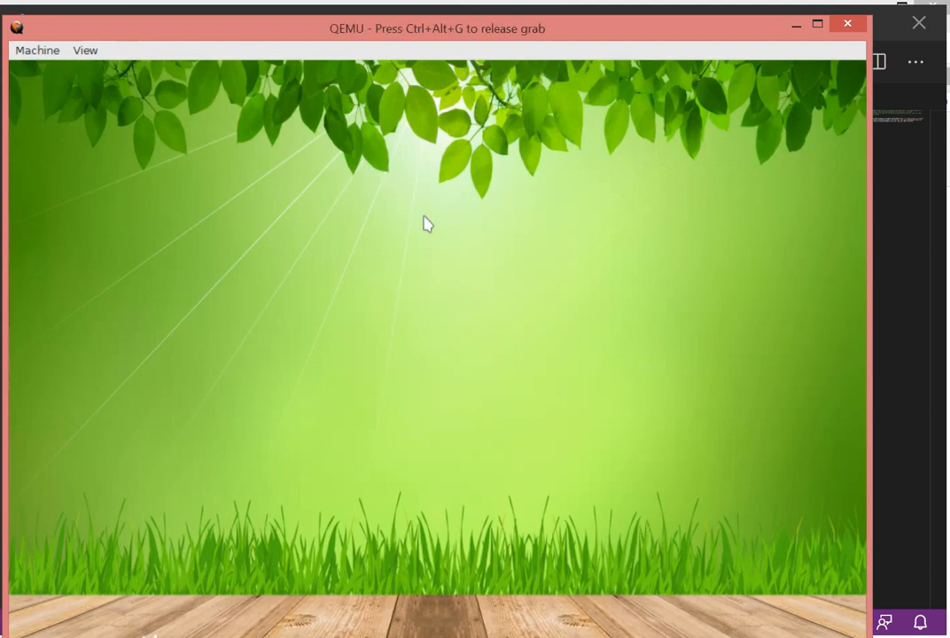
pyautogui.moveTo(447, 432)
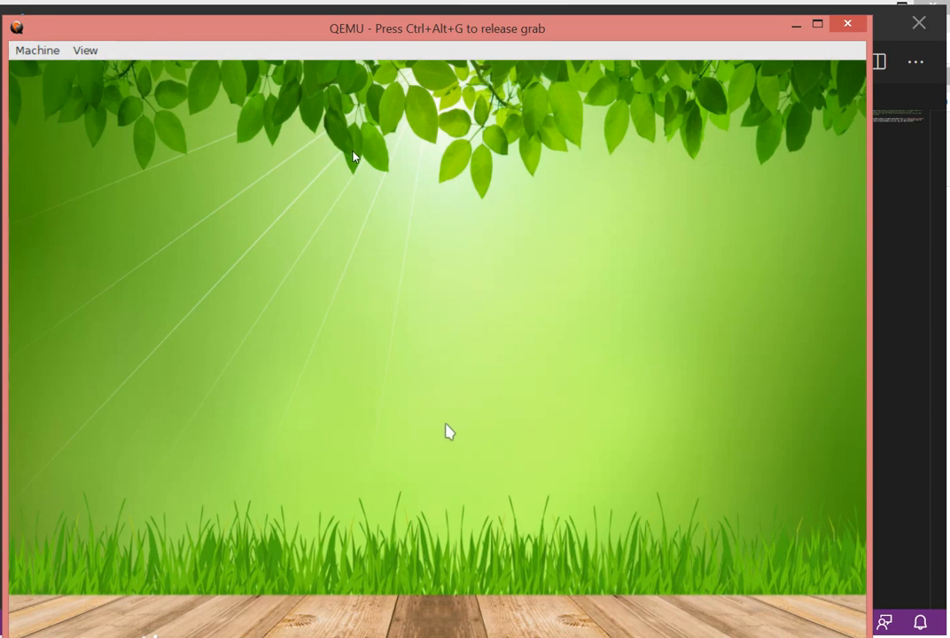
pyautogui.rightClick(446, 432)
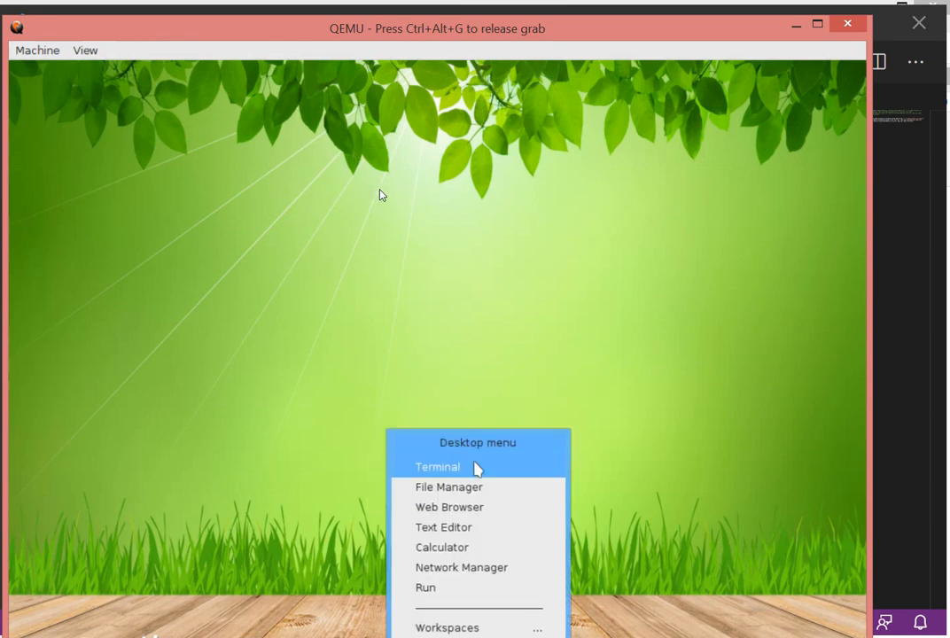
pyautogui.click(436, 467)
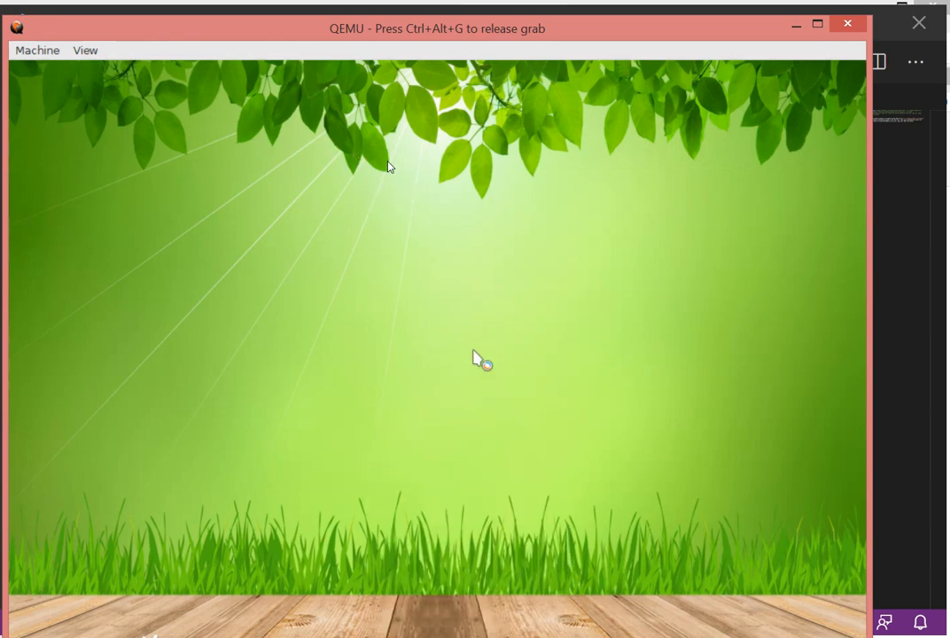
pyautogui.moveTo(483, 366)
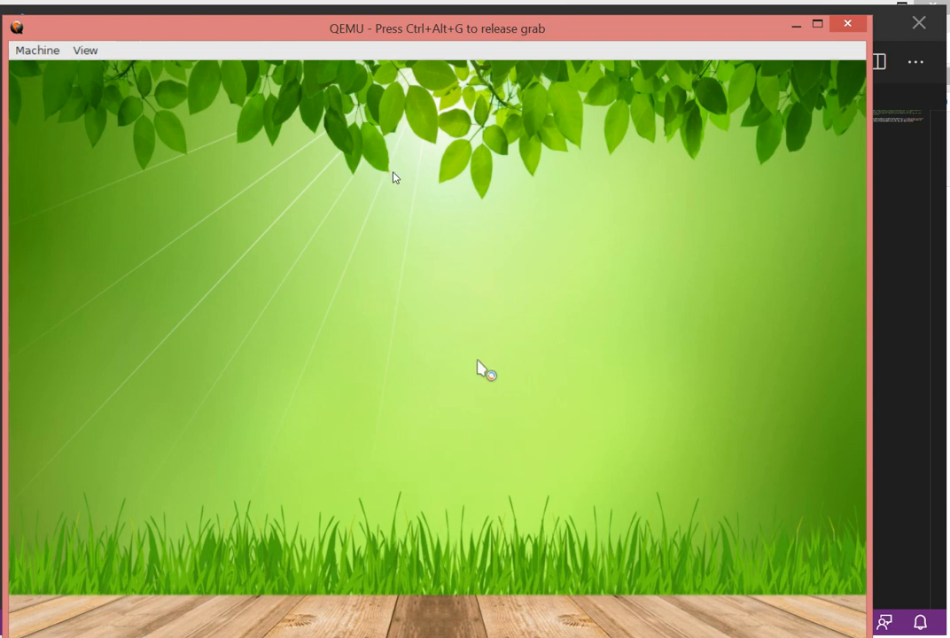
pyautogui.moveTo(510, 345)
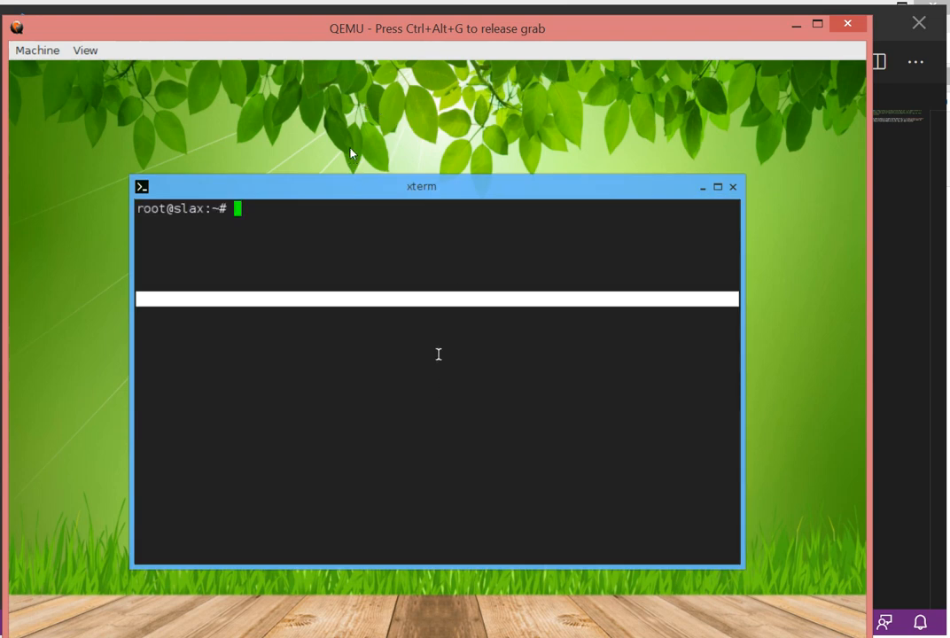
# Clear the xterm and run ifconfig, showing ens3 at 10.0.2.15.
pyautogui.write('clear')
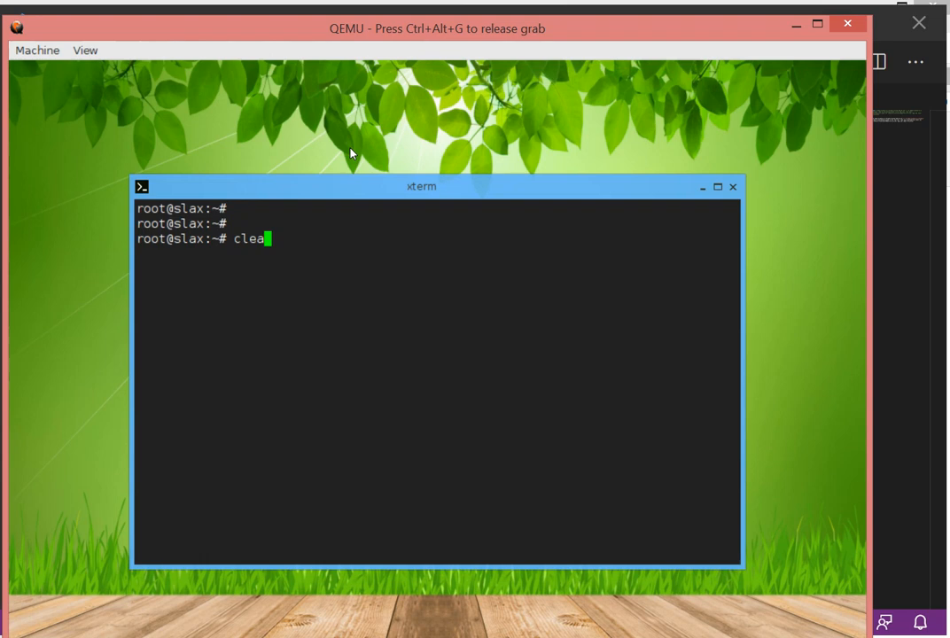
pyautogui.press('Return')
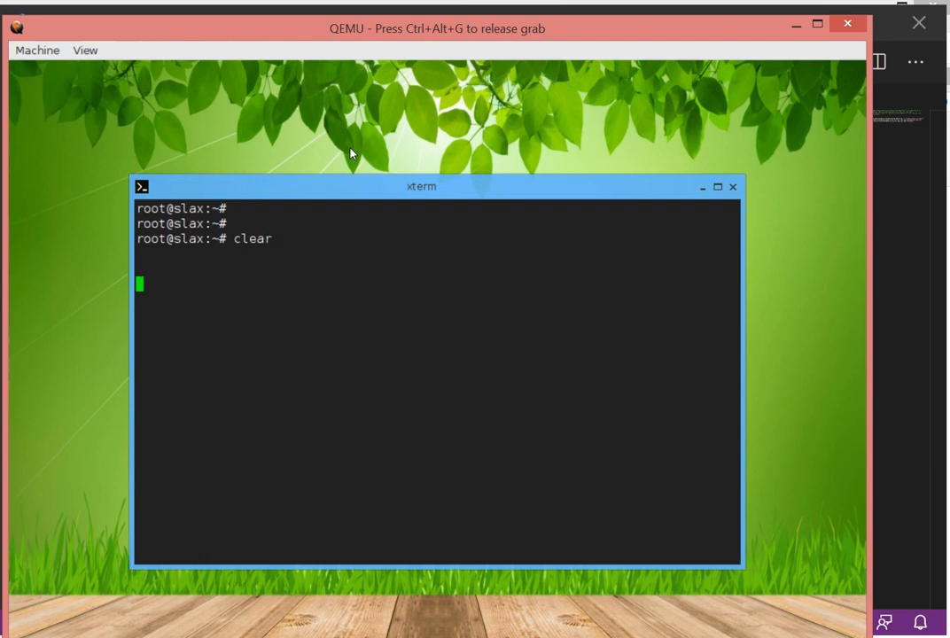
pyautogui.write('ifconfig')
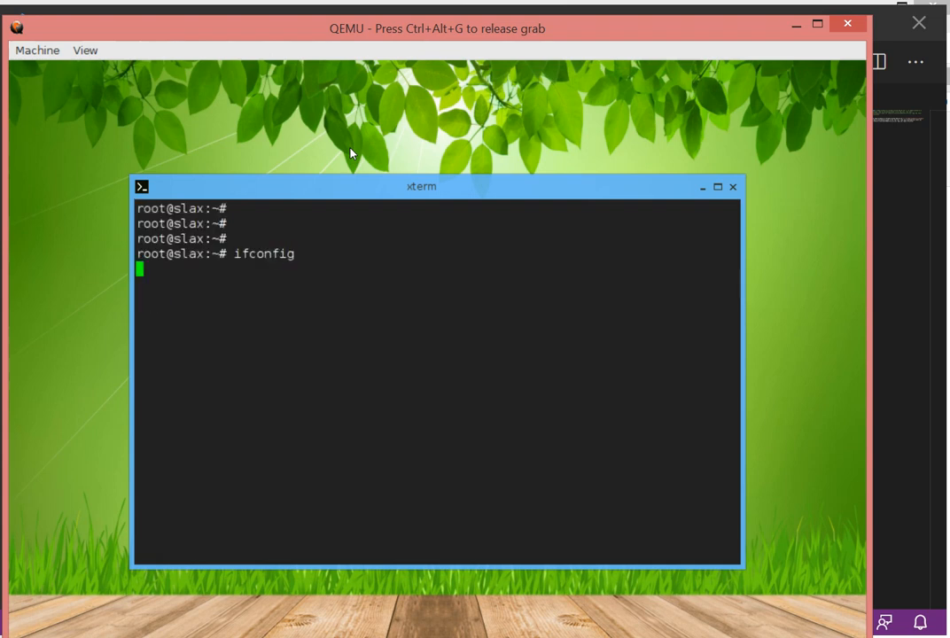
pyautogui.press('Return')
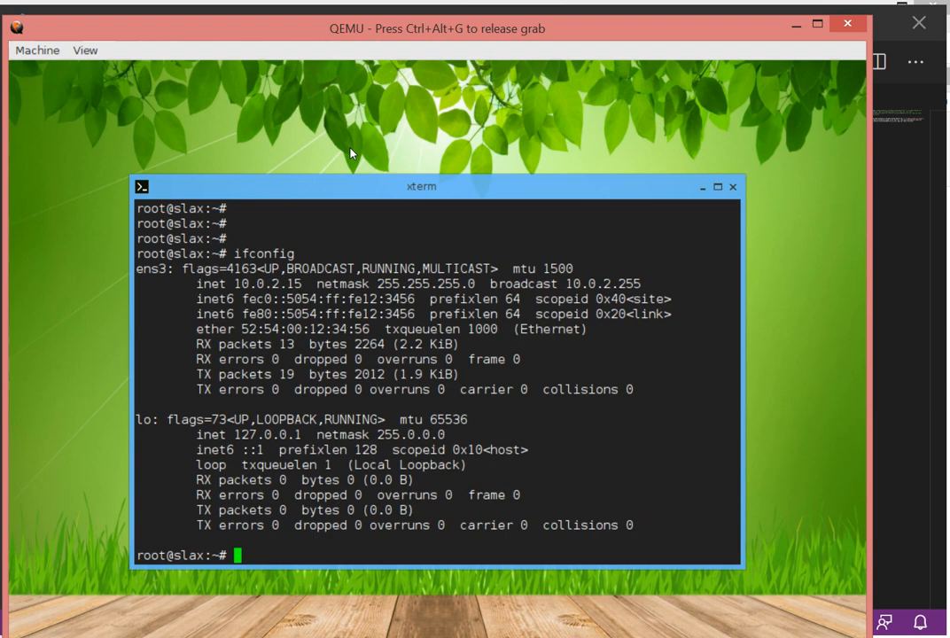
# Run 'systemctl start ssh' and return to a fresh root prompt.
pyautogui.write('syst')
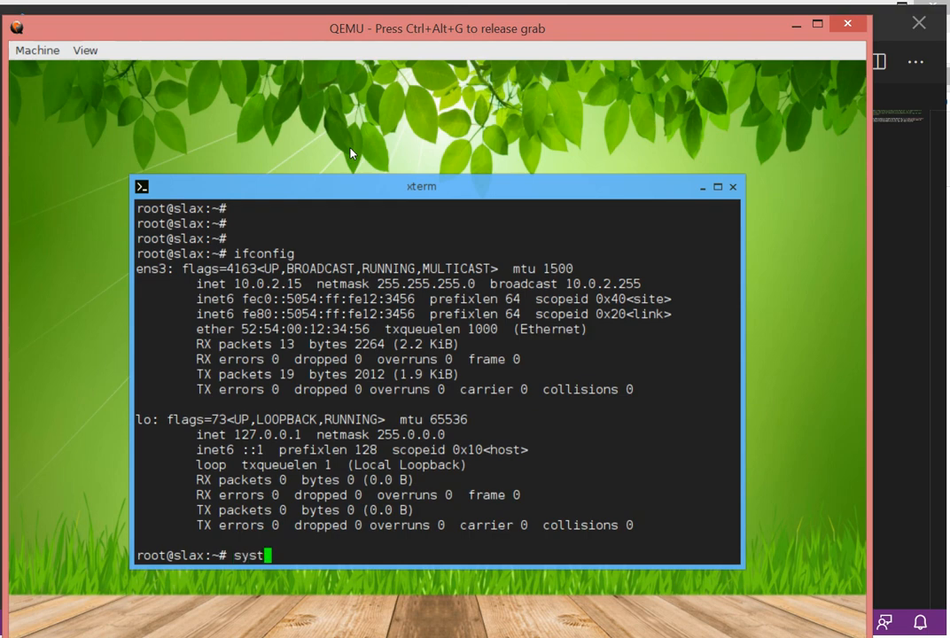
pyautogui.write('em')
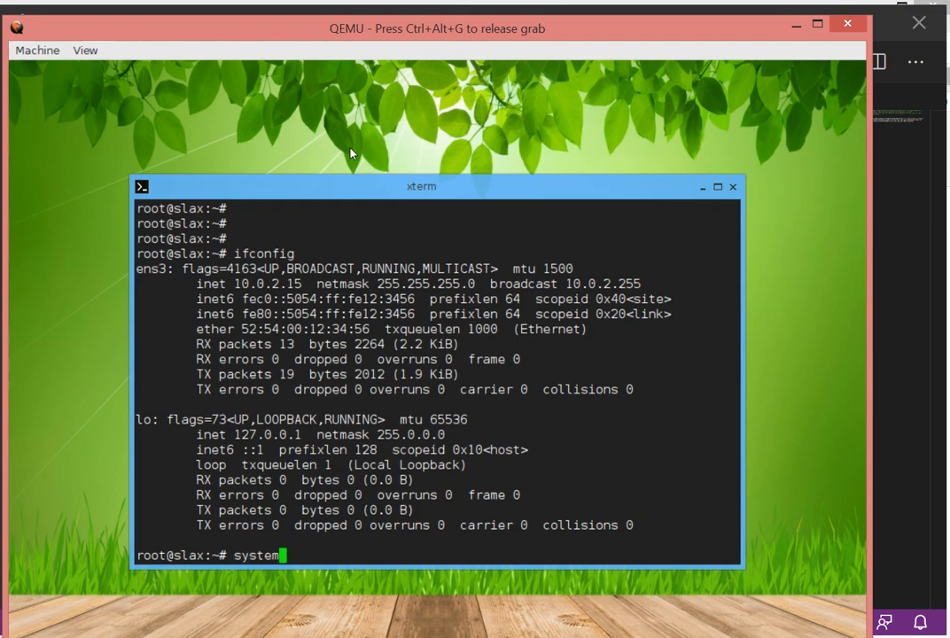
pyautogui.write('ctl strat')
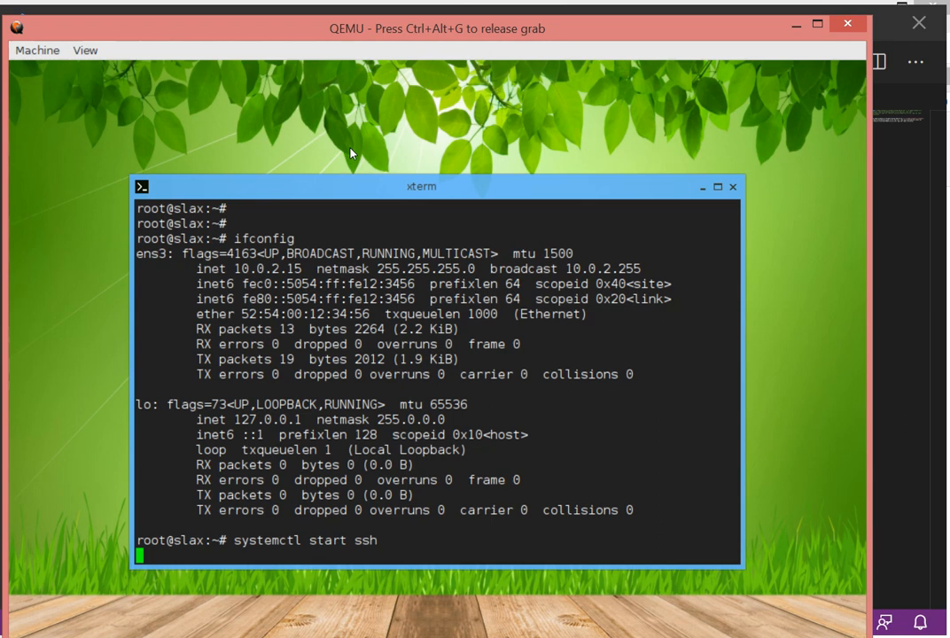
pyautogui.moveTo(393, 186)
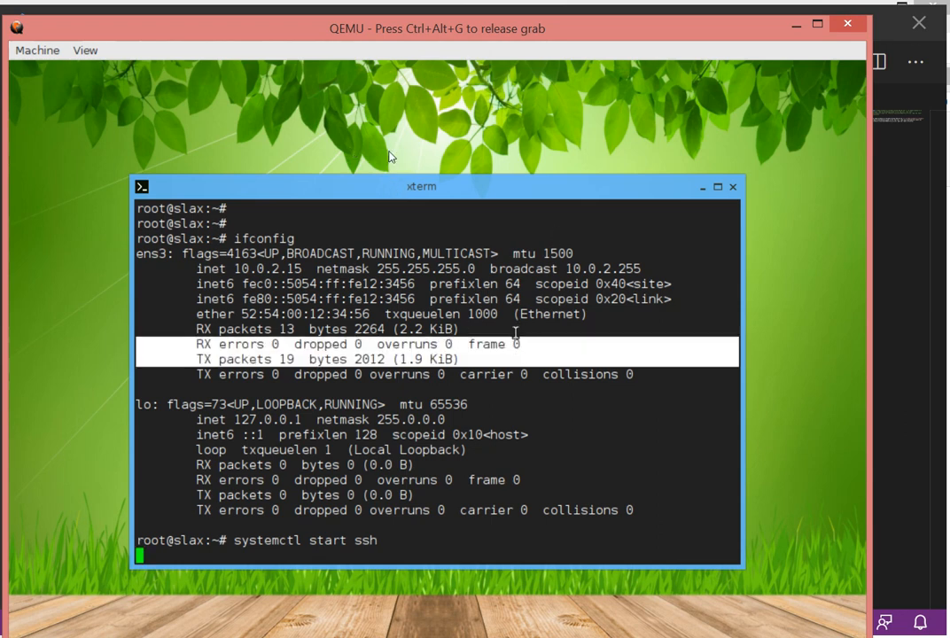
pyautogui.moveTo(469, 186)
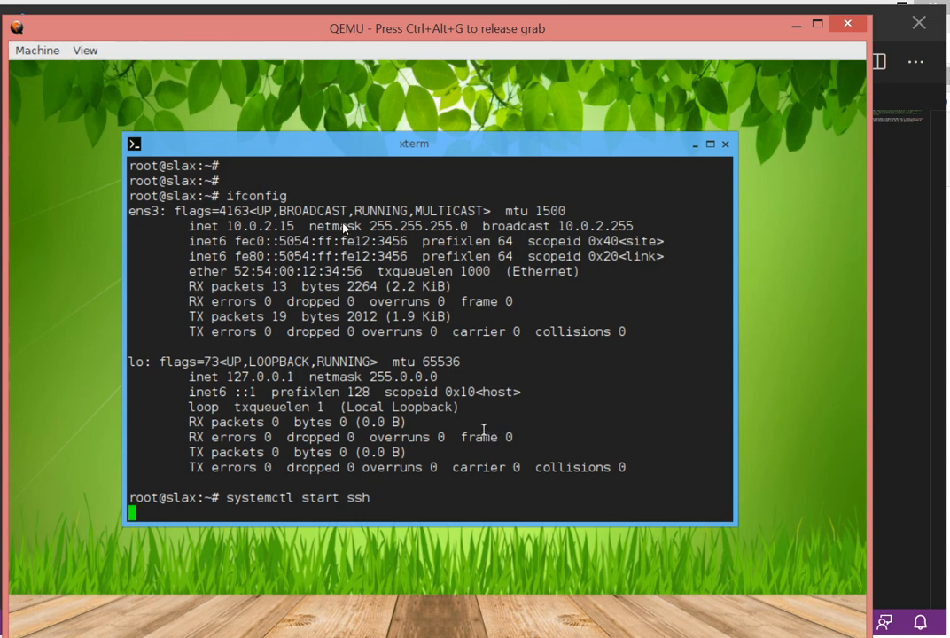
pyautogui.press('Return')
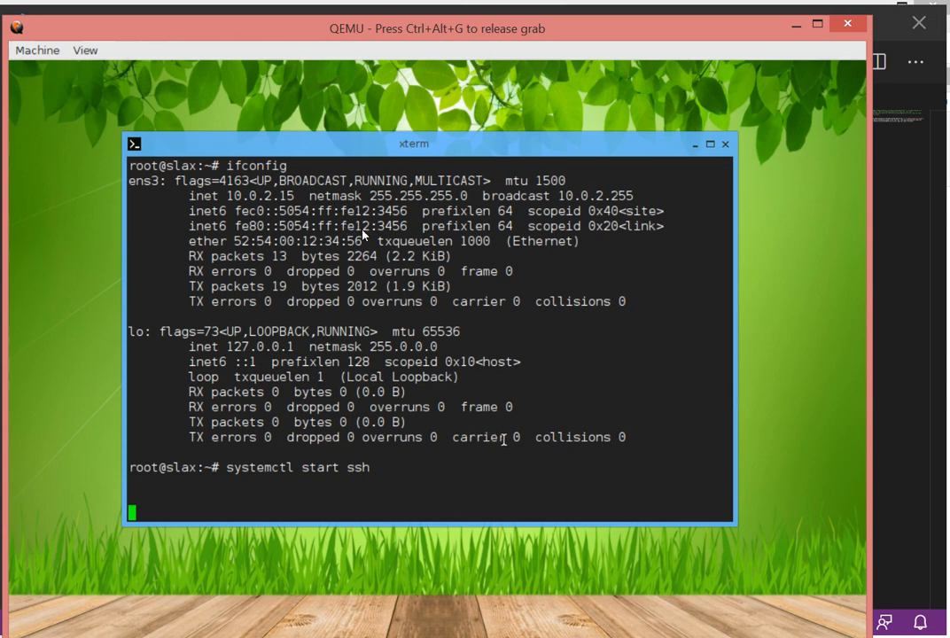
pyautogui.moveTo(272, 121)
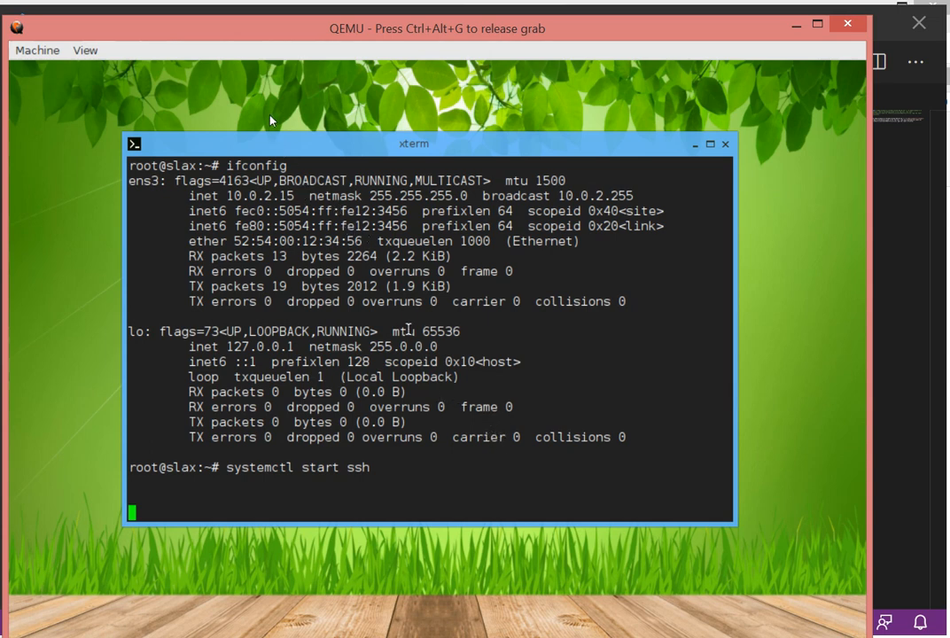
pyautogui.moveTo(177, 109)
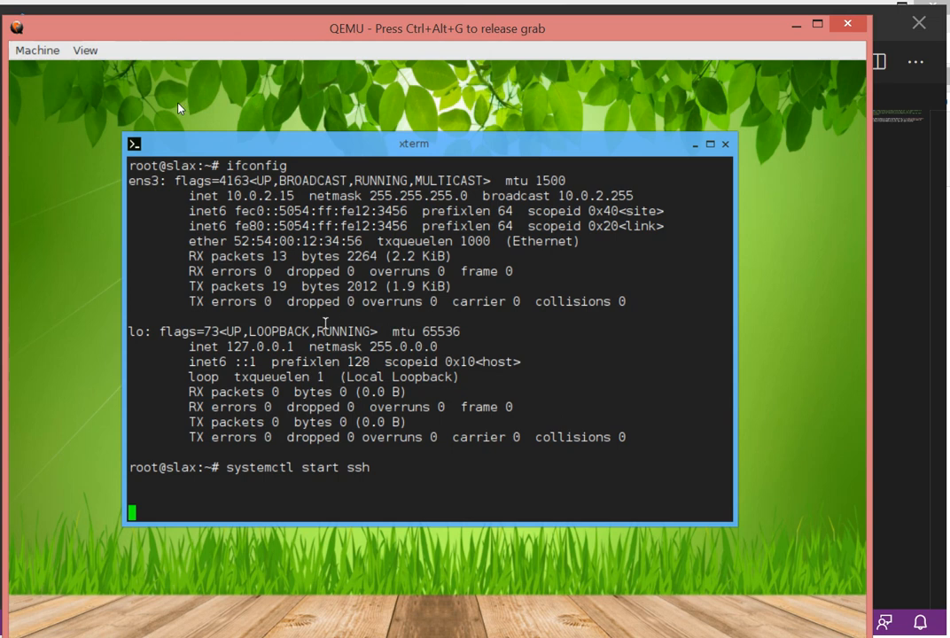
pyautogui.moveTo(191, 89)
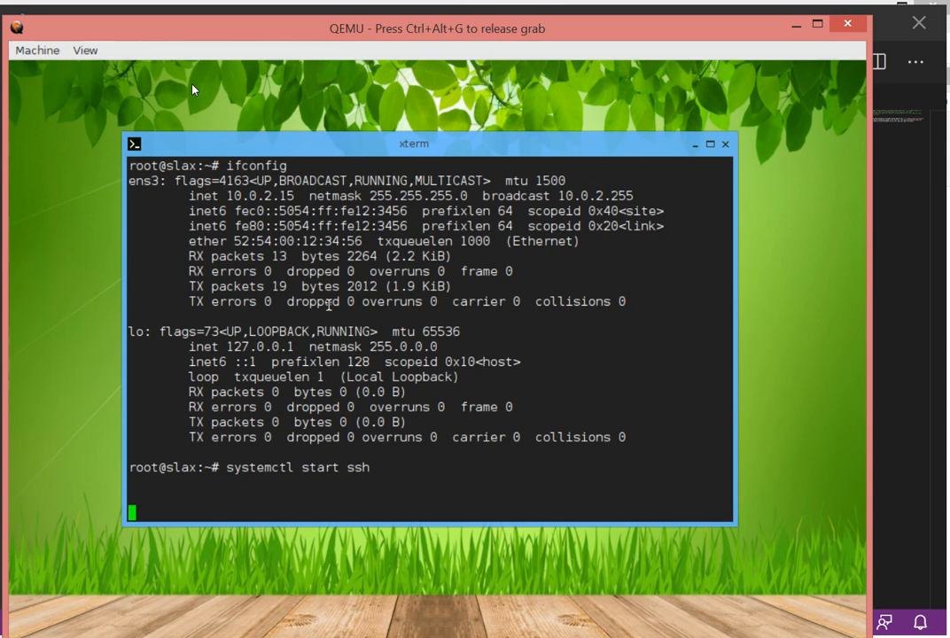
pyautogui.press('Return')
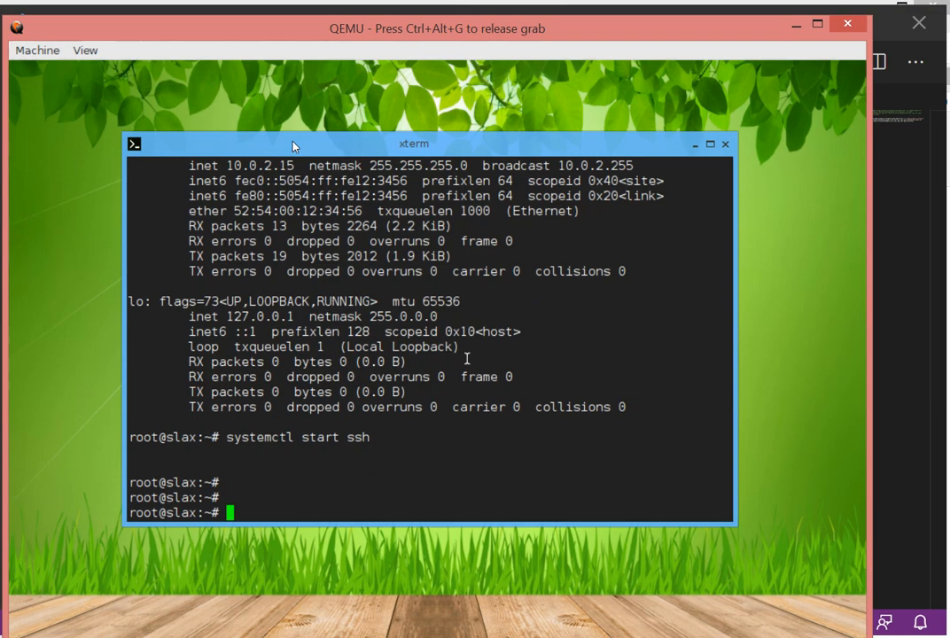
pyautogui.moveTo(420, 480)
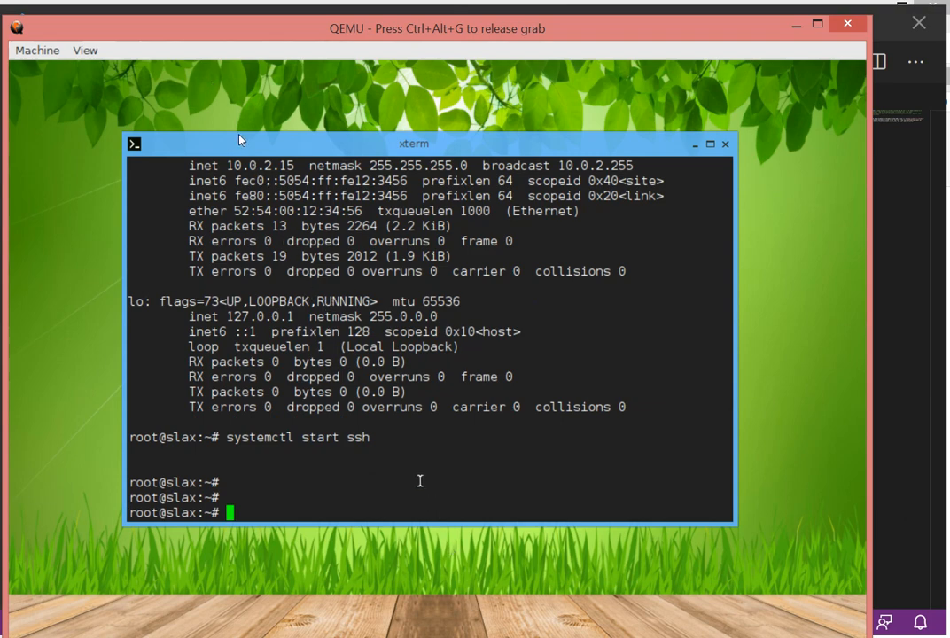
# Create user dinooz with a home directory using 'useradd -m dinooz'.
pyautogui.write('us')
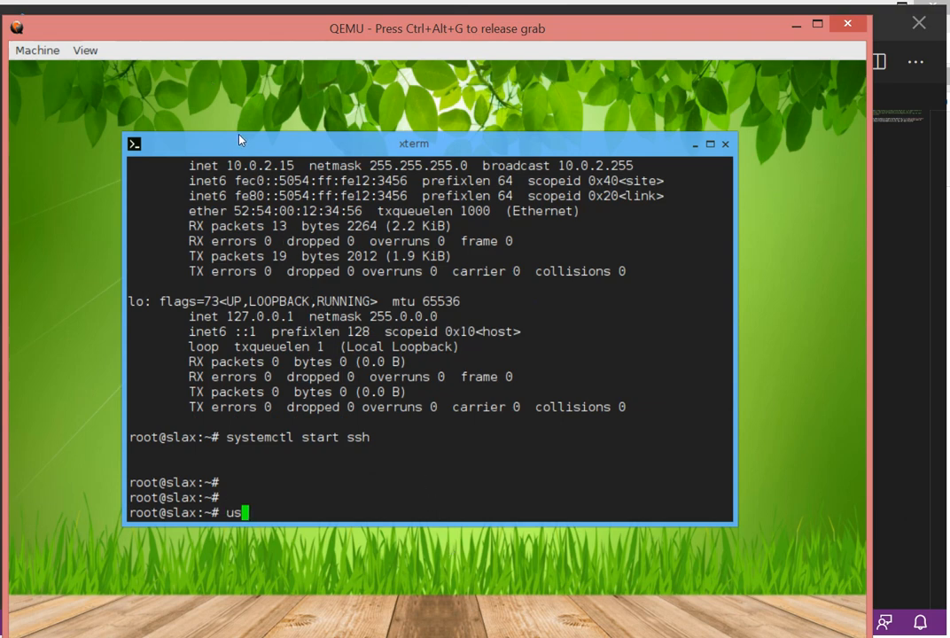
pyautogui.write('e')
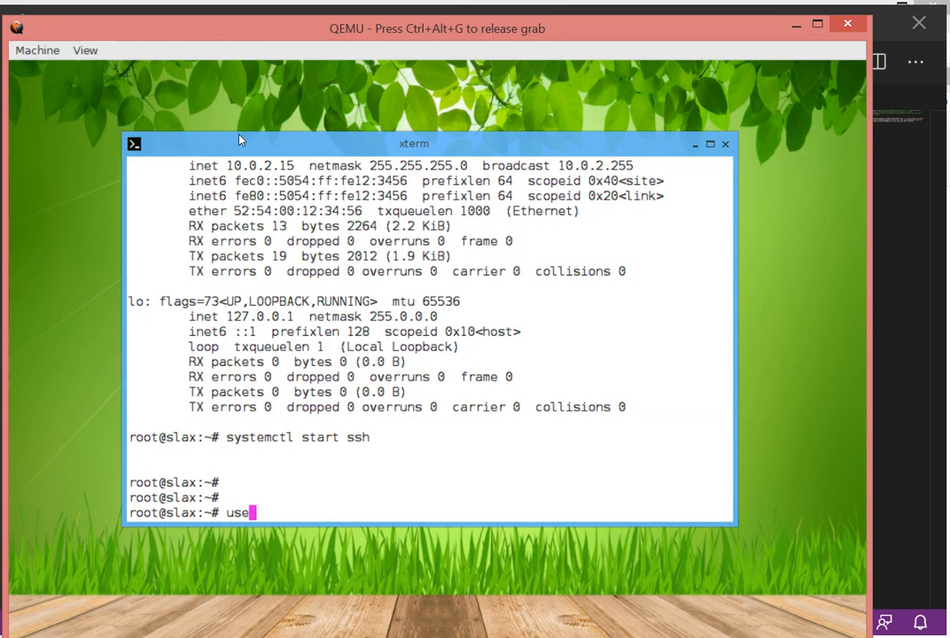
pyautogui.write('radd')
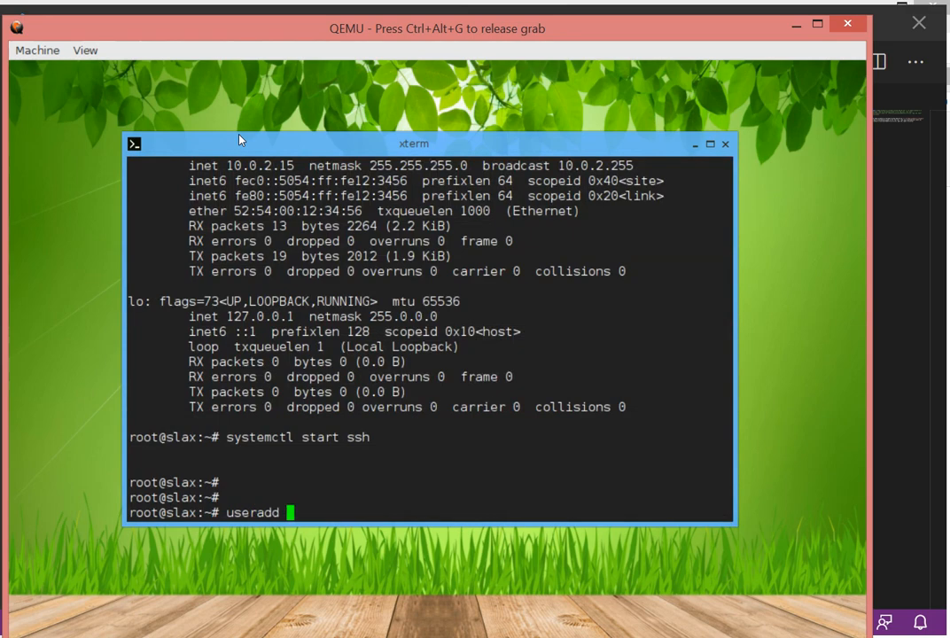
pyautogui.write('-m dino')
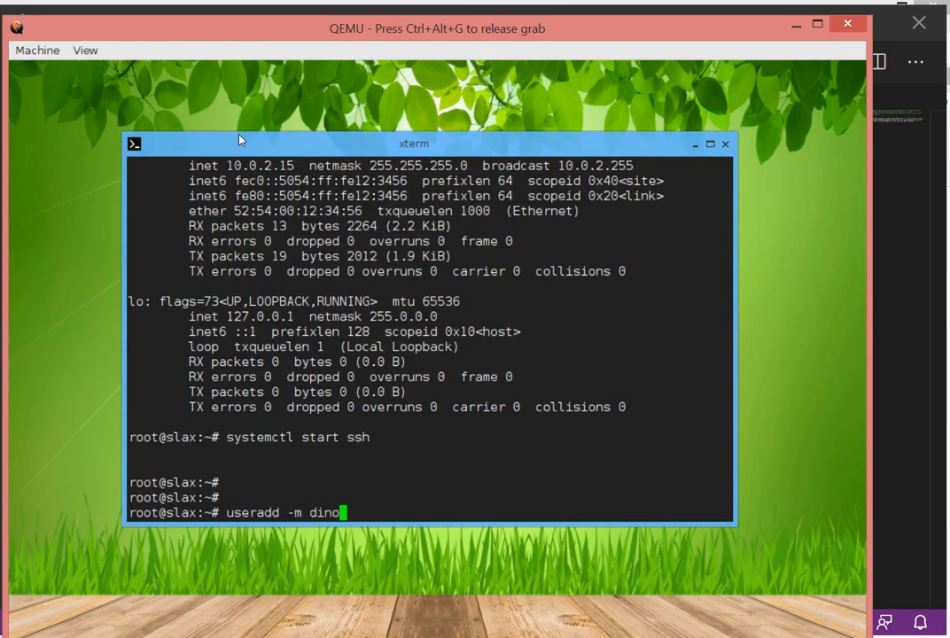
pyautogui.write('oz')
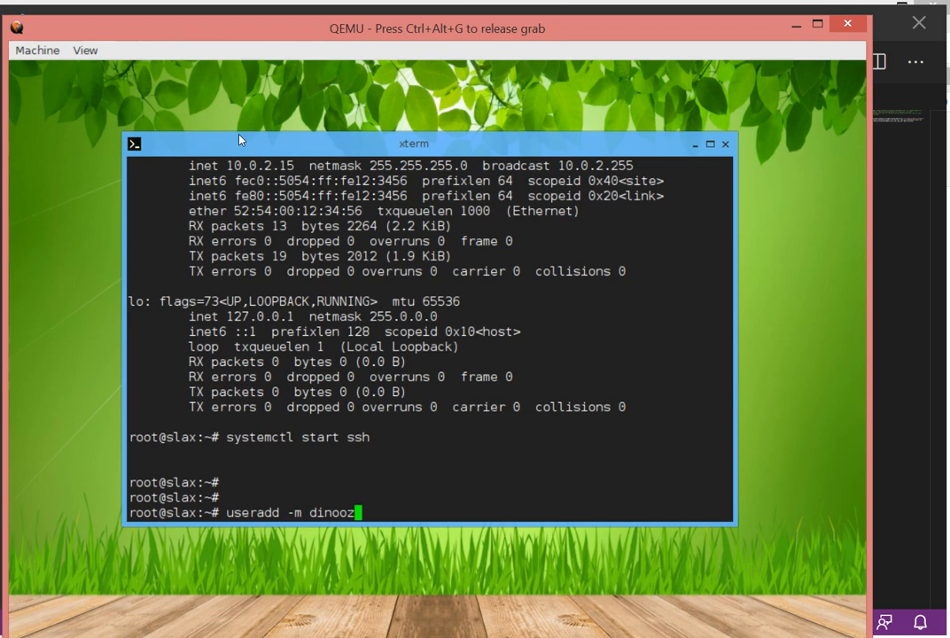
pyautogui.press('Return')
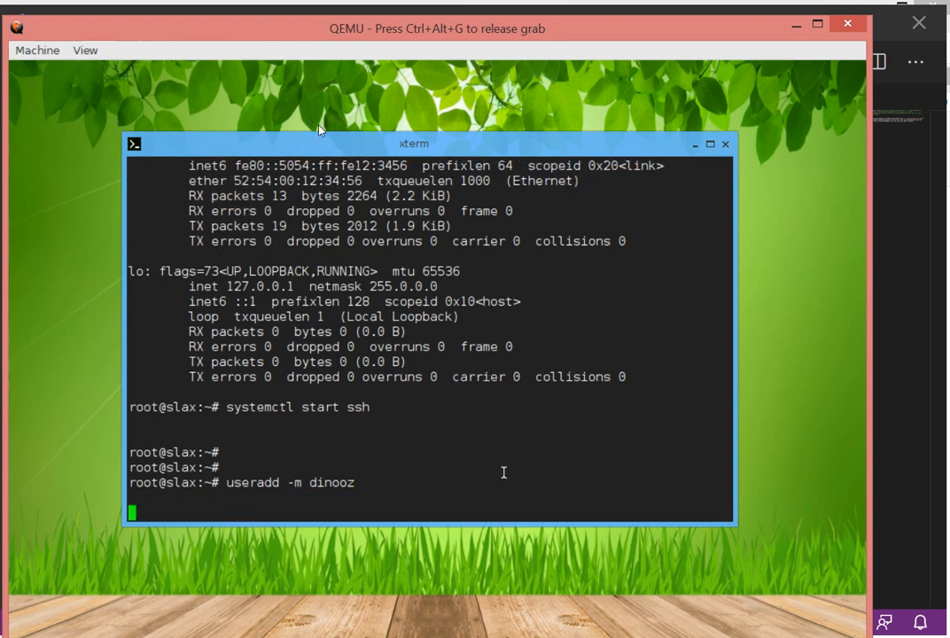
pyautogui.press('Return')
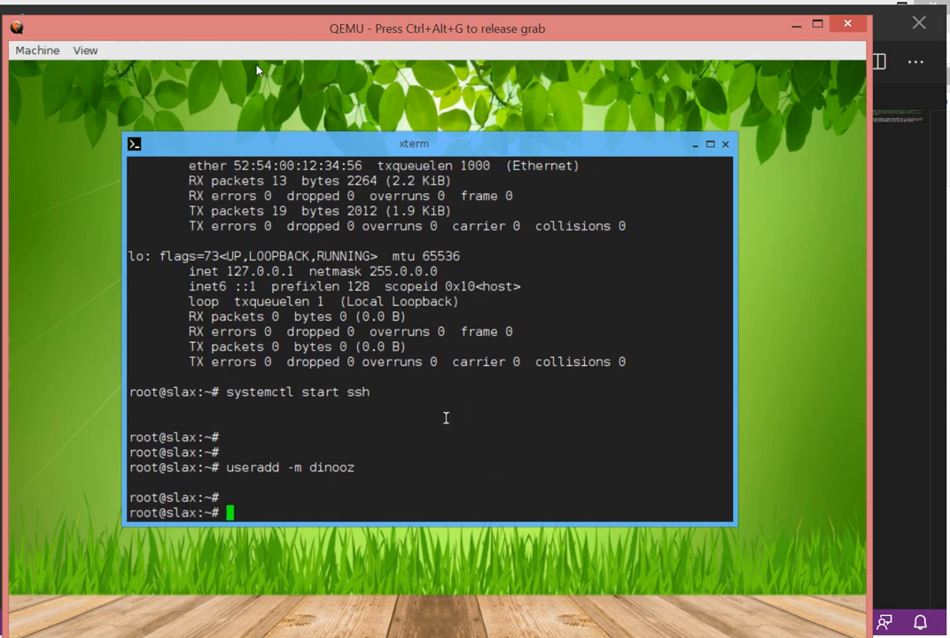
# Set a password for dinooz with passwd, entering and confirming it successfully.
pyautogui.write('passwd dinooz')
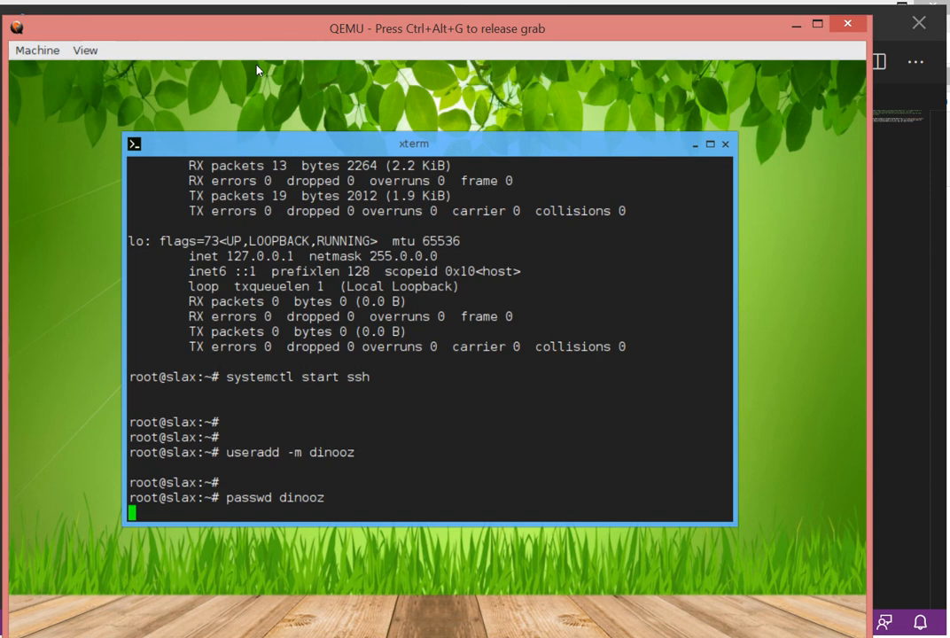
pyautogui.press('Return')
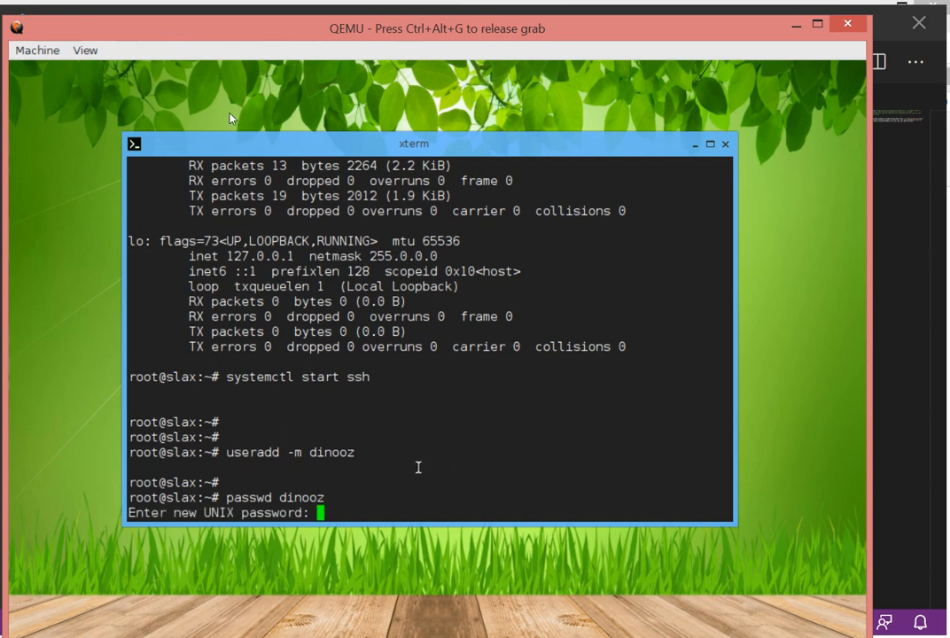
pyautogui.press('Return')
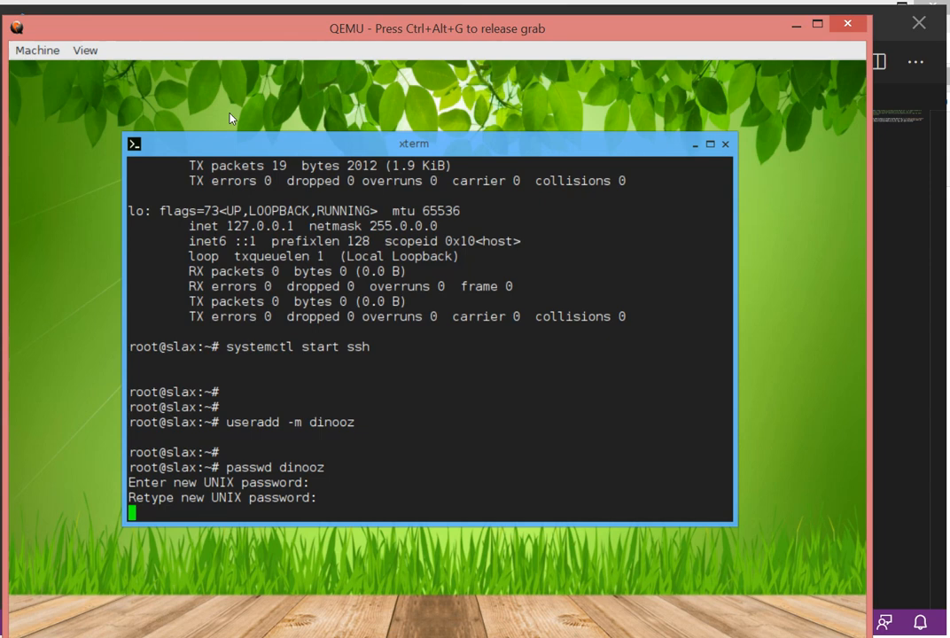
pyautogui.press('Return')
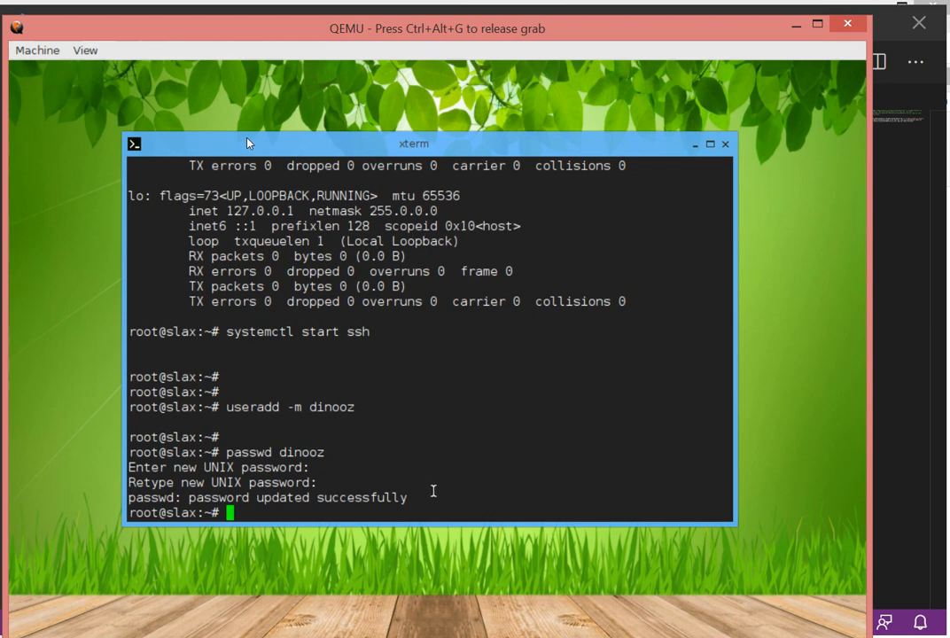
pyautogui.moveTo(370, 123)
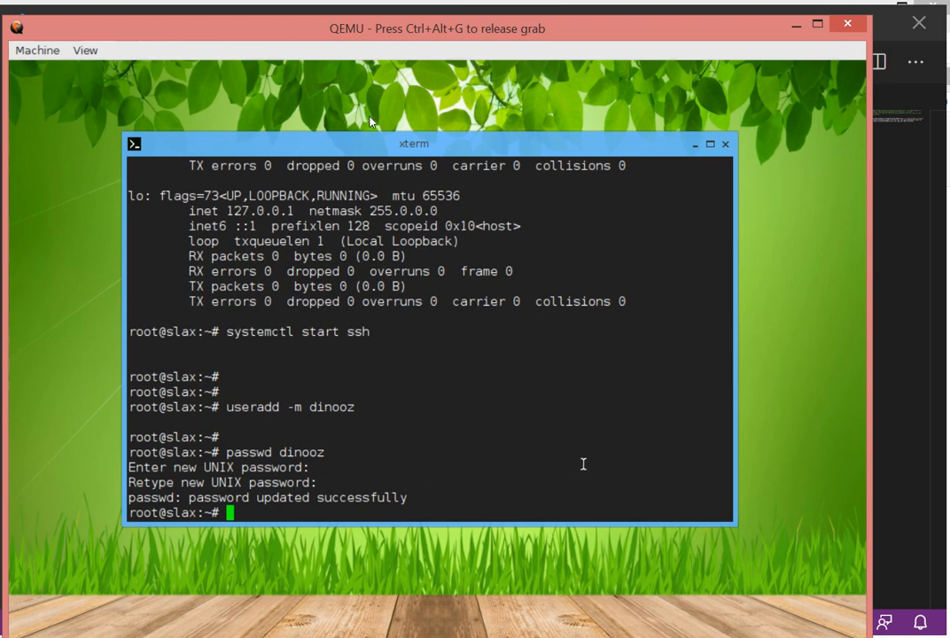
pyautogui.moveTo(718, 35)
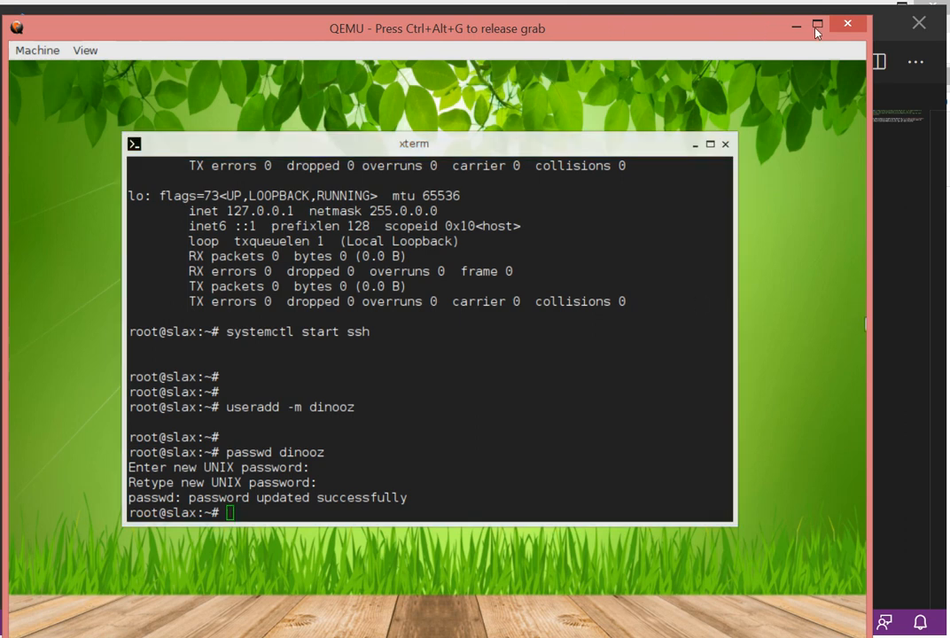
pyautogui.moveTo(698, 39)
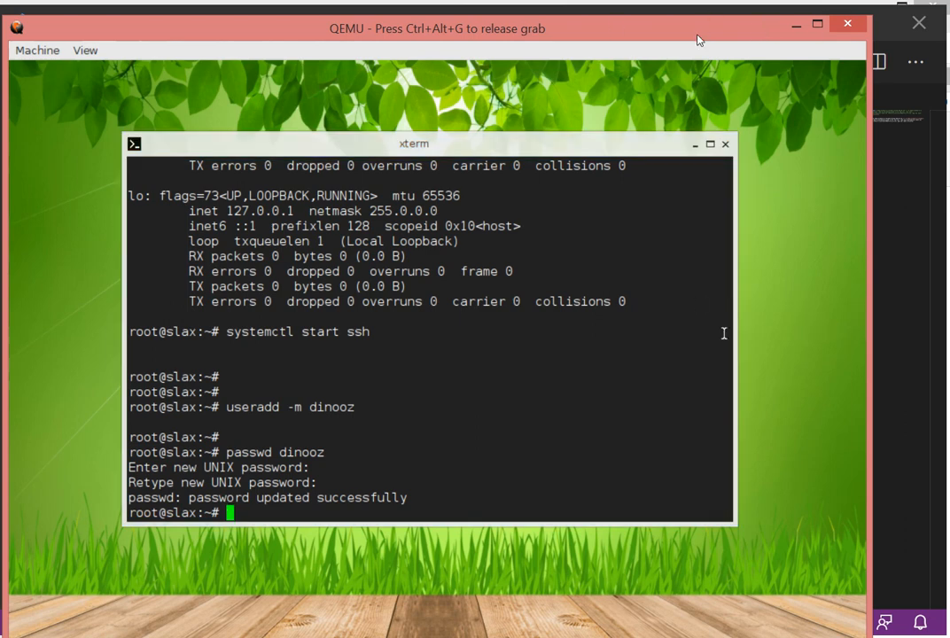
pyautogui.moveTo(794, 333)
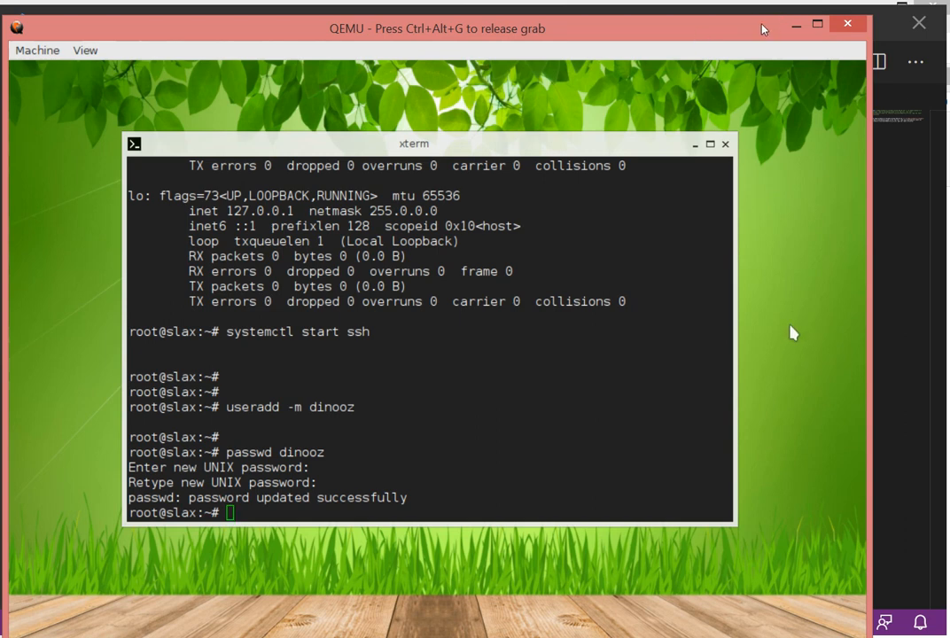
pyautogui.moveTo(787, 319)
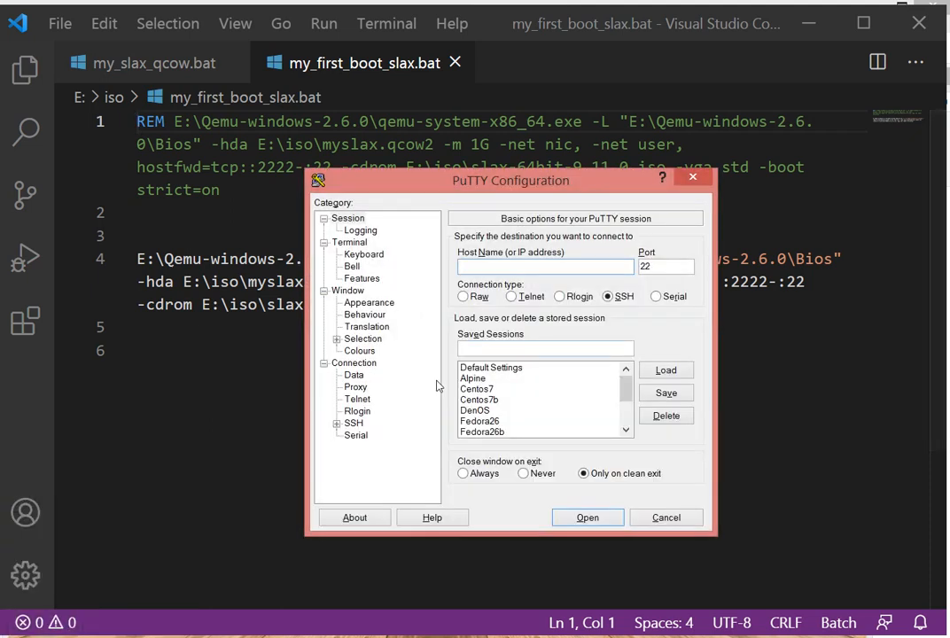
# Load the saved Alpine session, connect to 127.0.0.1:2222 trusting the host key, and position the terminal.
pyautogui.click(473, 380)
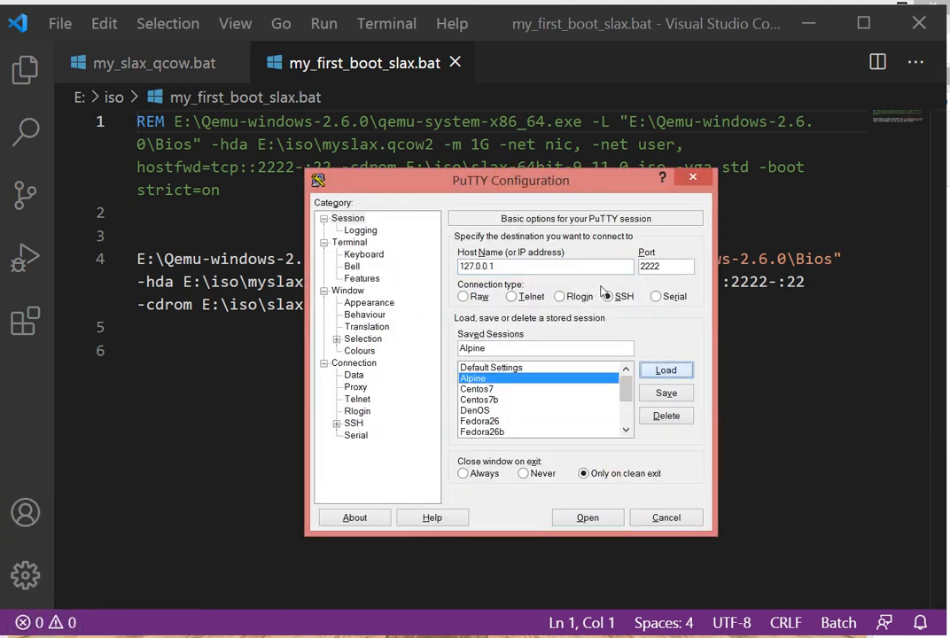
pyautogui.click(586, 518)
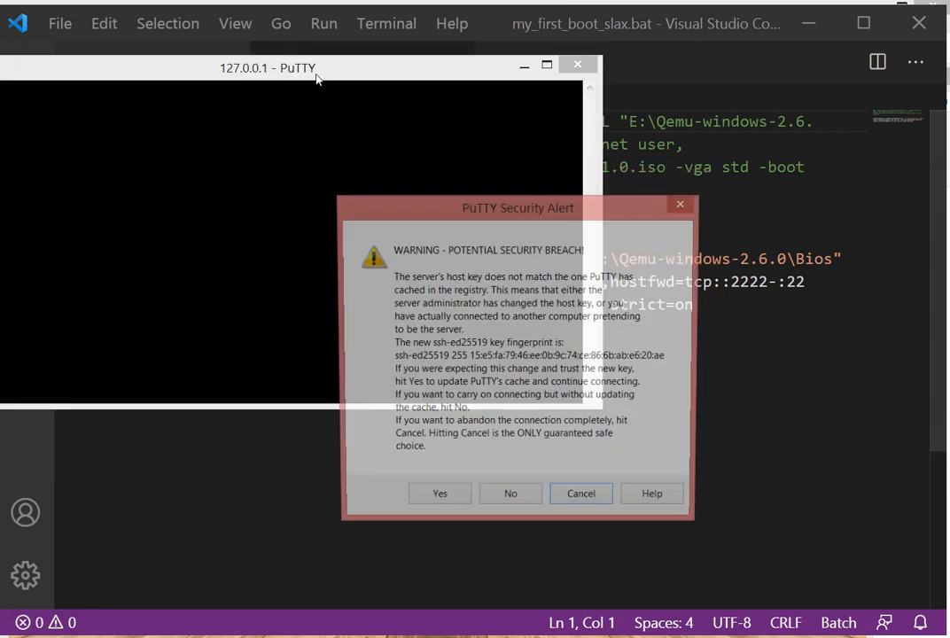
pyautogui.click(440, 492)
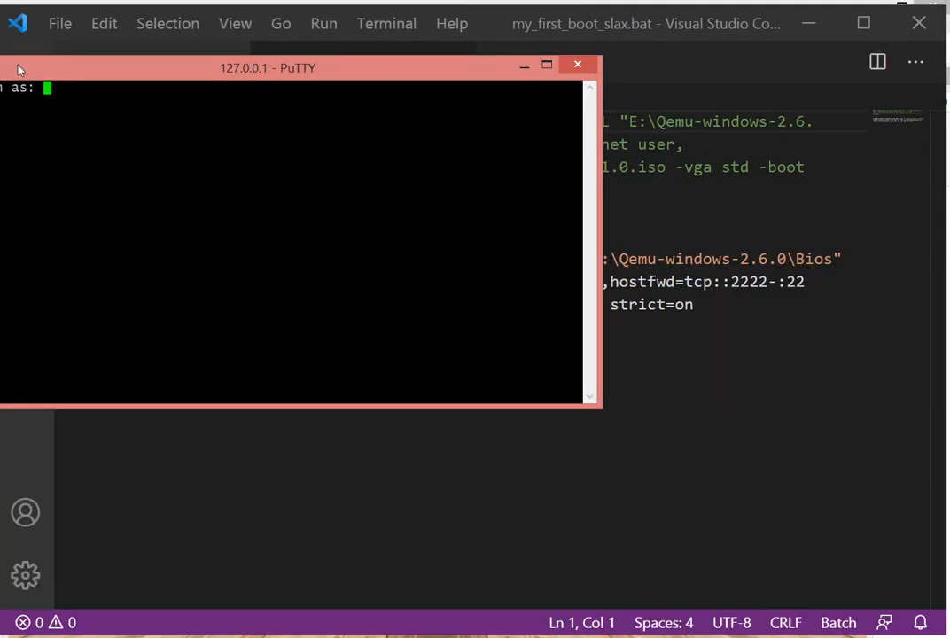
pyautogui.moveTo(267, 67); pyautogui.dragTo(408, 252)
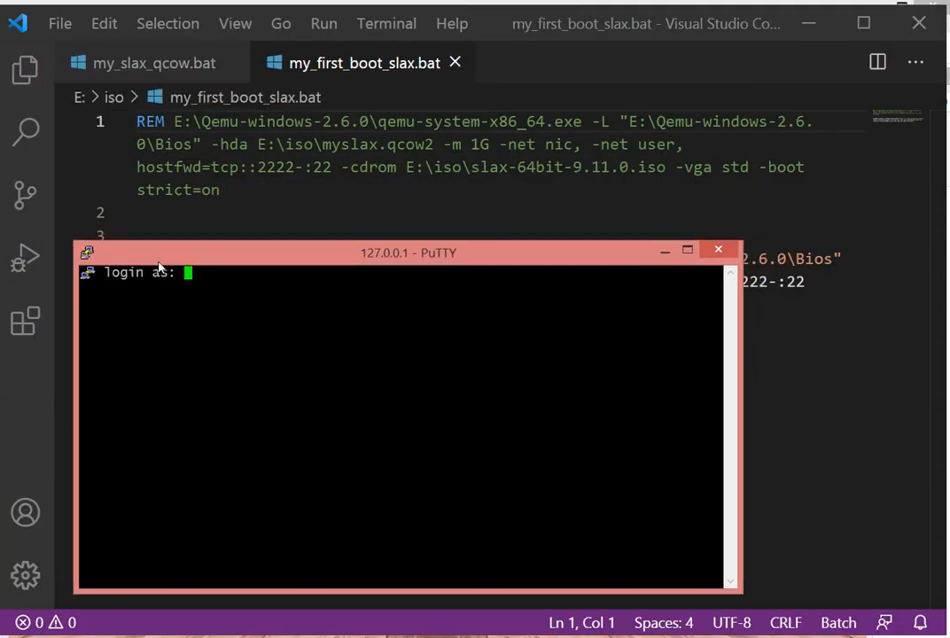
pyautogui.moveTo(407, 251); pyautogui.dragTo(402, 211)
pyautogui.write('su -')
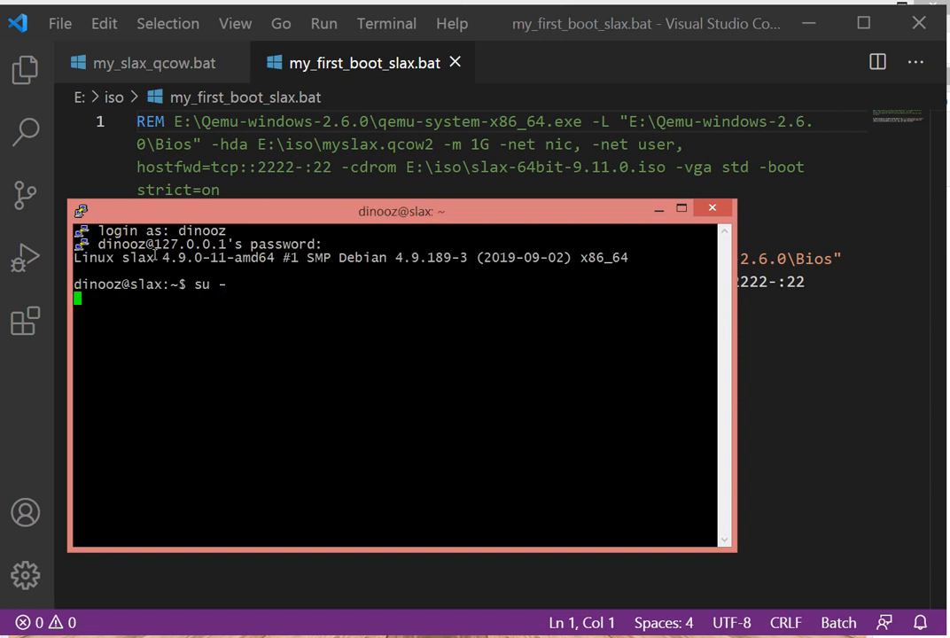
# Become root with 'su -' and find that screenfetch is not installed.
pyautogui.press('Return')
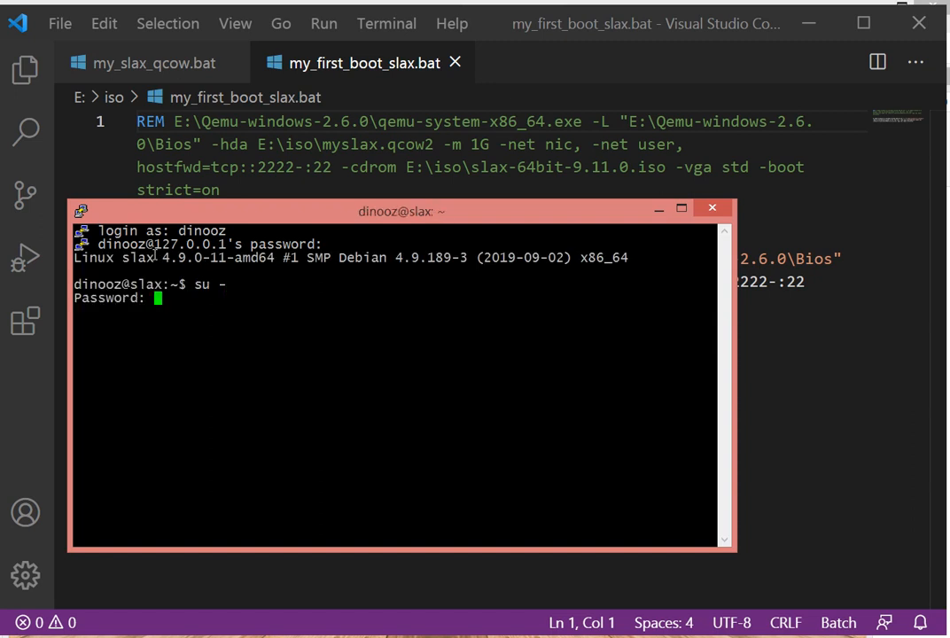
pyautogui.press('Return')
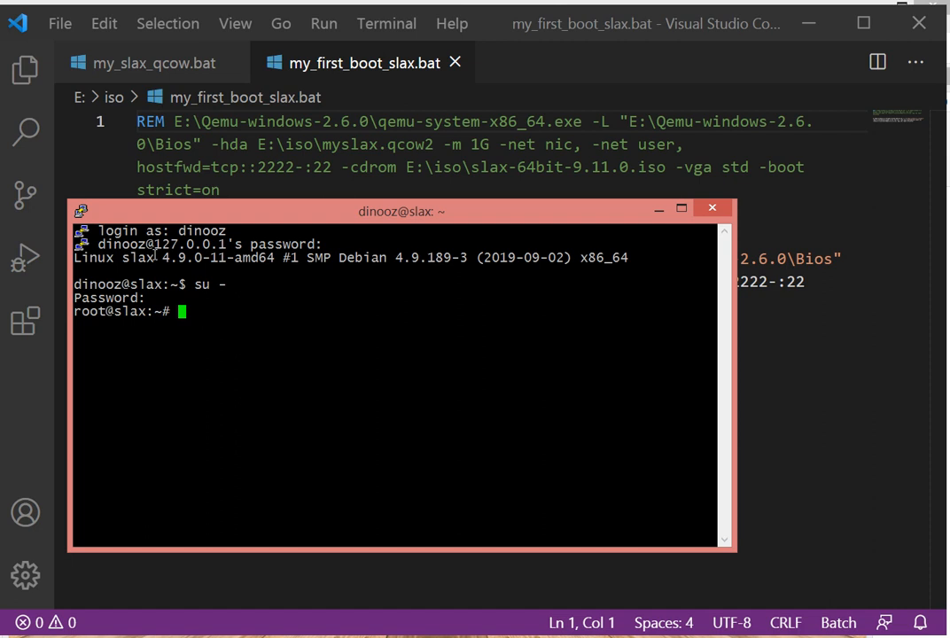
pyautogui.write('s')
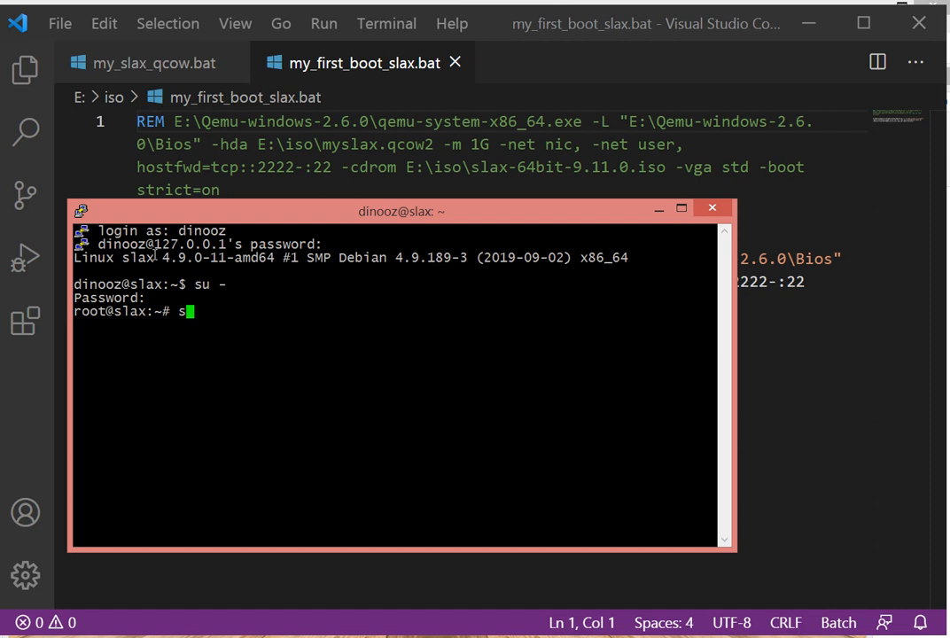
pyautogui.write('creenfertch')
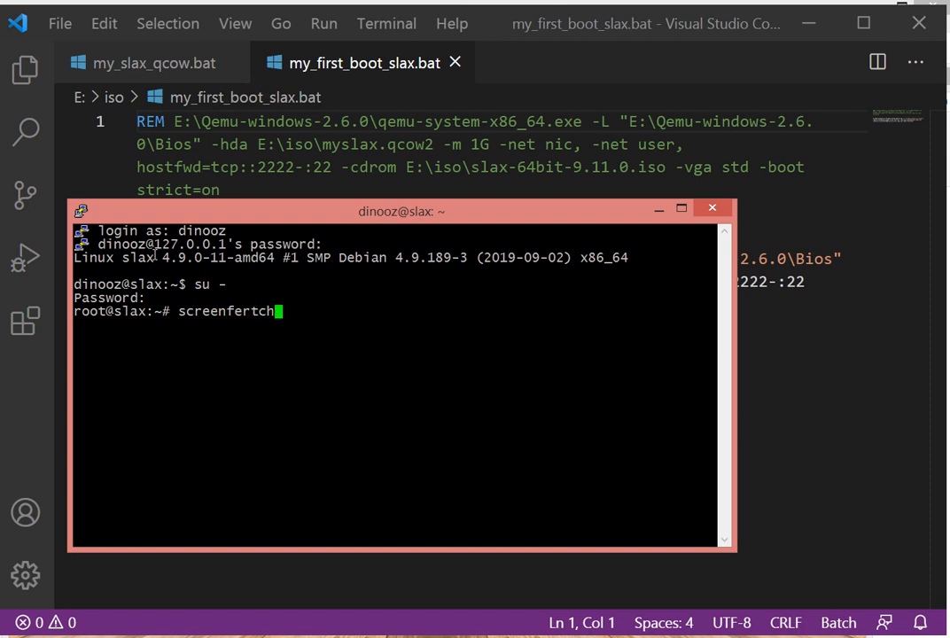
pyautogui.press('Return')
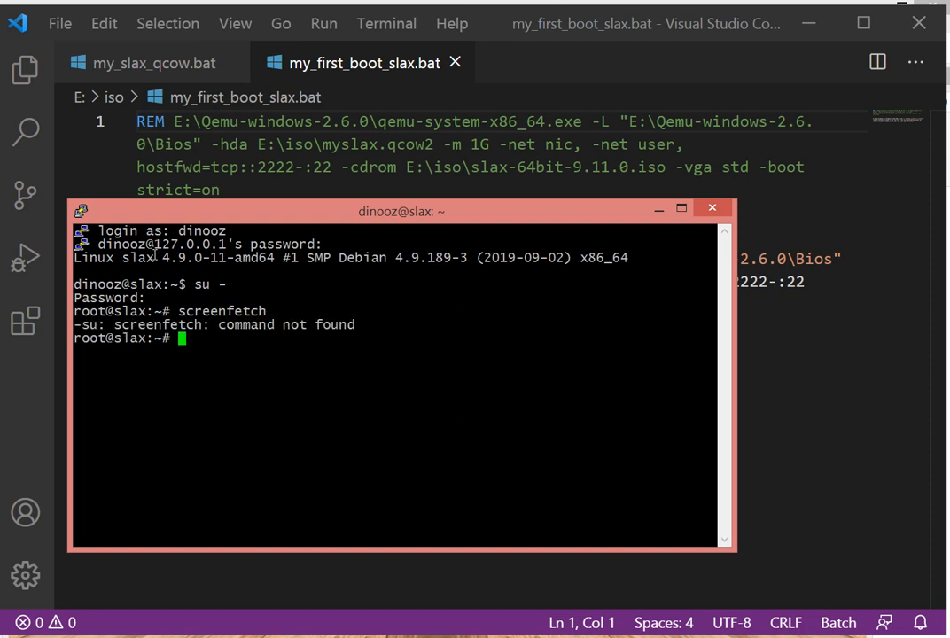
# Start 'apt install screenfetch' to fetch the package.
pyautogui.write('apt i')
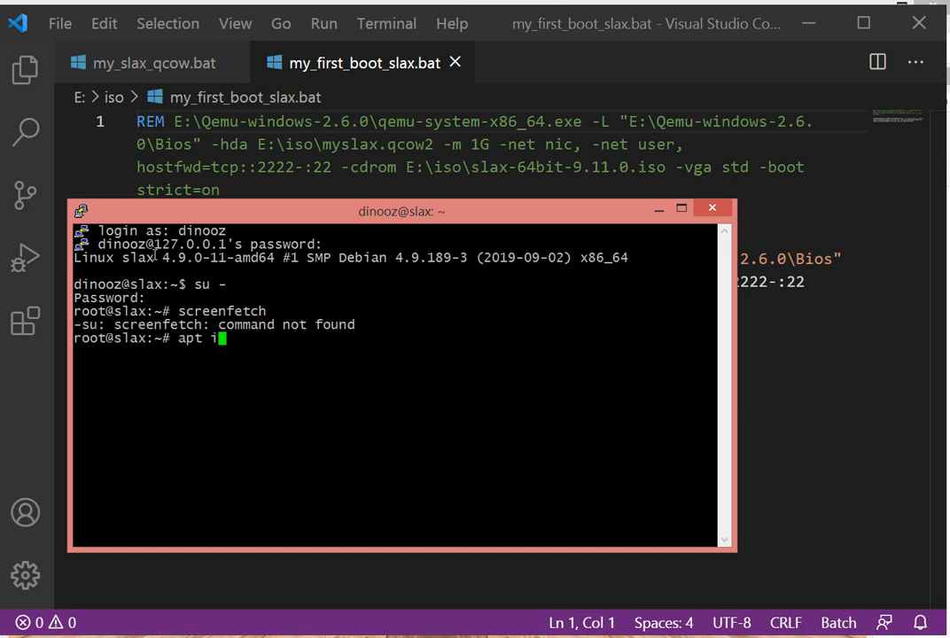
pyautogui.write('nstall screenfetch')
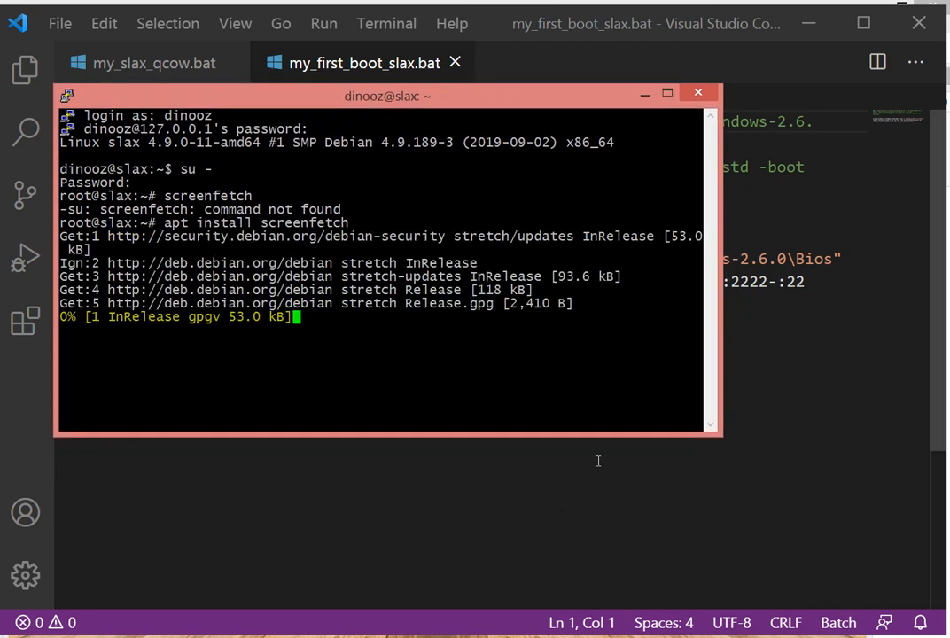
# Enlarge the PuTTY window to watch apt install screenfetch 3.7.0-1.
pyautogui.moveTo(720, 434); pyautogui.dragTo(813, 588)
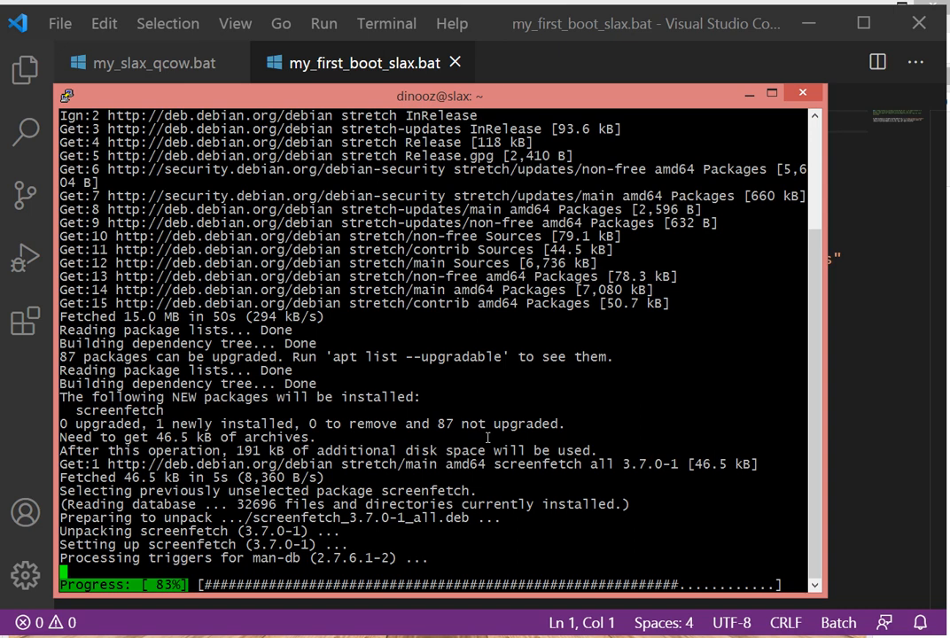
pyautogui.moveTo(564, 348)
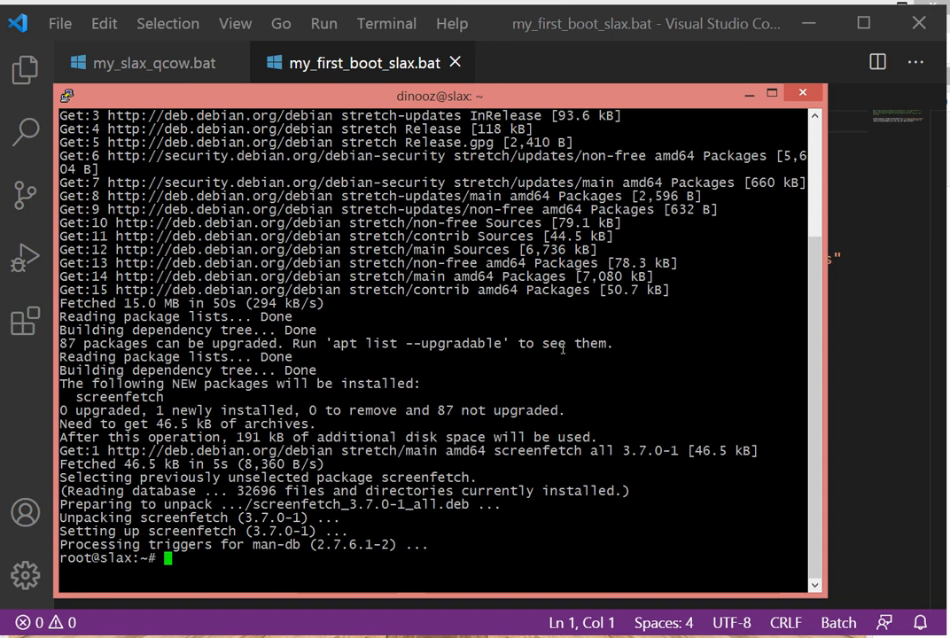
# Run screenfetch to display the Debian logo with the Slax system summary.
pyautogui.write('s')
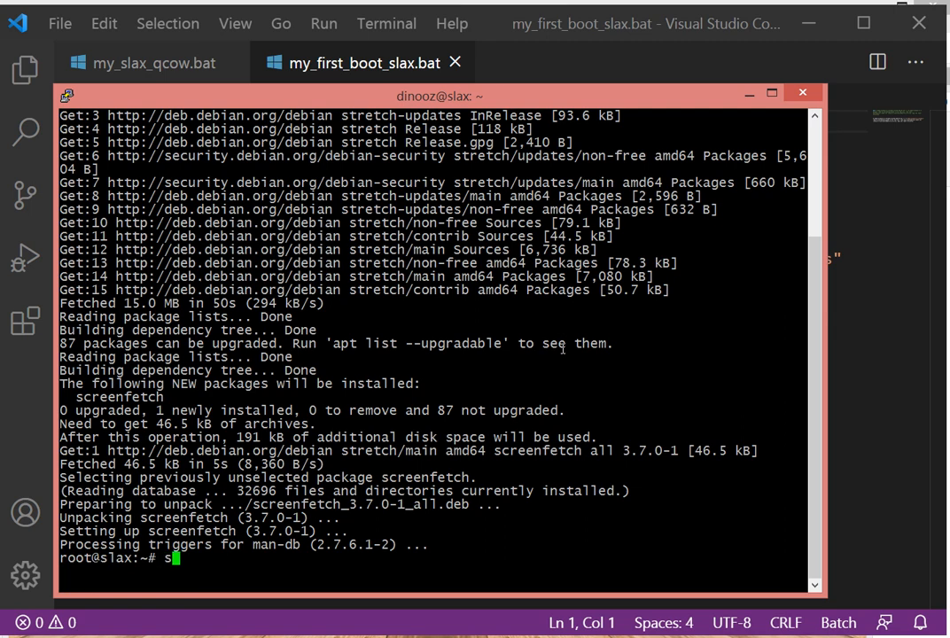
pyautogui.write('creenfetch')
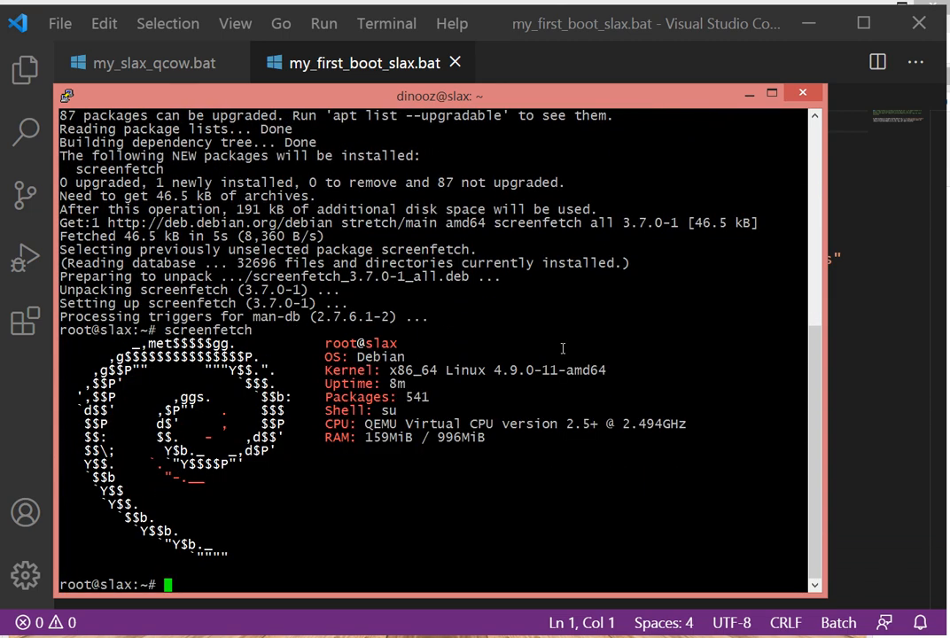
pyautogui.moveTo(432, 416)
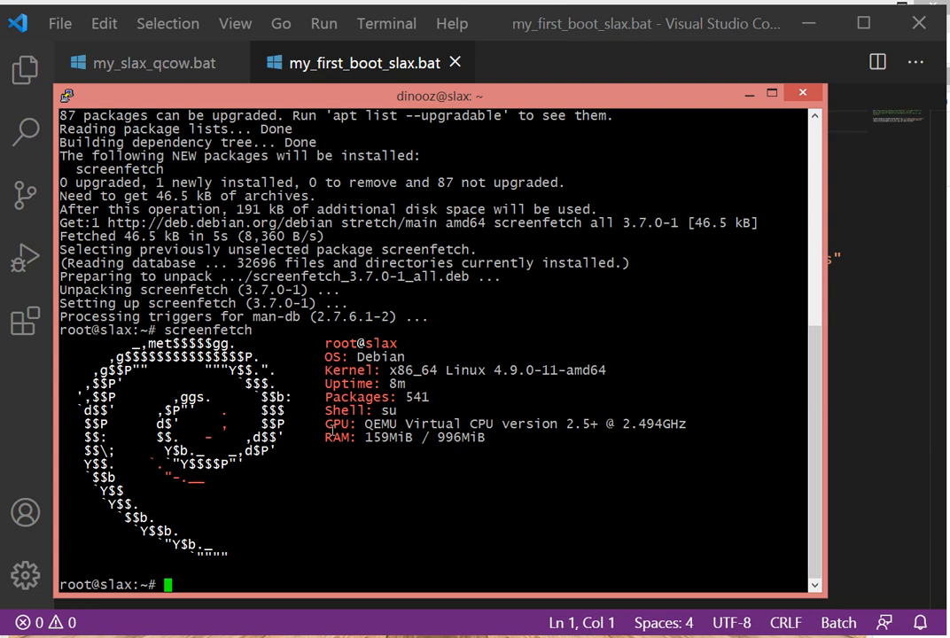
# Run fdisk -l and df -h to list disks and mounts, then rerun screenfetch.
pyautogui.write('fdisk')
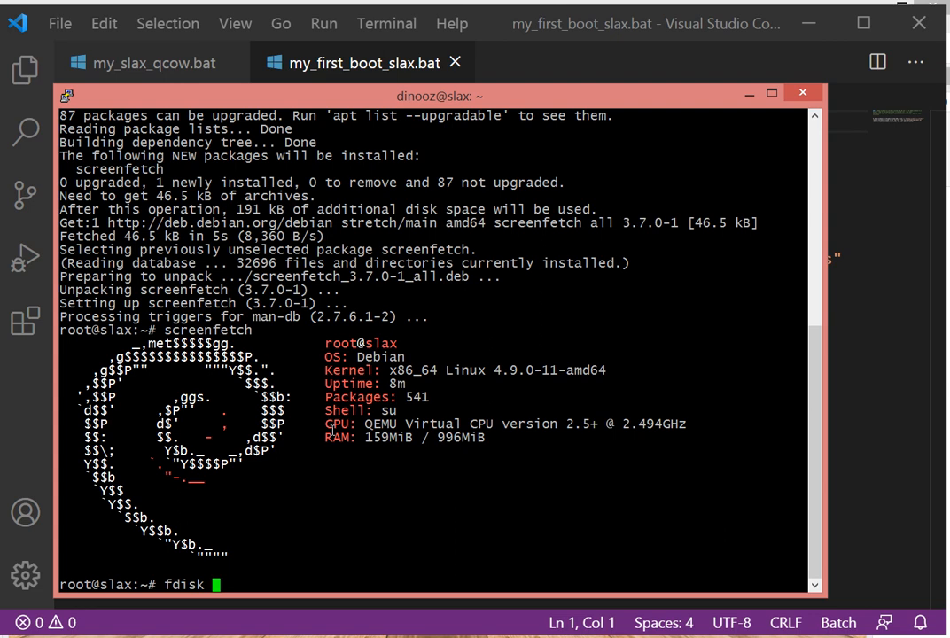
pyautogui.press('Return')
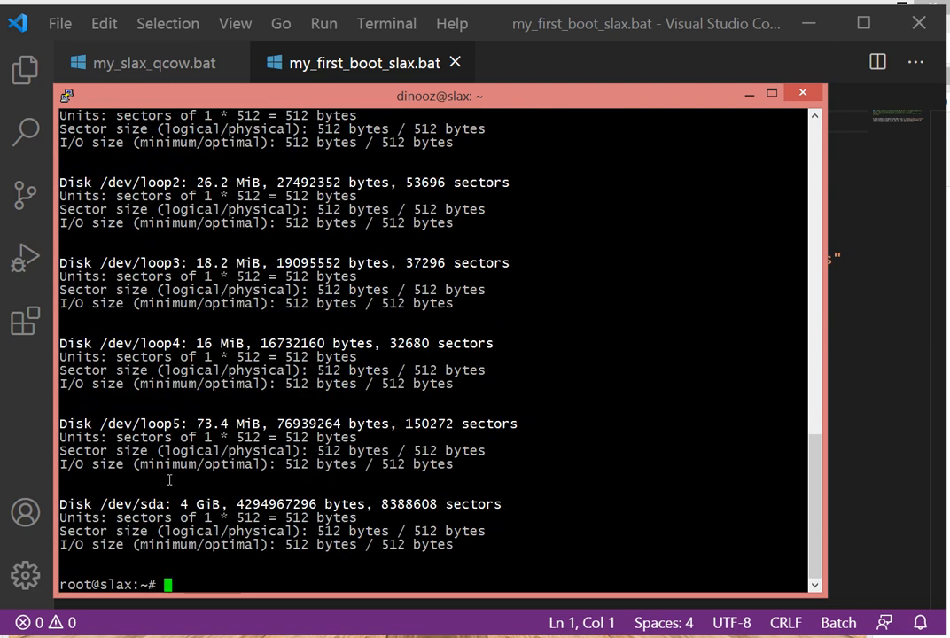
pyautogui.moveTo(48, 500)
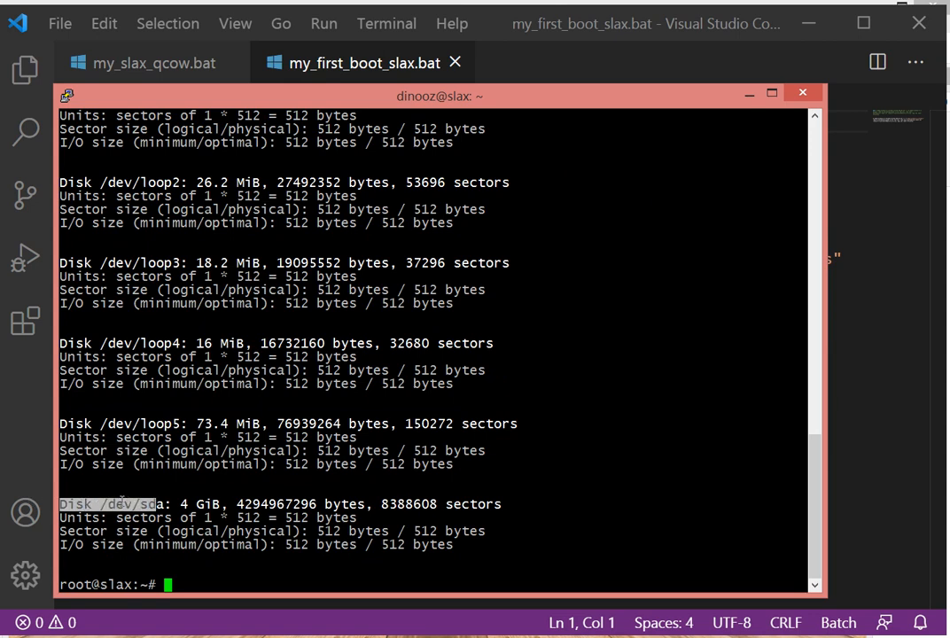
pyautogui.write('df -h')
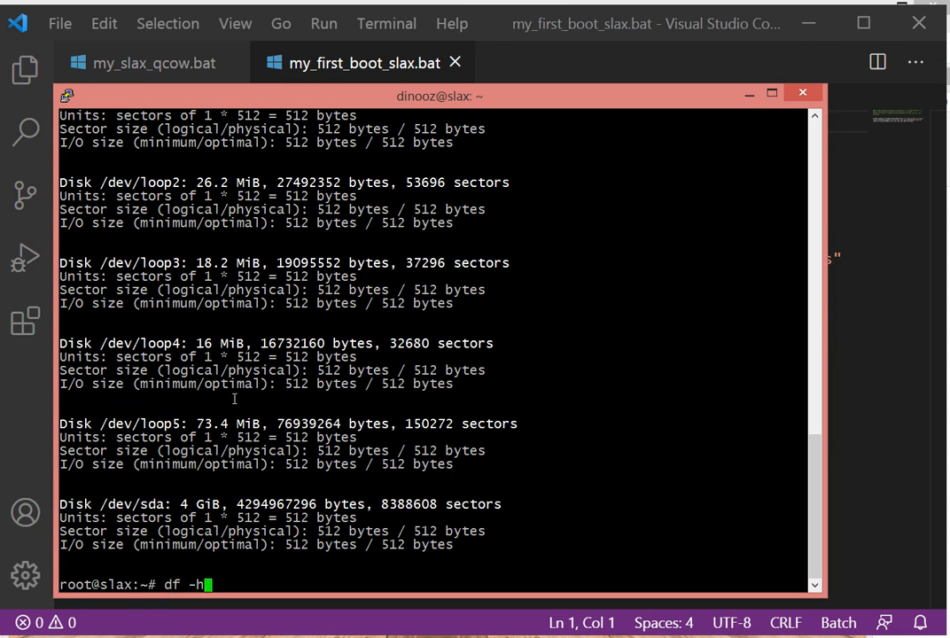
pyautogui.press('Return')
pyautogui.write('free -m')
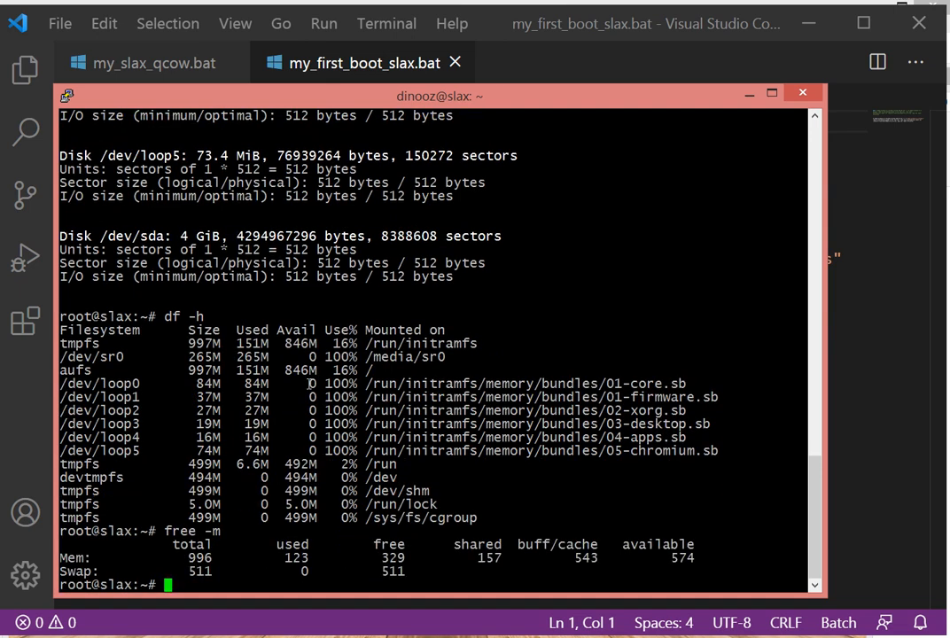
pyautogui.write('screenfetch')
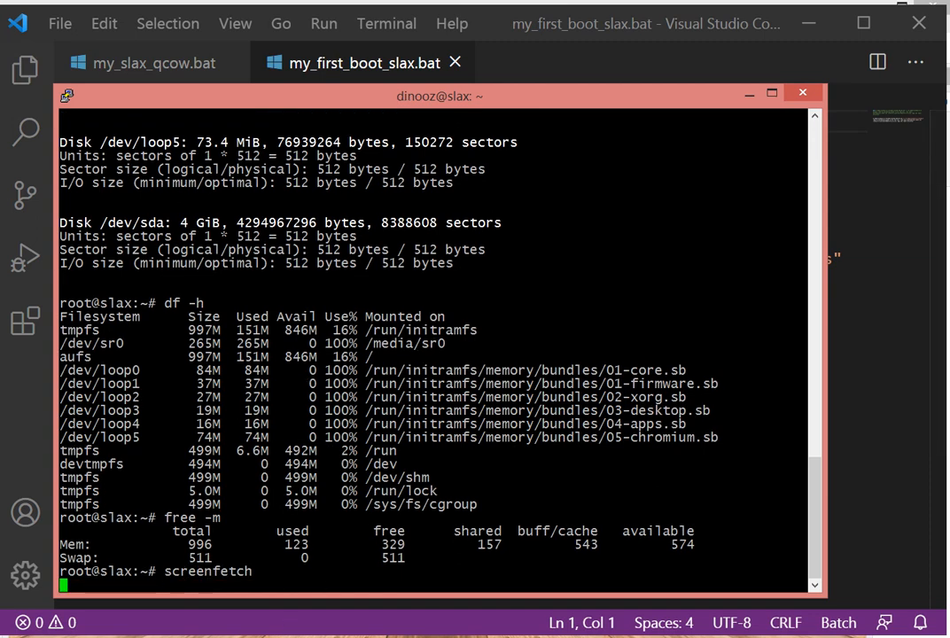
pyautogui.press('Return')
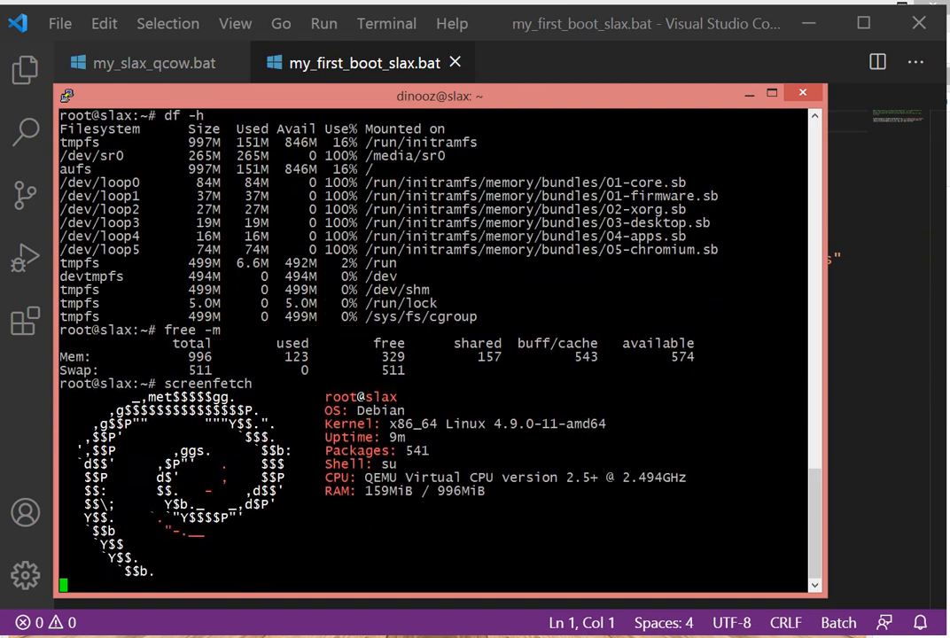